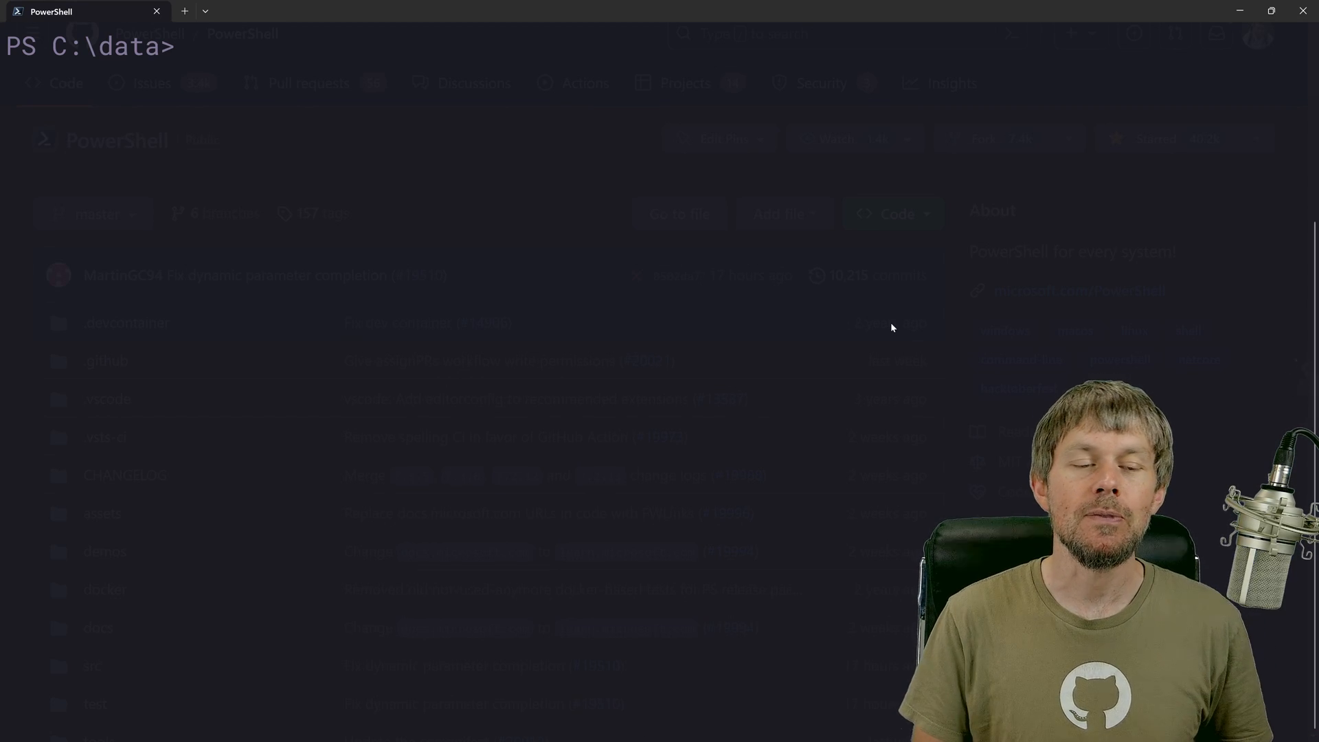
- Display $PSVersionTable showing PowerShell 7.3.6 Core on Microsoft Windows
type("$Hash.ComputeHash([byte[]][char[]]'Trevor')")
type("$PSVersionTable")
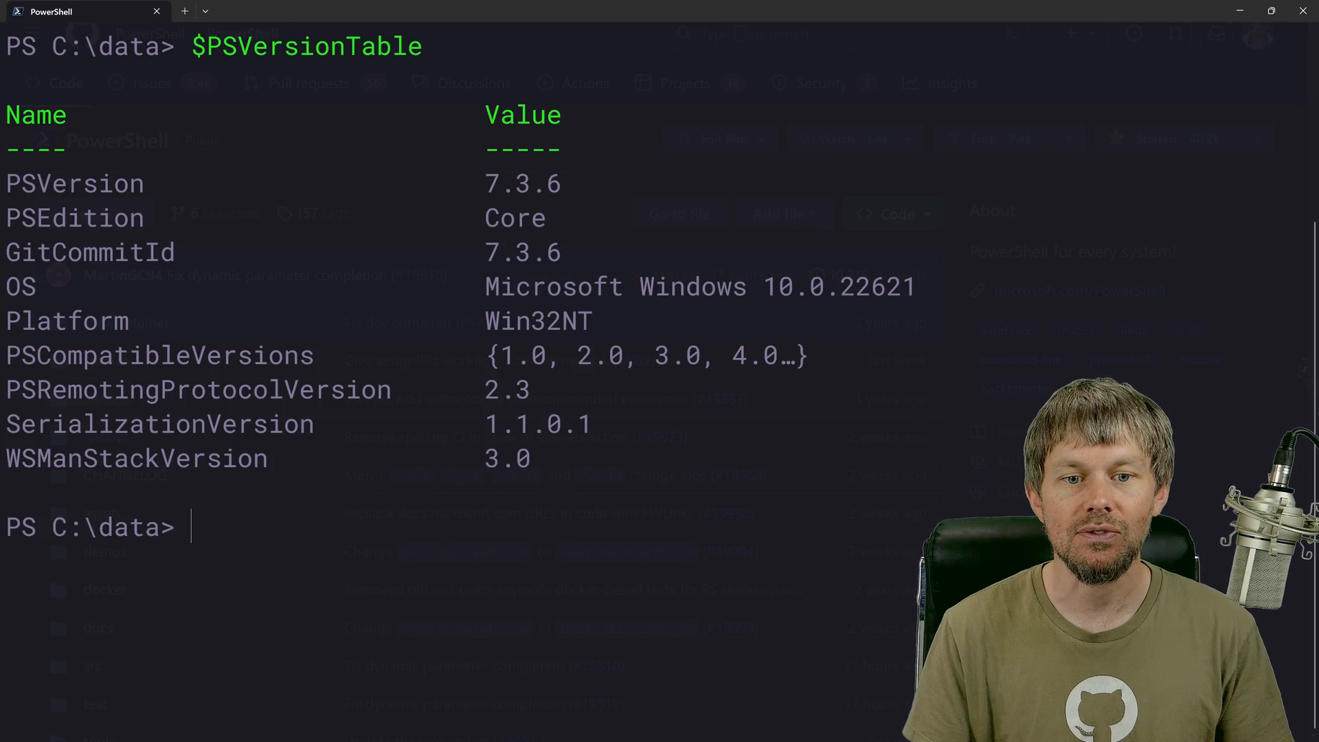
double_click(522, 183)
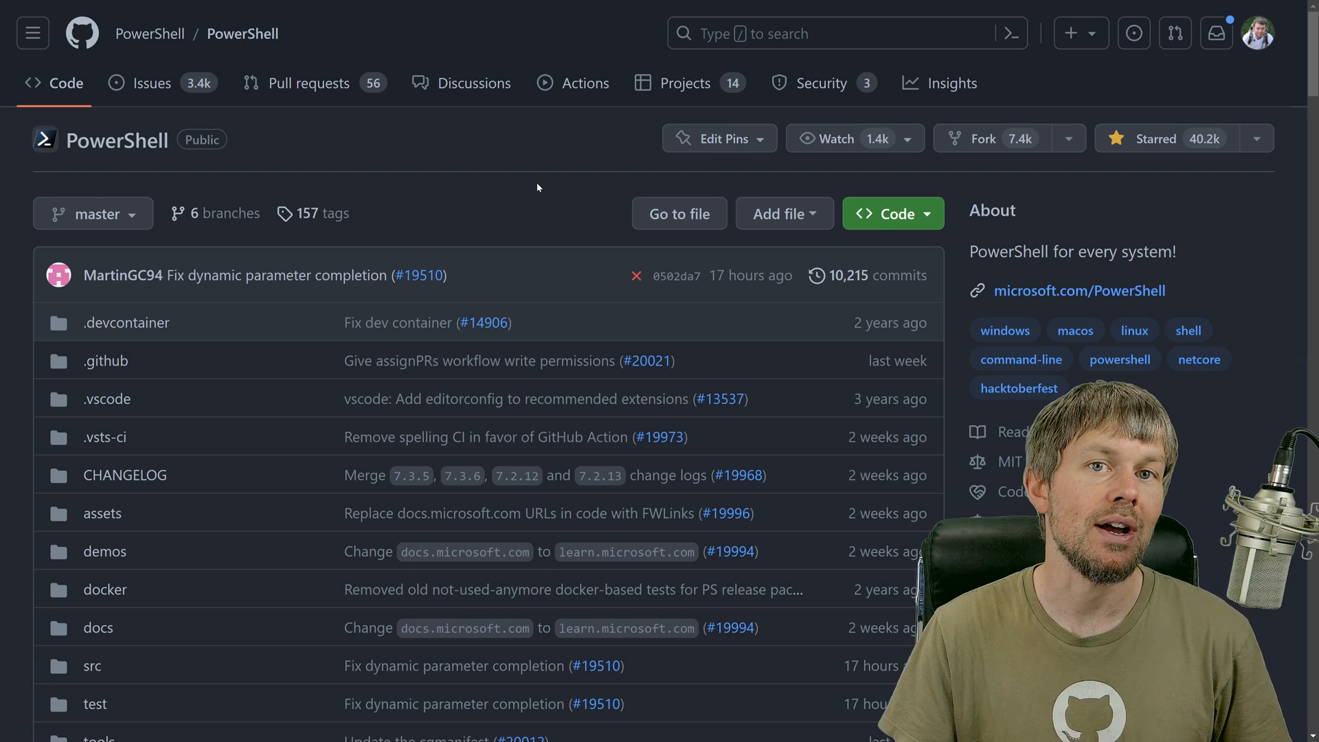
mouse_move(518, 173)
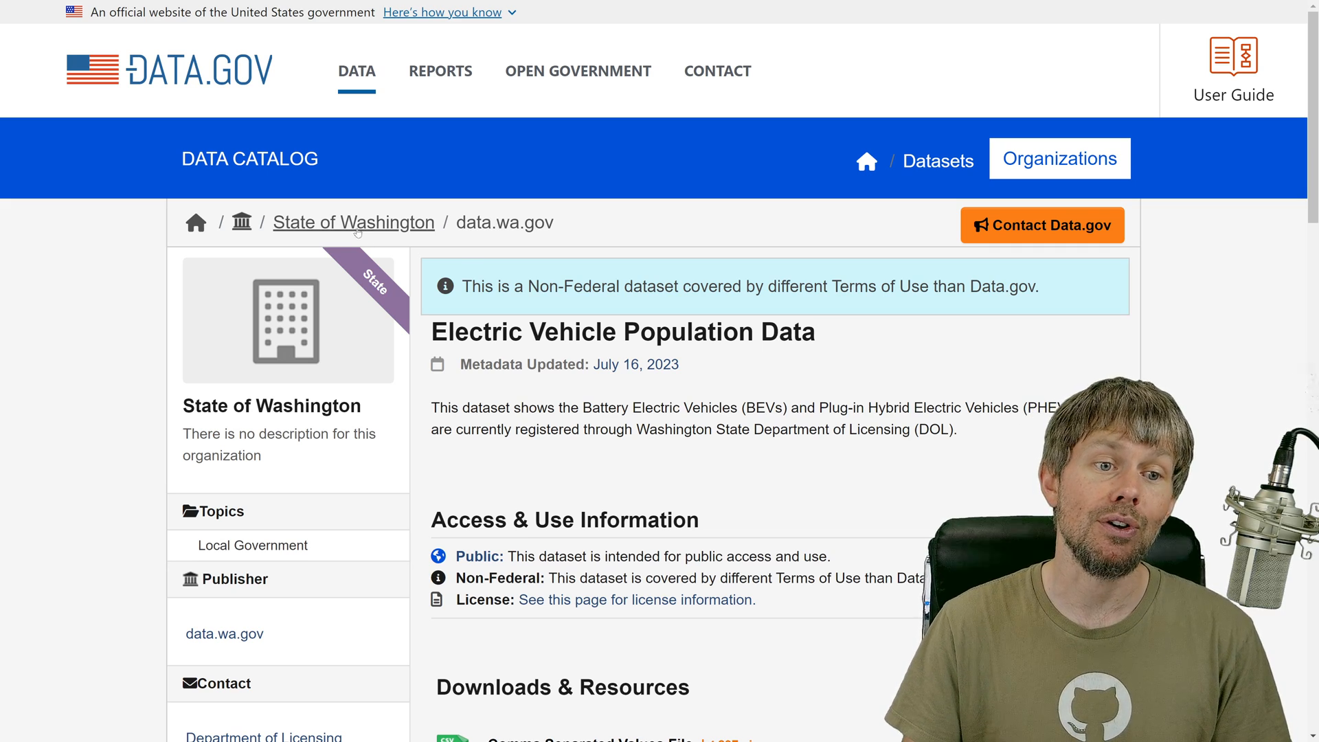
mouse_move(475, 308)
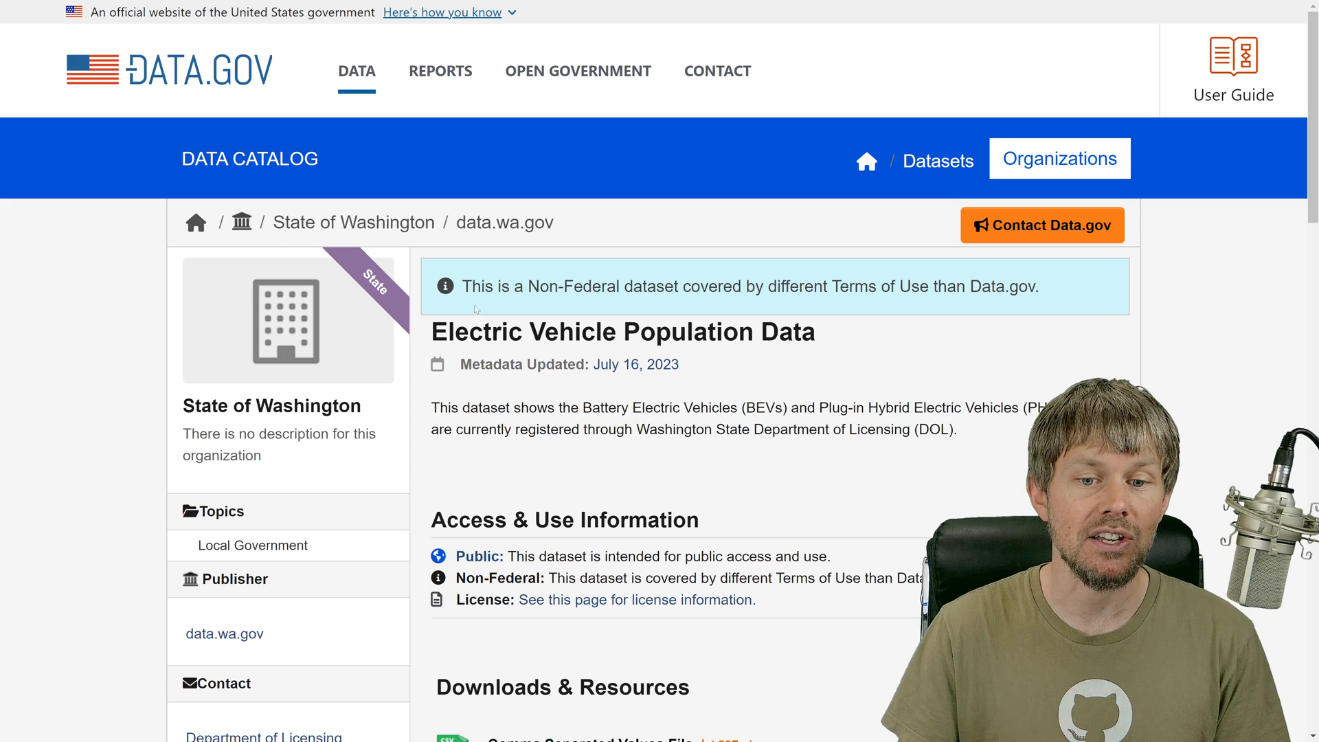
scroll("down", 3)
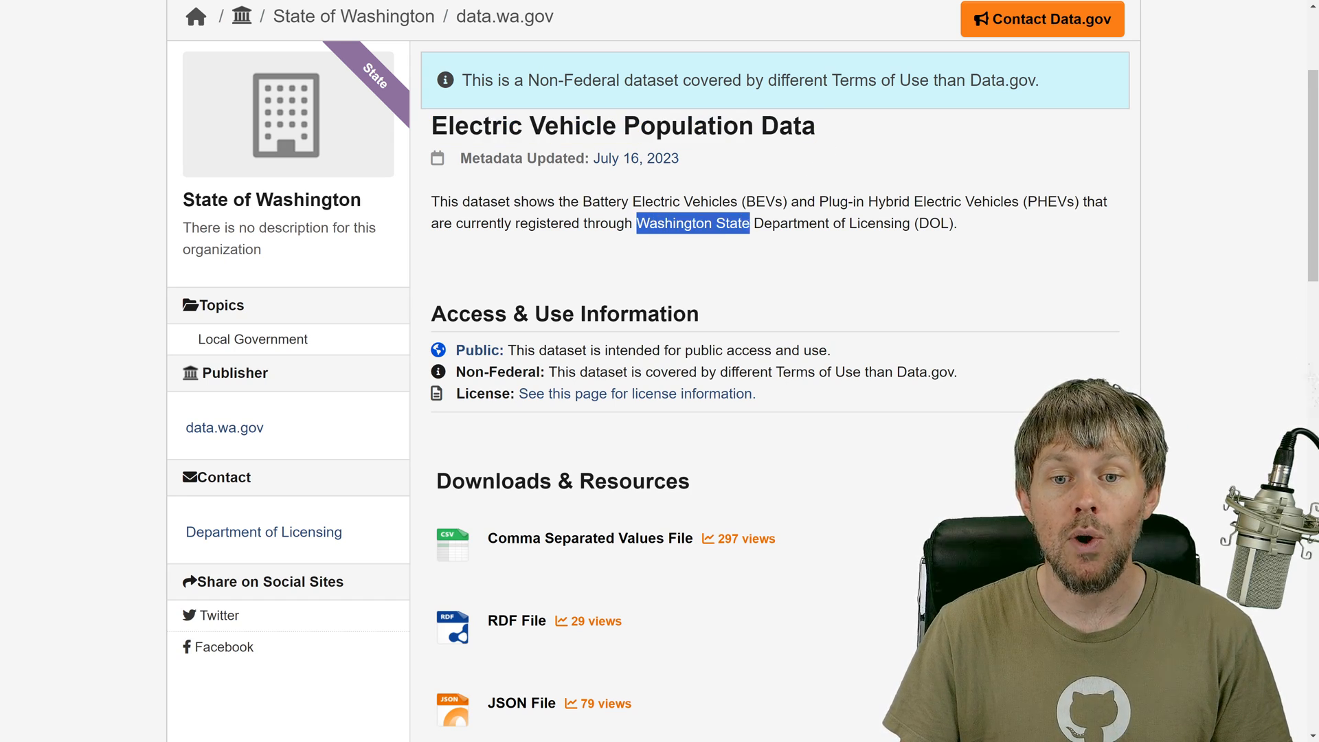
left_click_drag(691, 222, 957, 222)
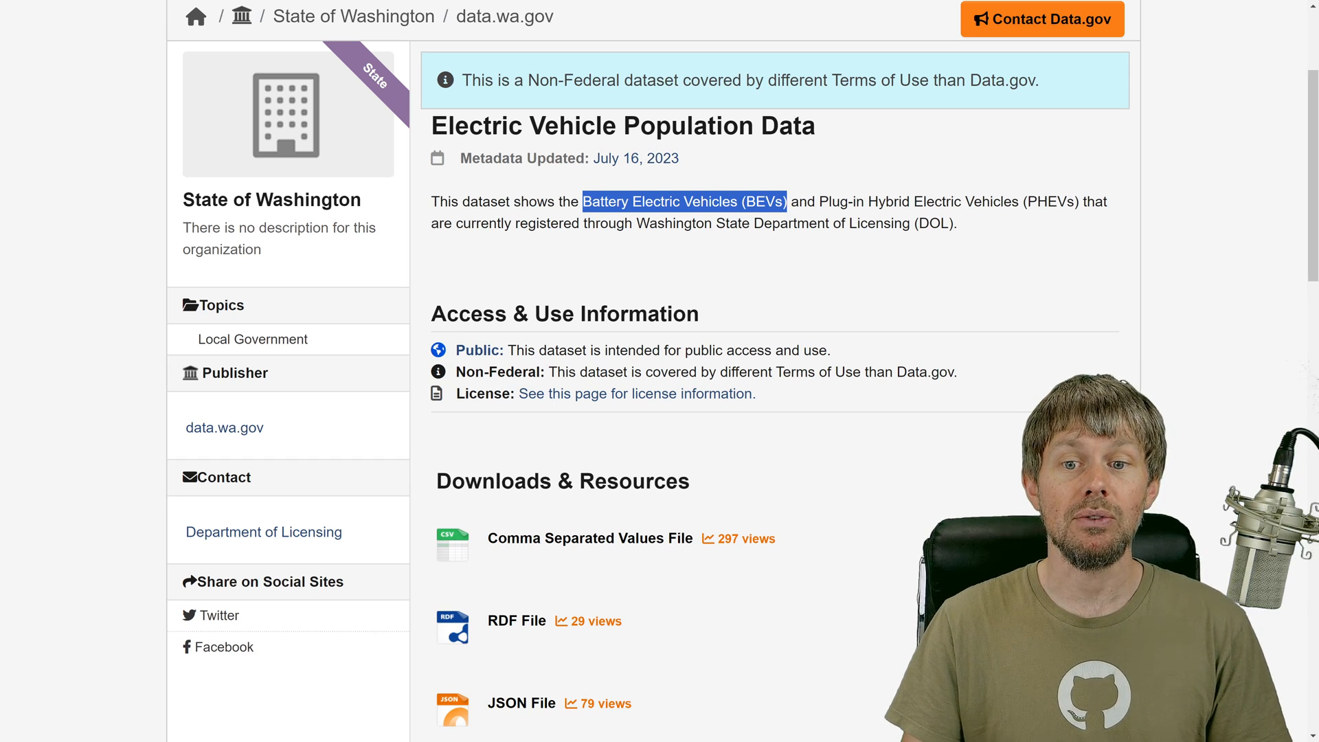
left_click_drag(819, 201, 1058, 201)
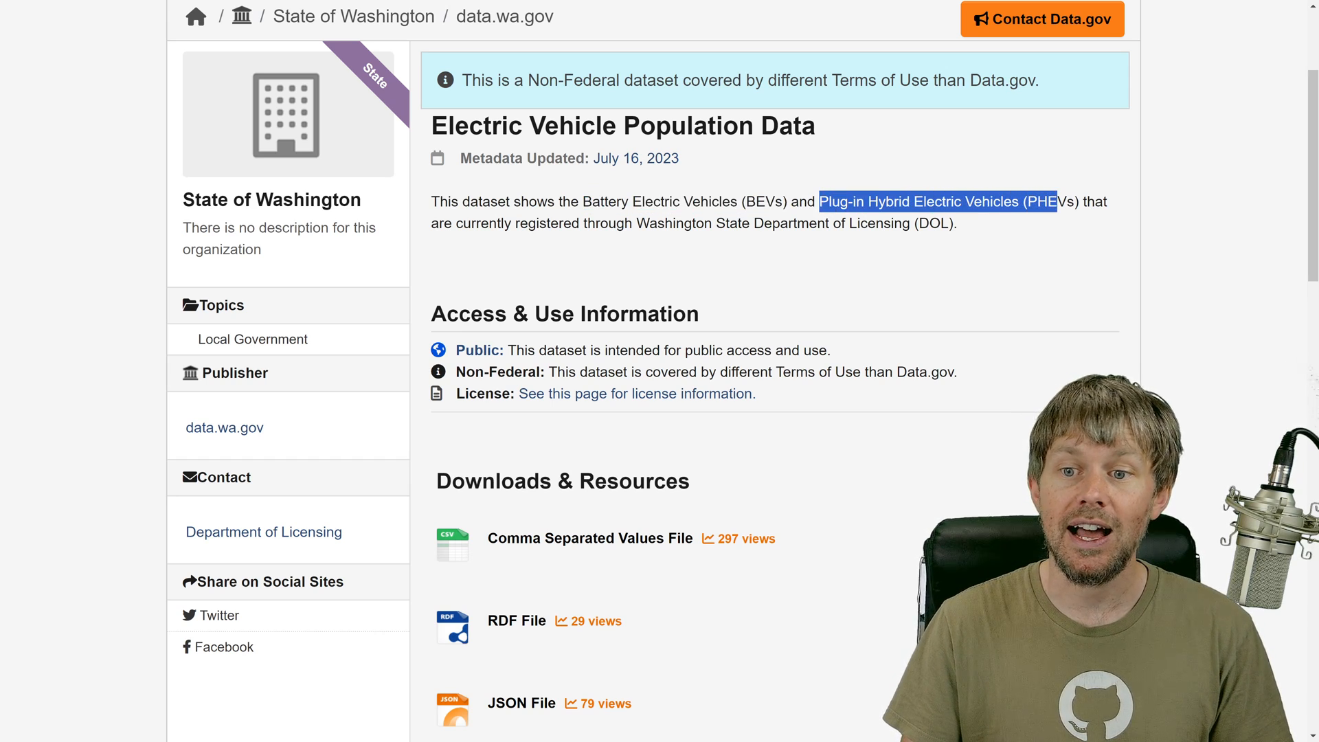
scroll("down", 3)
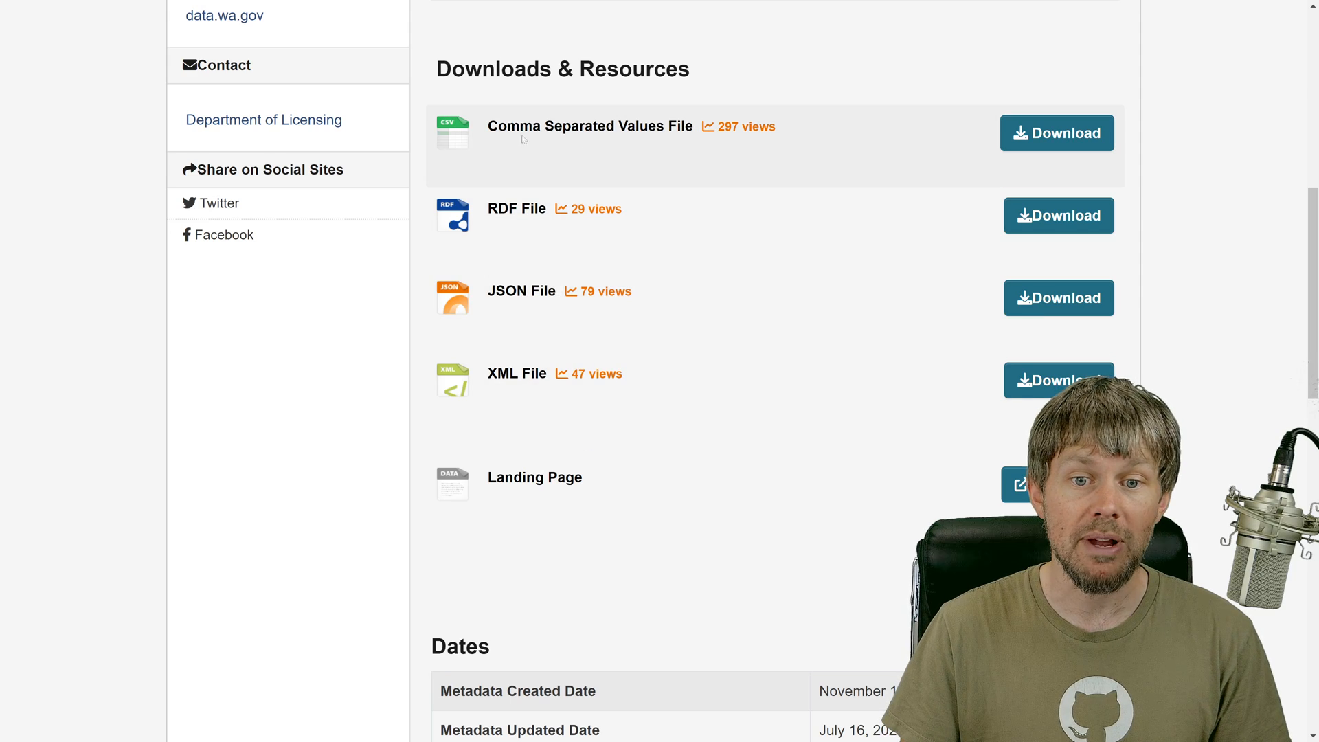
mouse_move(1057, 133)
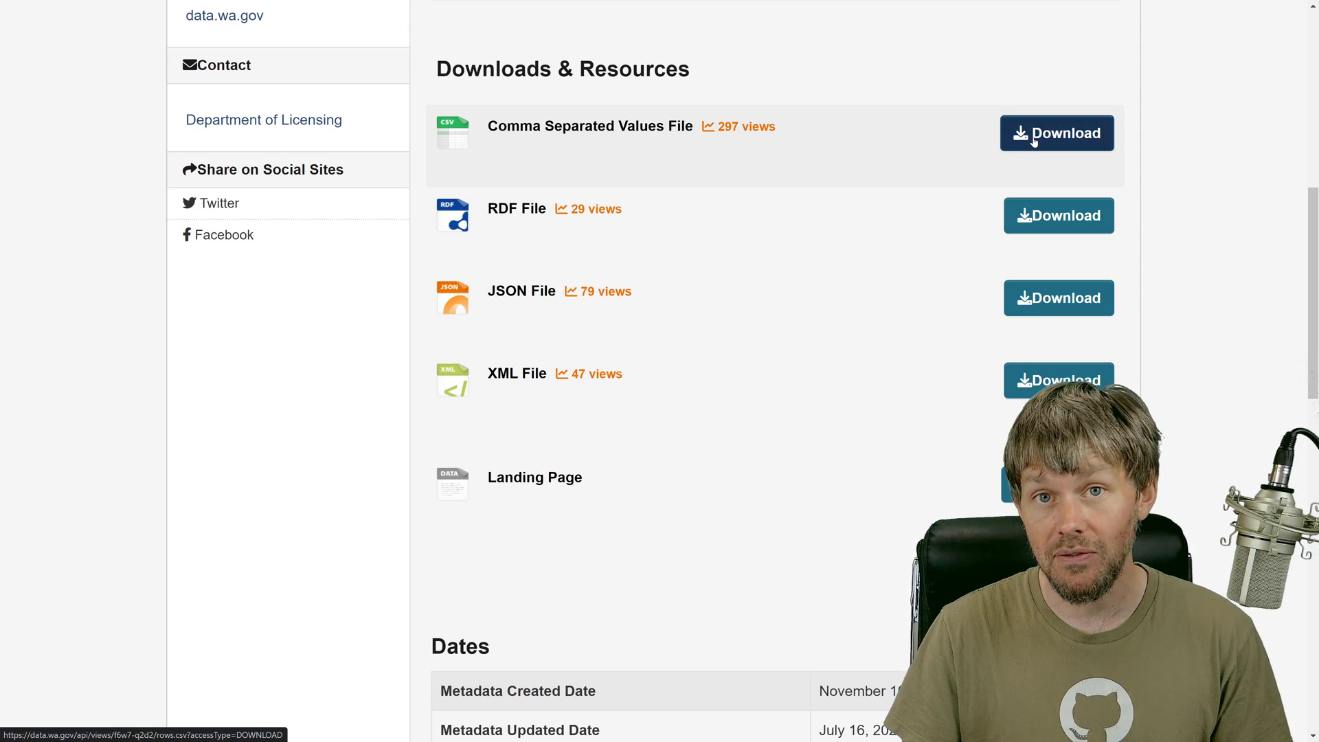
mouse_move(995, 158)
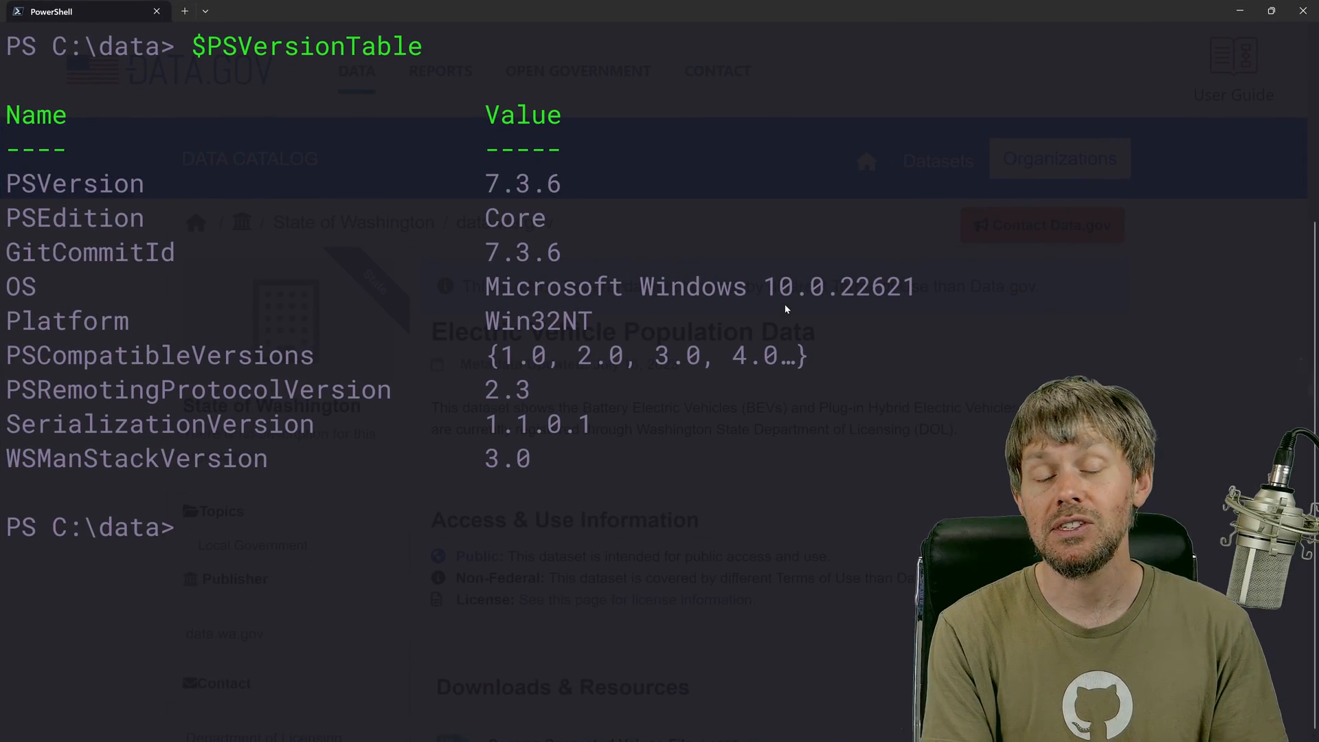
- List C:\data with ls to find Electric_Vehicle_Population_Data.csv
type("ls")
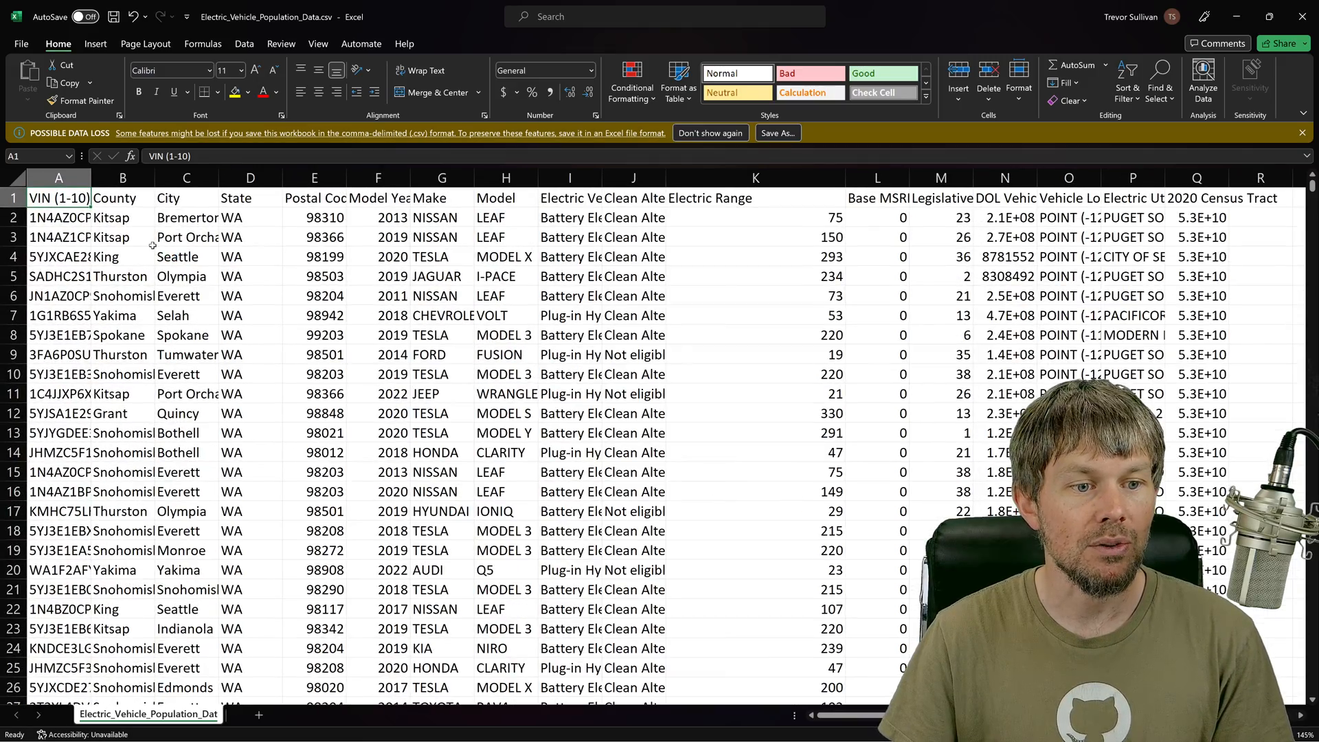
- Widen the VIN column and review the City, State, Postal Code and Make headers
left_click(122, 198)
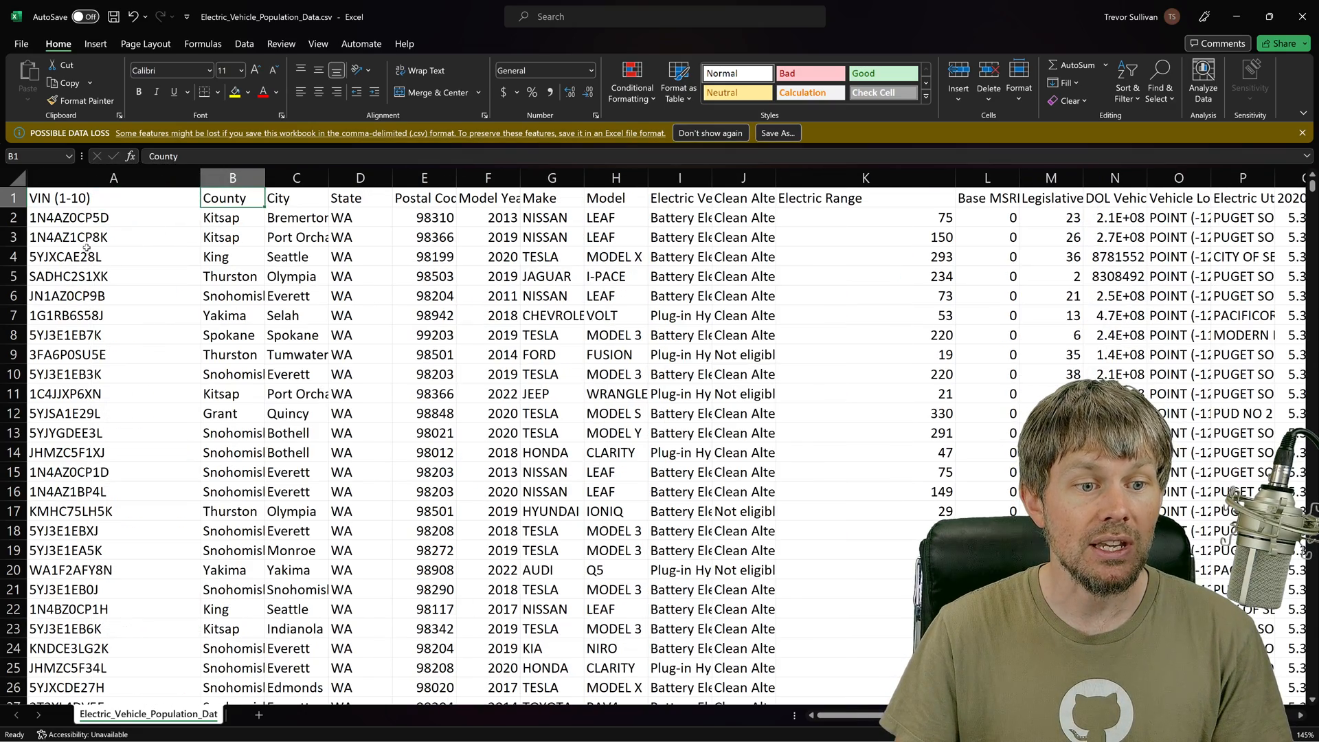
left_click(114, 237)
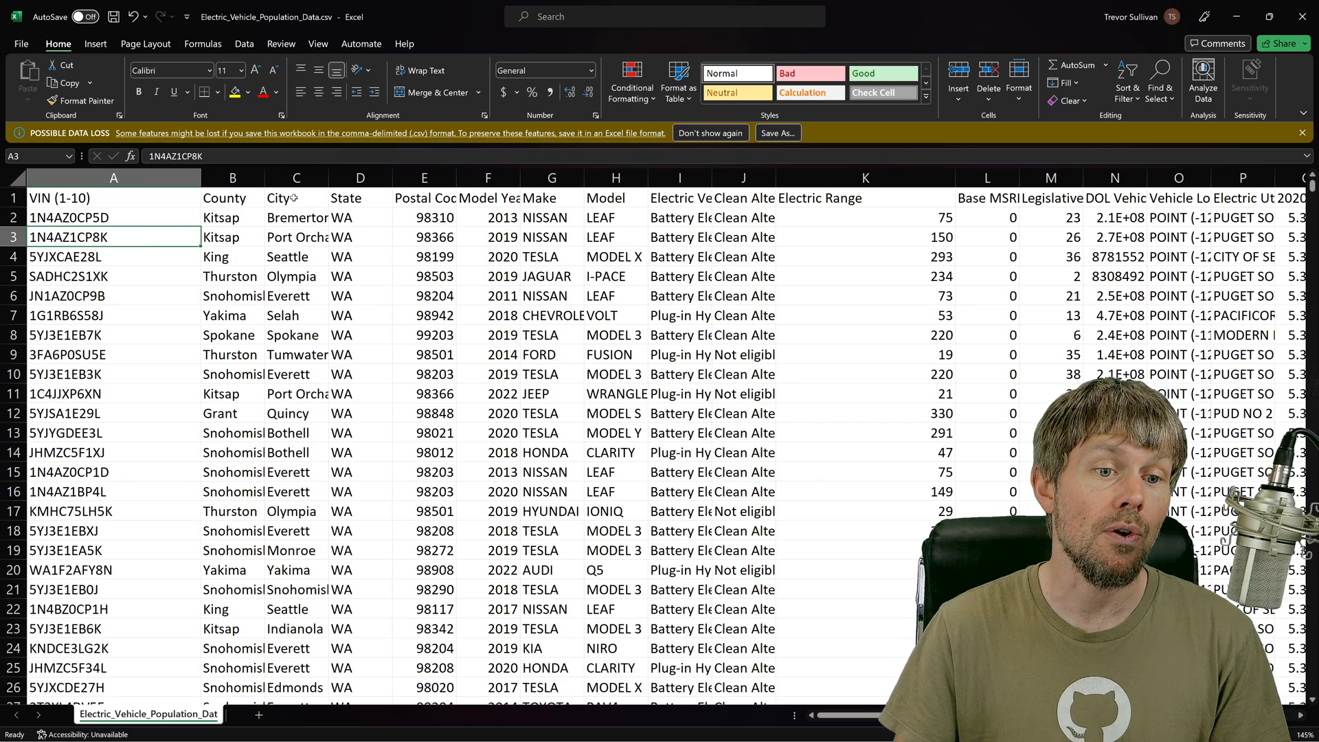
left_click(297, 198)
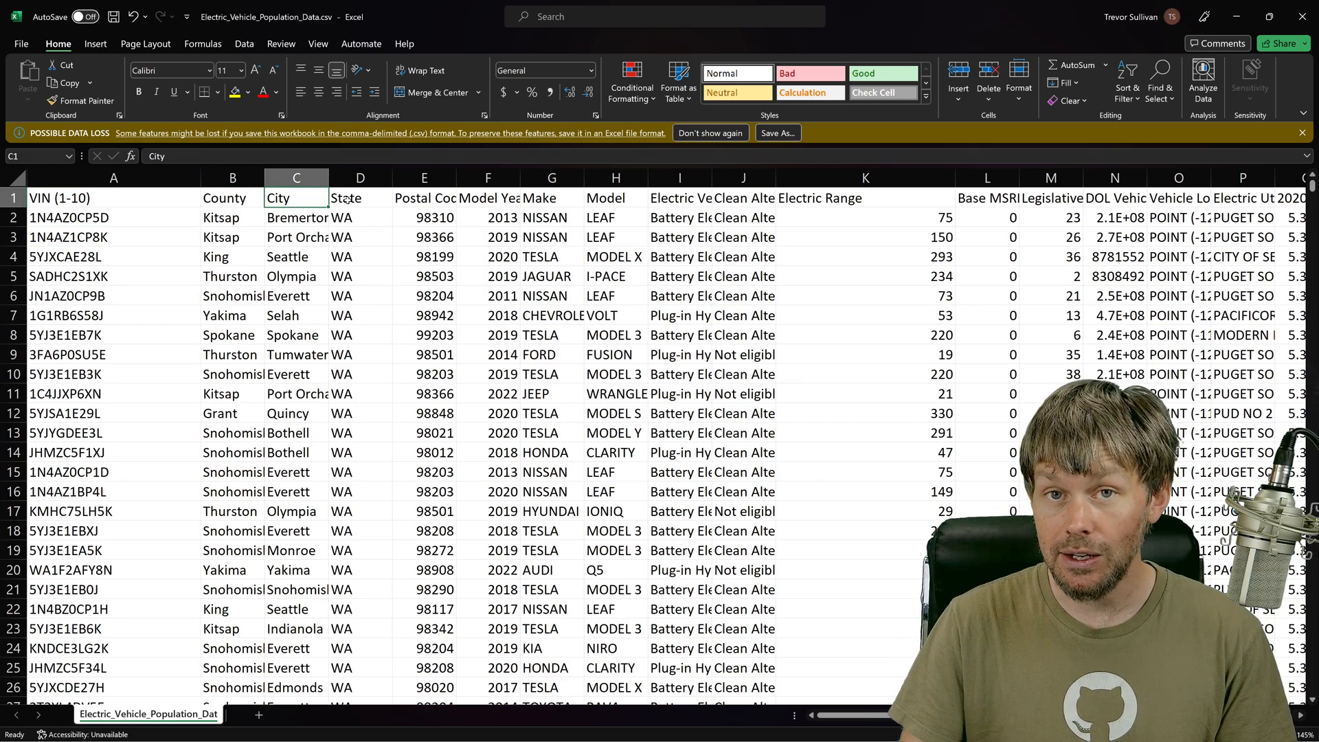
left_click(360, 198)
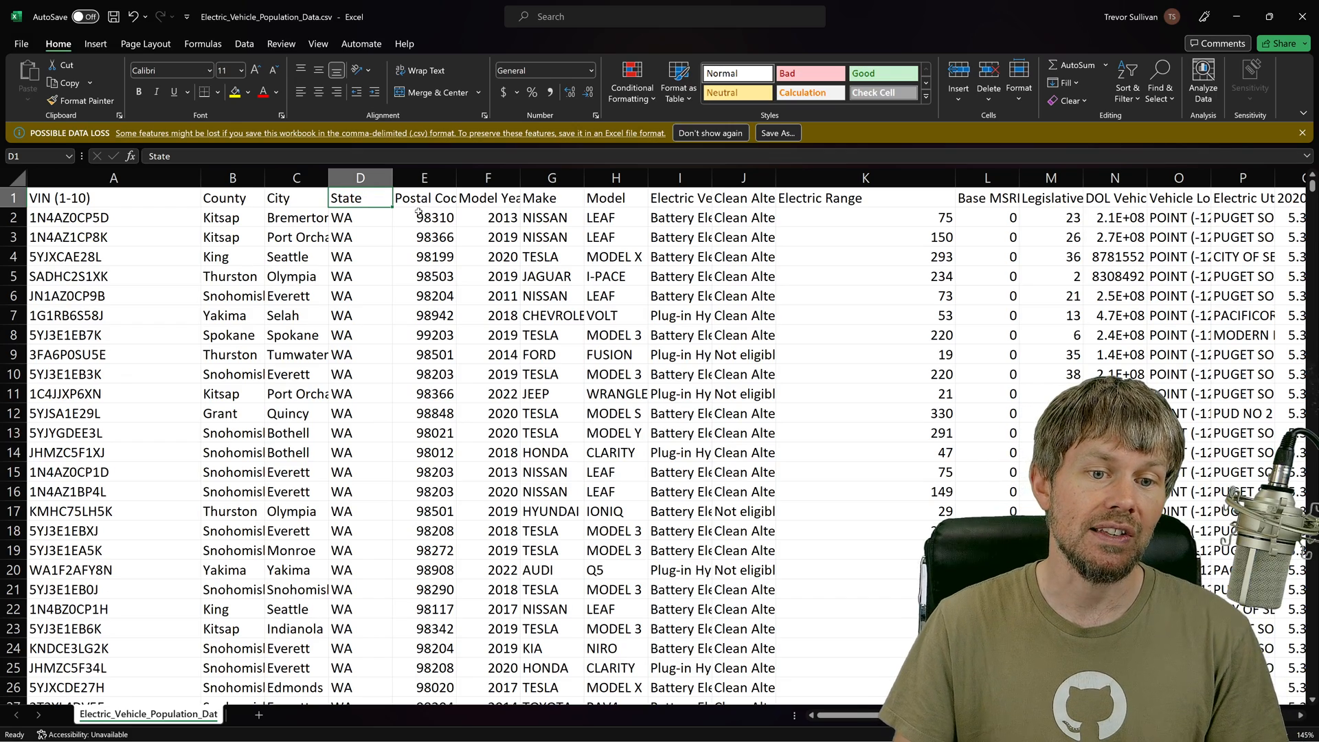
left_click(424, 197)
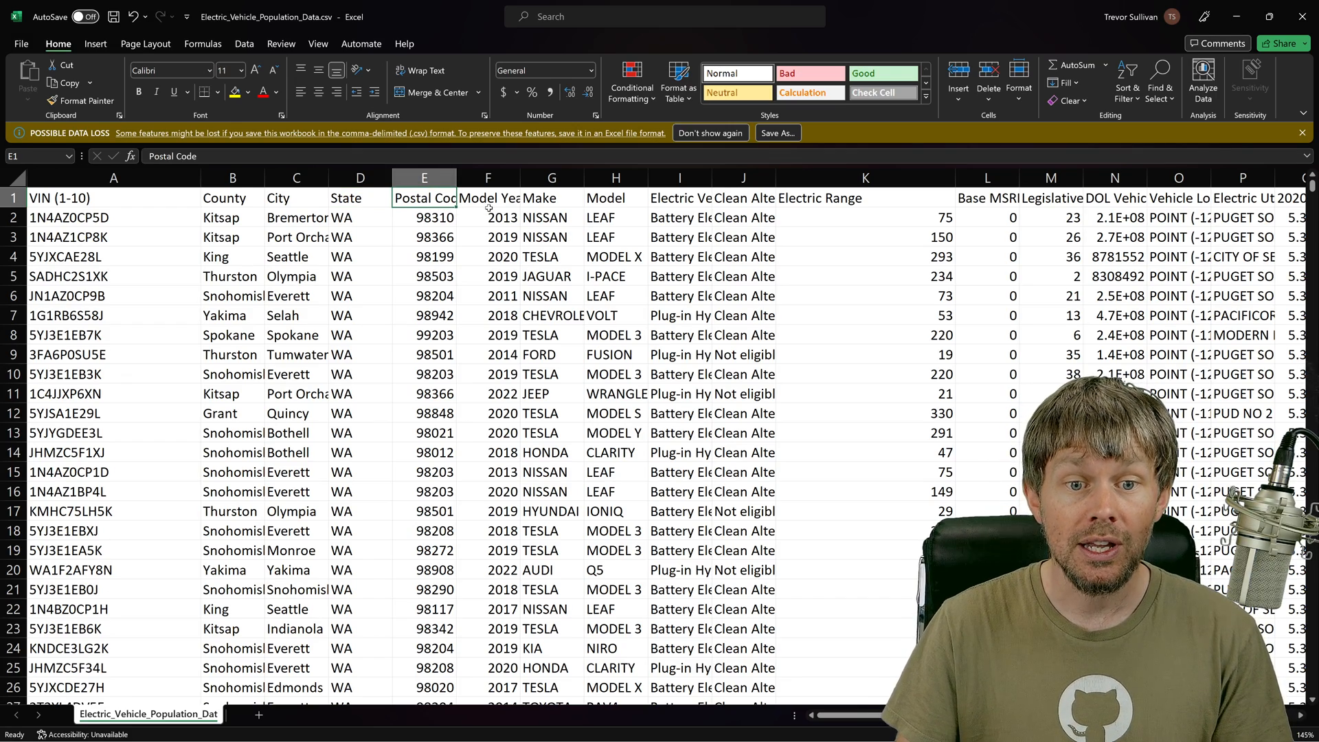
left_click(488, 198)
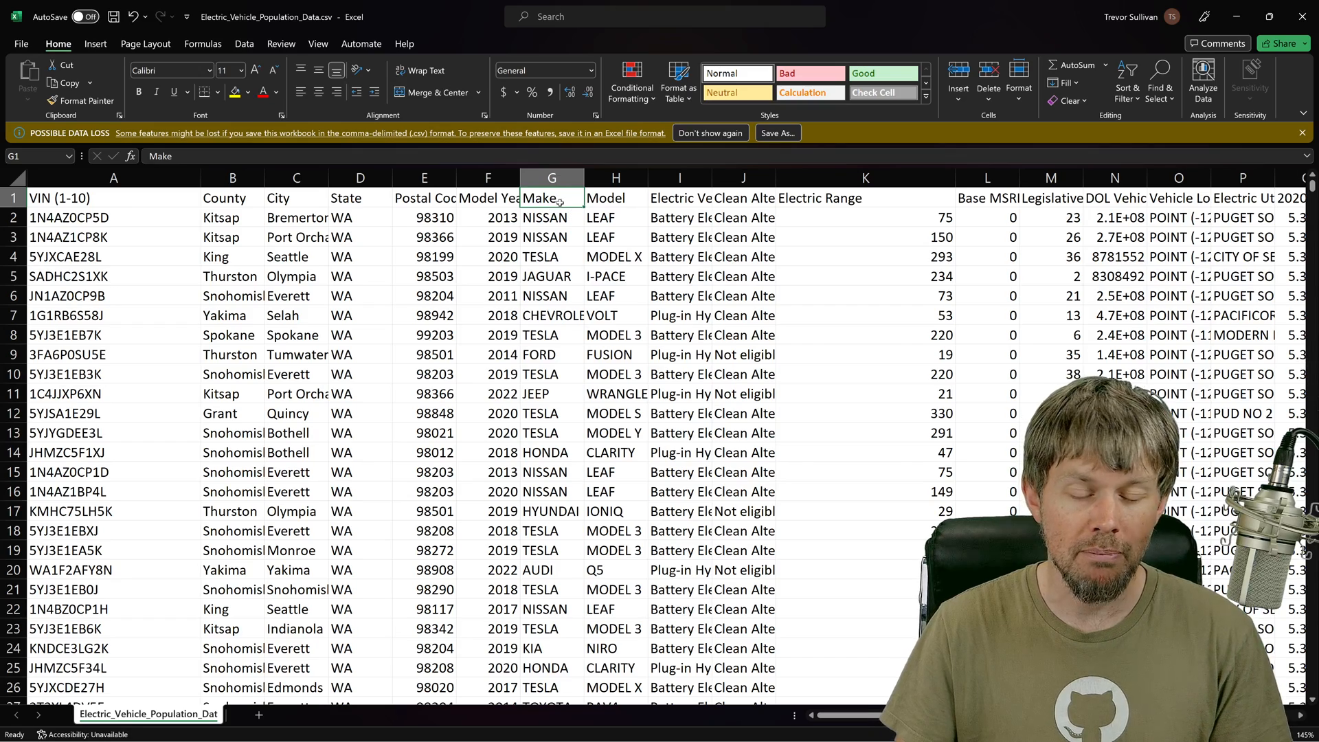
- Widen the Electric Vehicle Type and CAFV Eligibility columns to show full values and headers
left_click(616, 198)
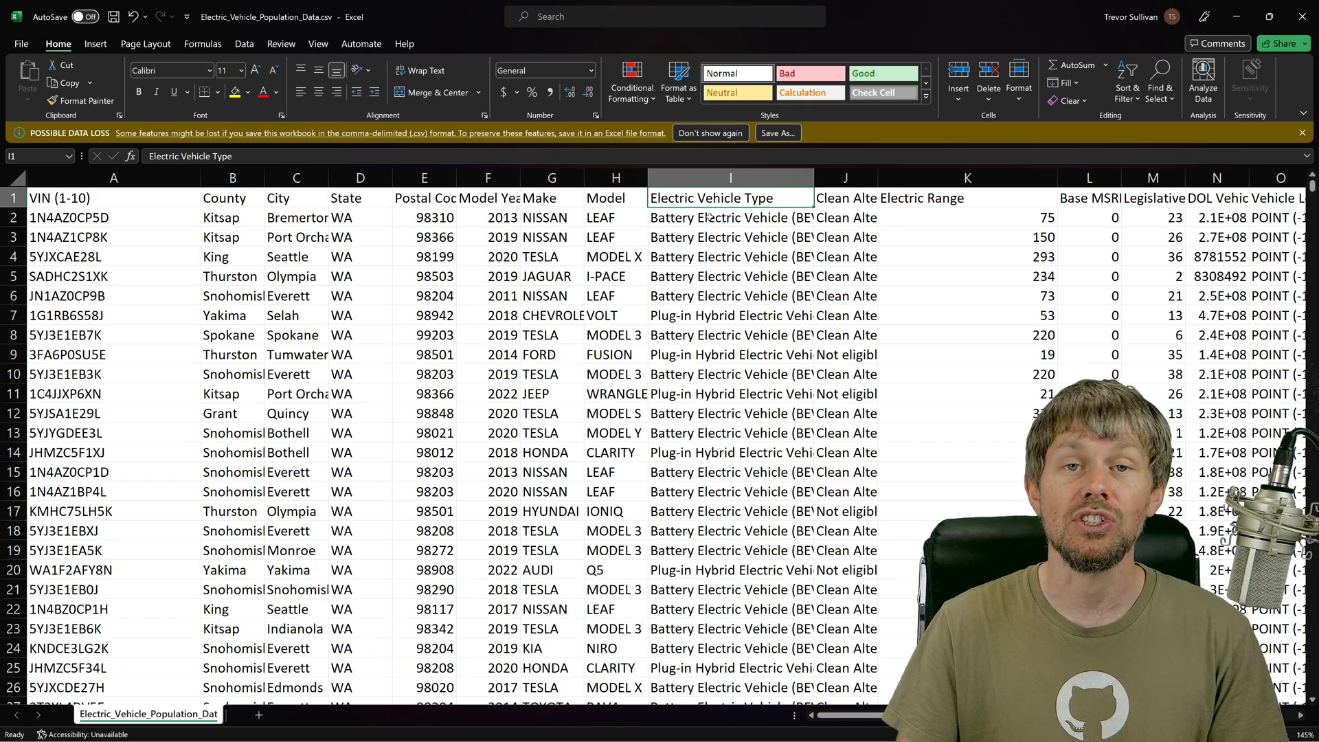
left_click(730, 315)
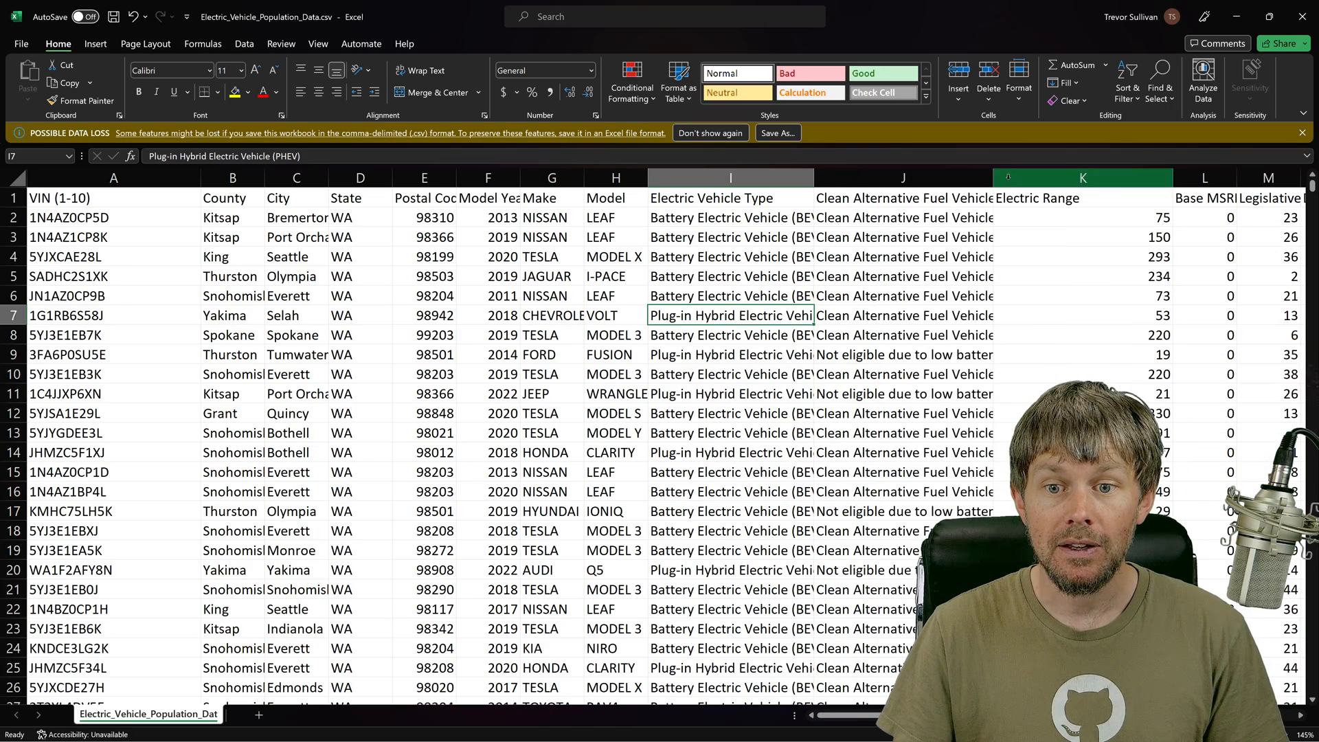
left_click(903, 198)
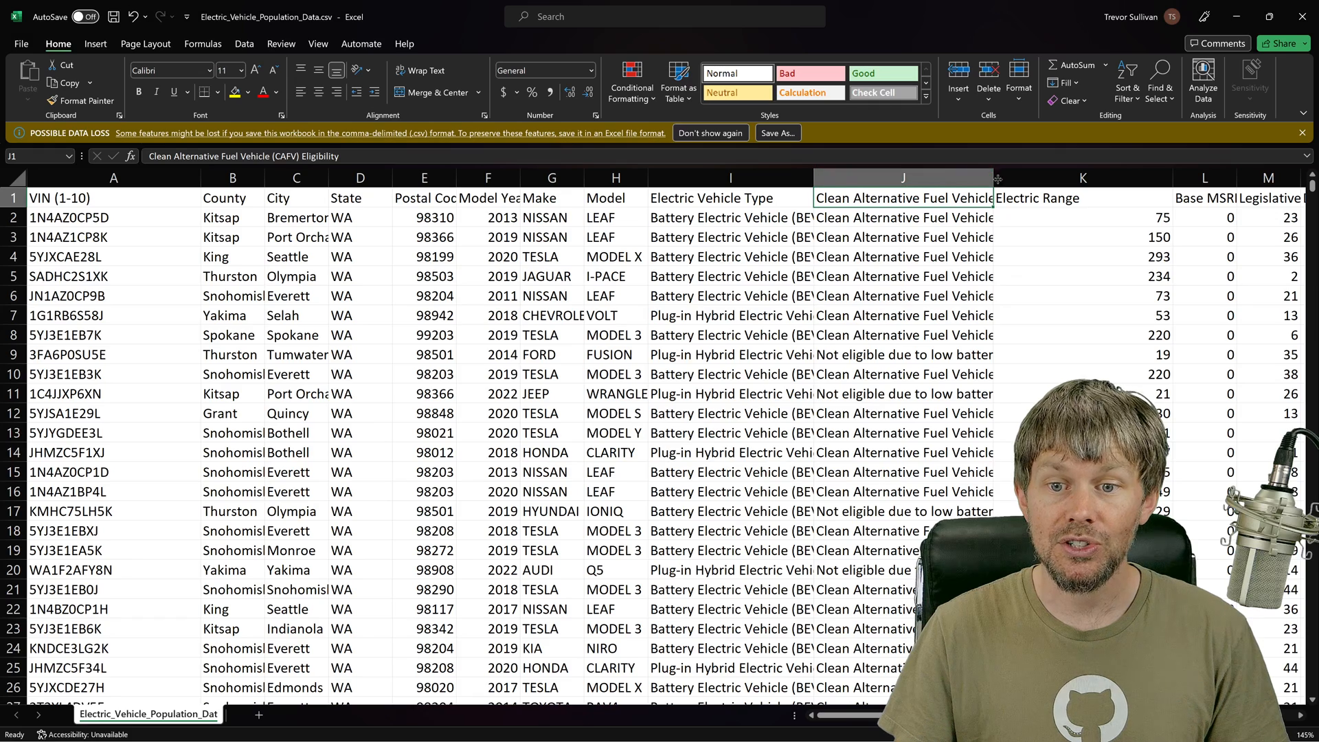
left_click_drag(999, 177, 1114, 177)
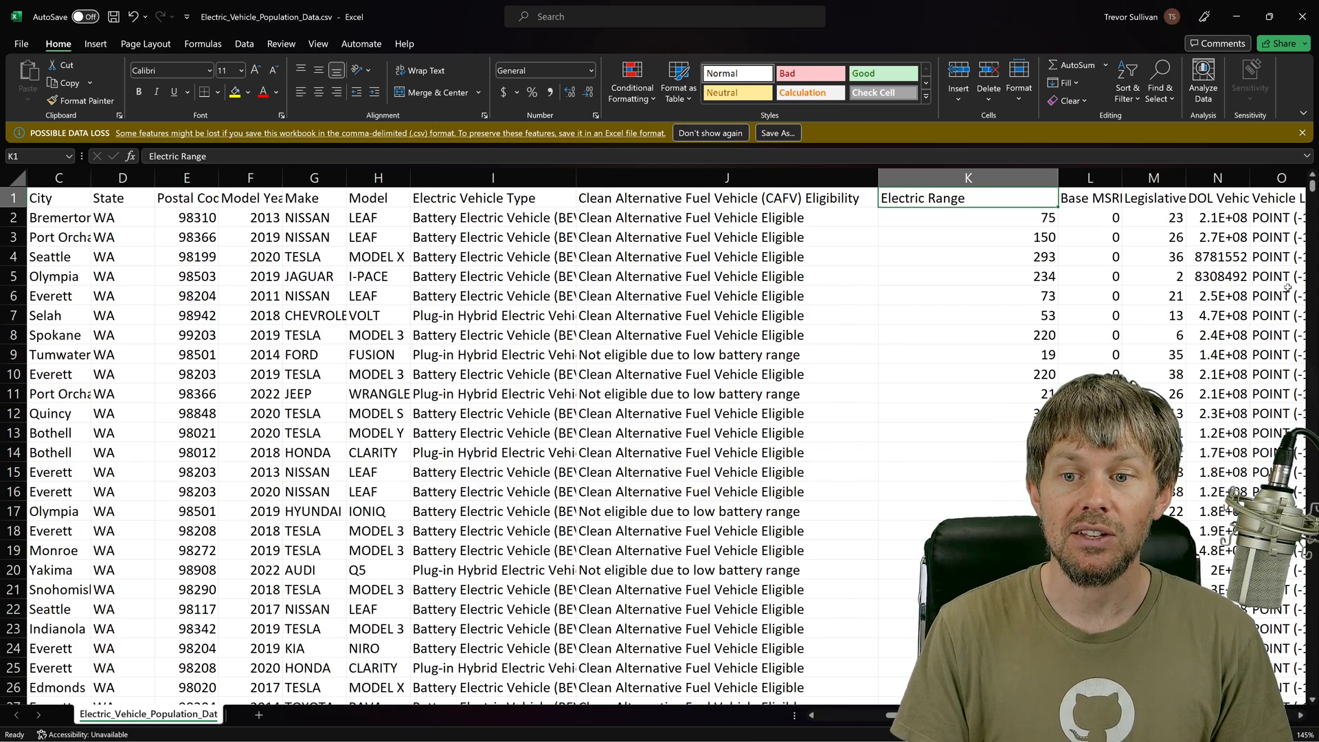
- Widen the Base MSRP column, scroll its mostly-zero values, and return to the sheet's top-left
left_click(1090, 198)
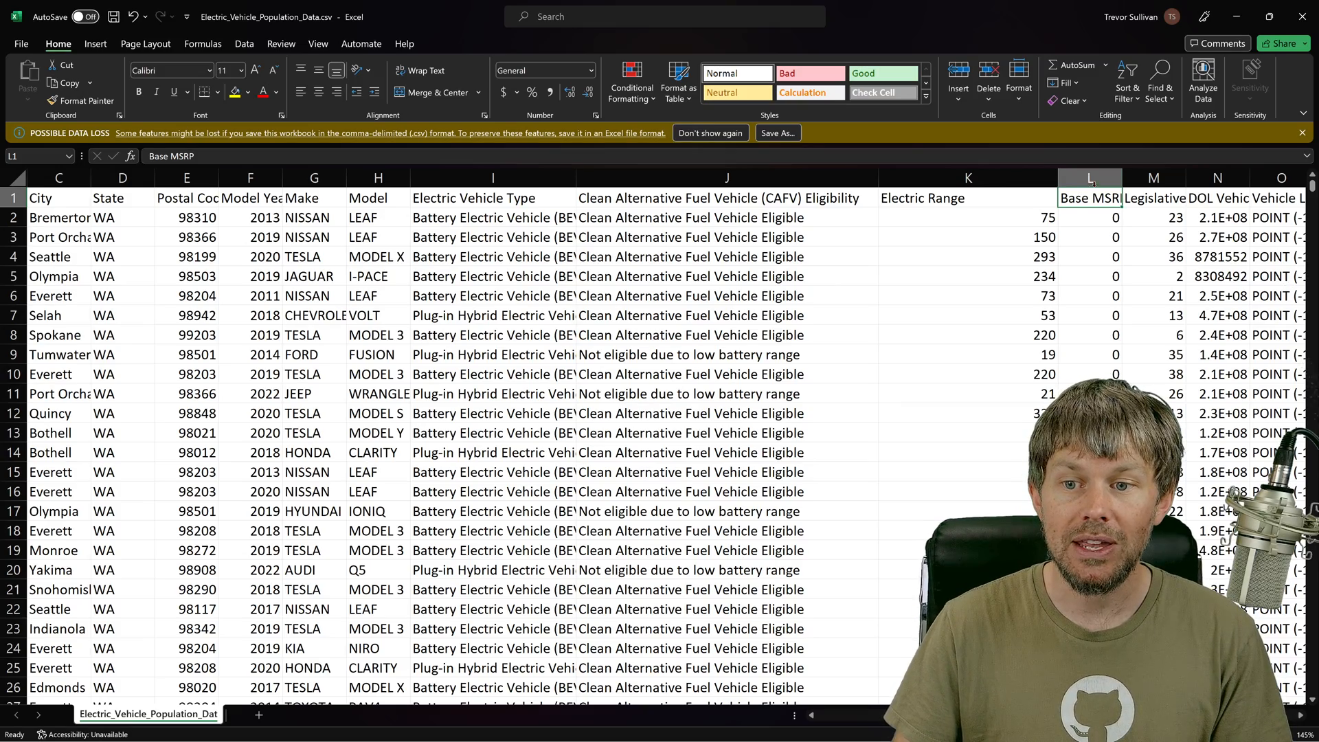
scroll("down", 3)
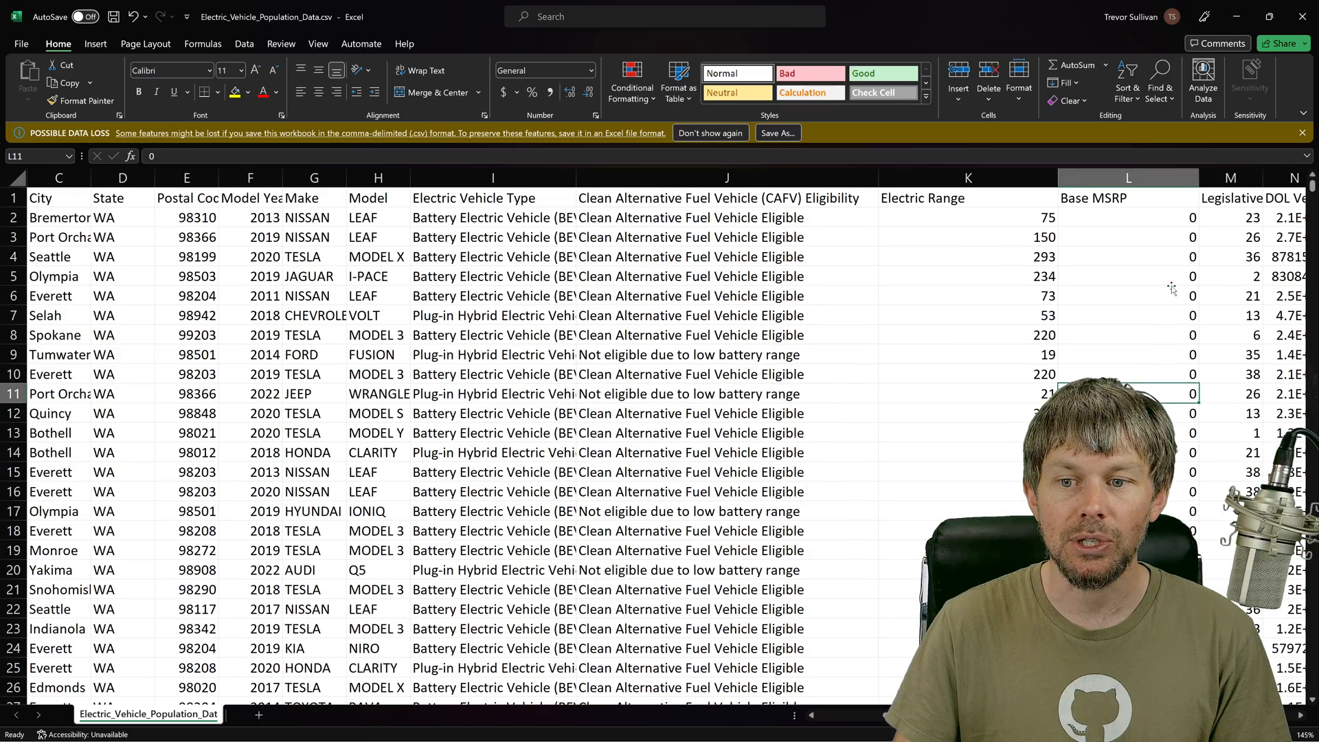
left_click(1128, 198)
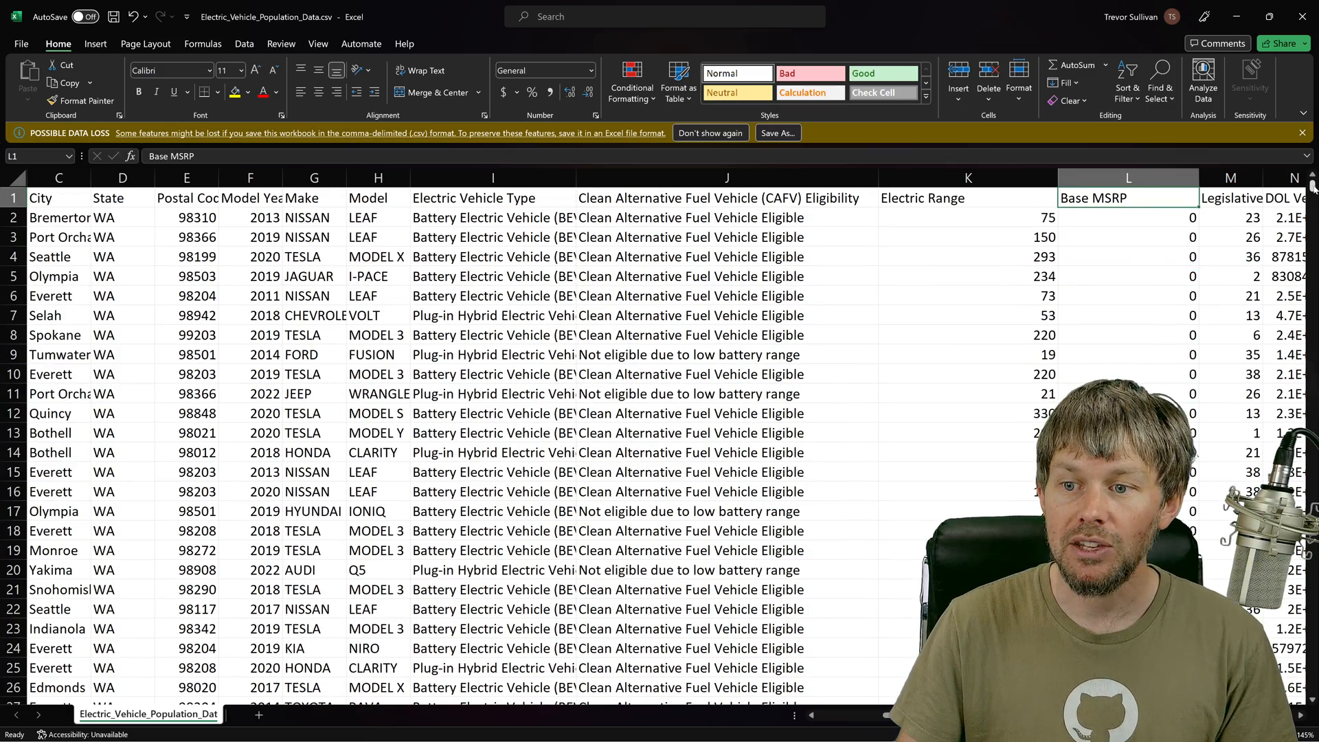
scroll("down", 3)
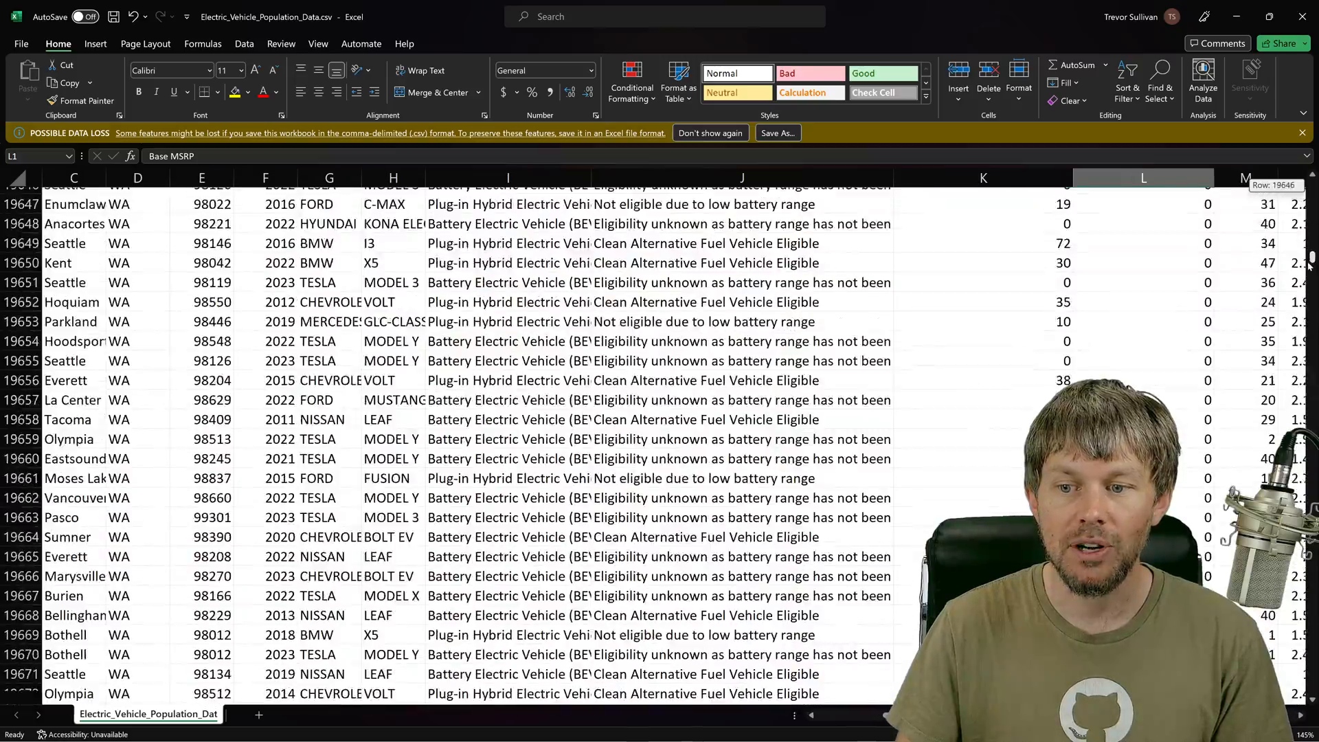
scroll("up", 3)
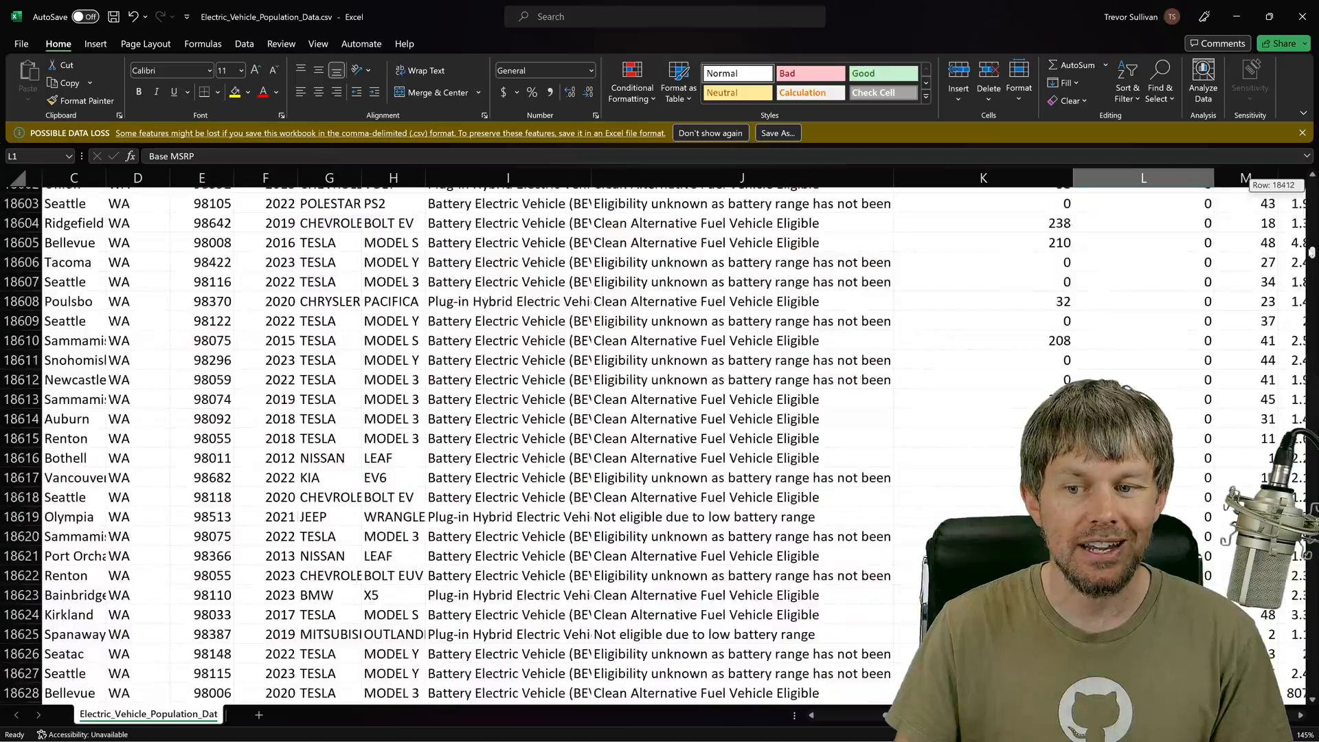
key("ctrl+Home")
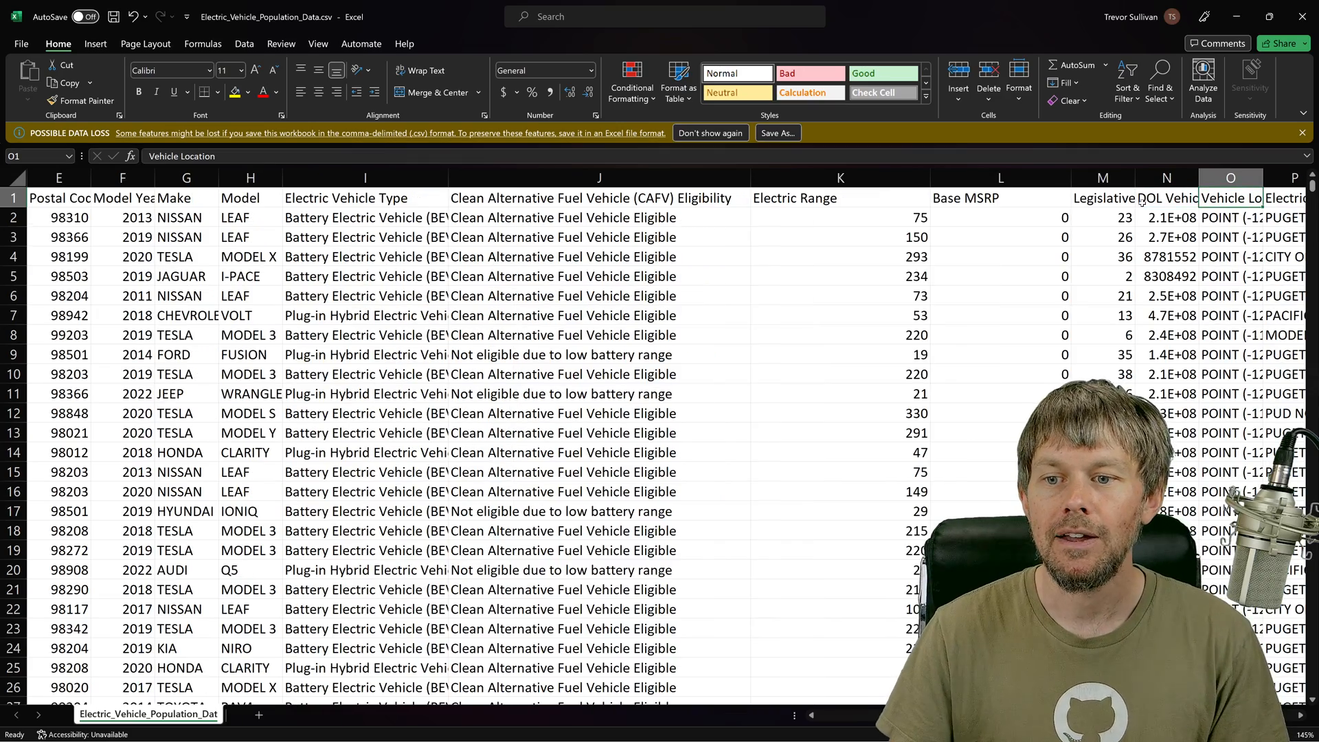
scroll("right", 3)
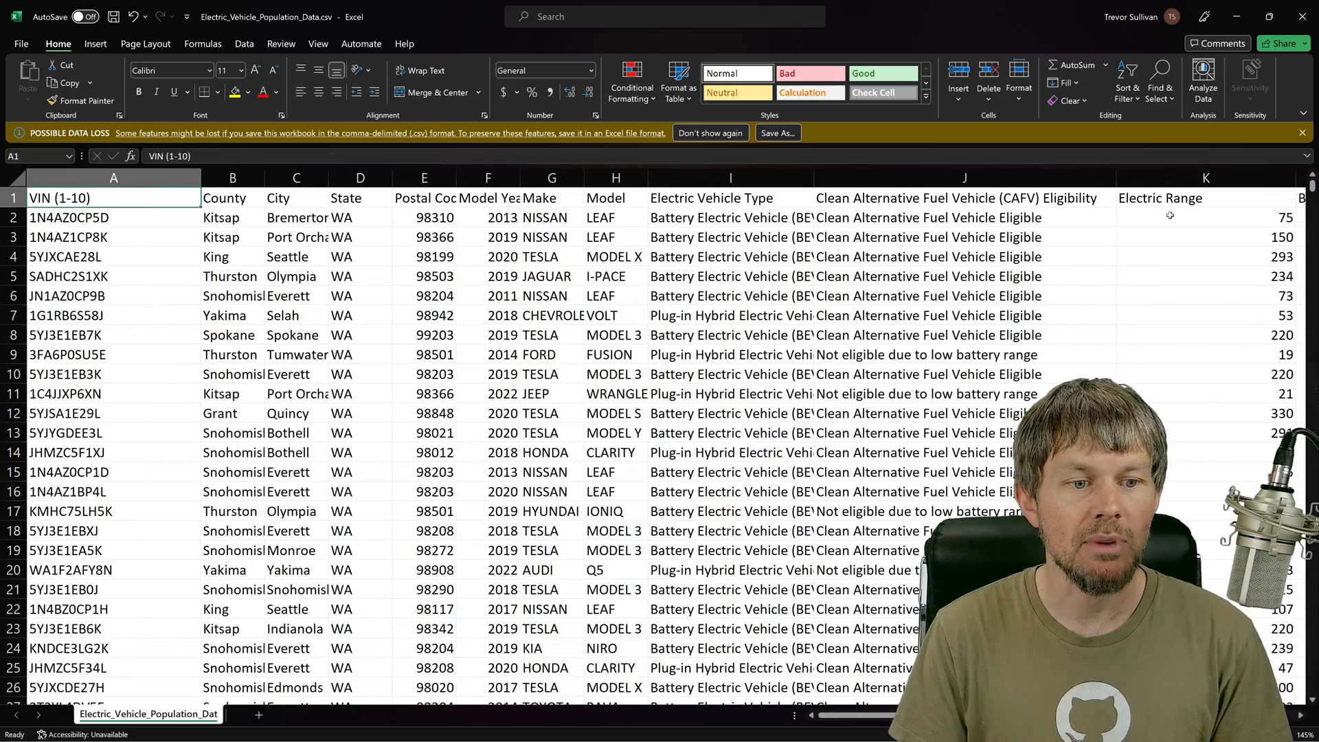
- Review the City, Model Year and Electric Vehicle Type column headings before leaving Excel
left_click(232, 198)
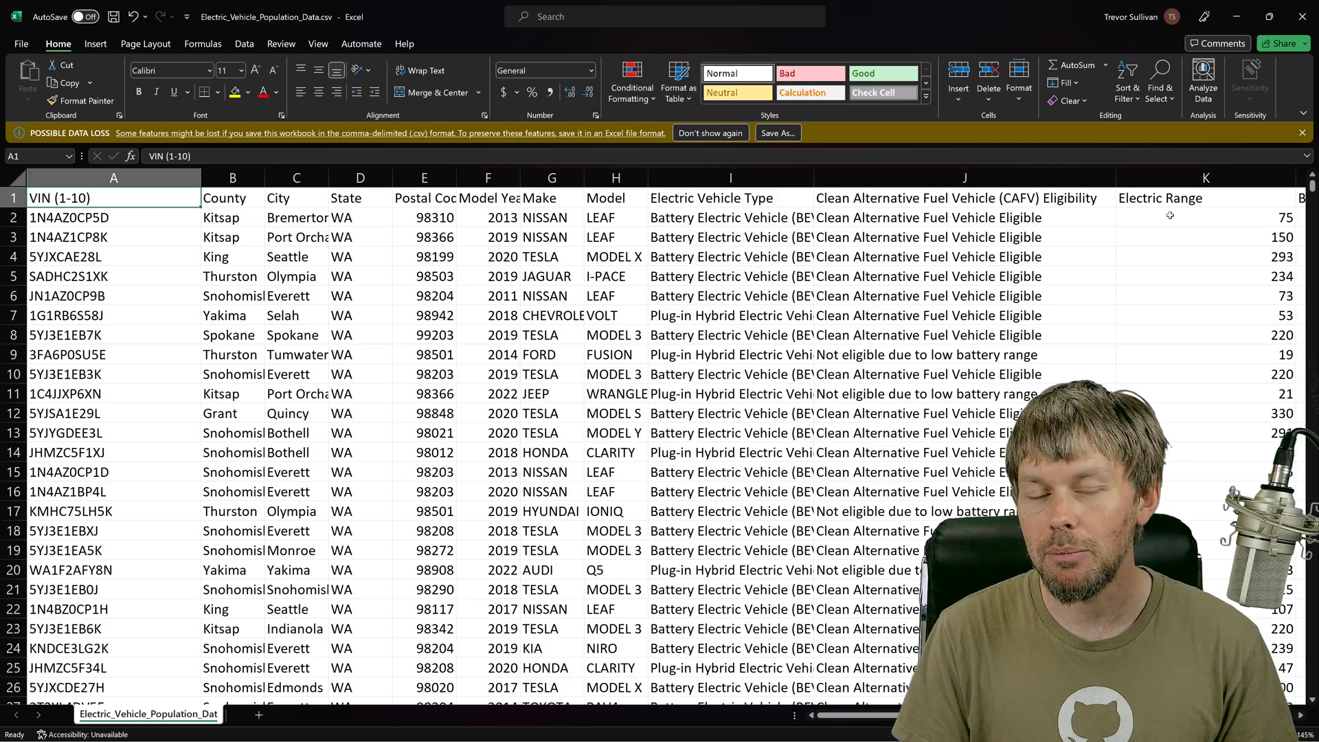
left_click(297, 198)
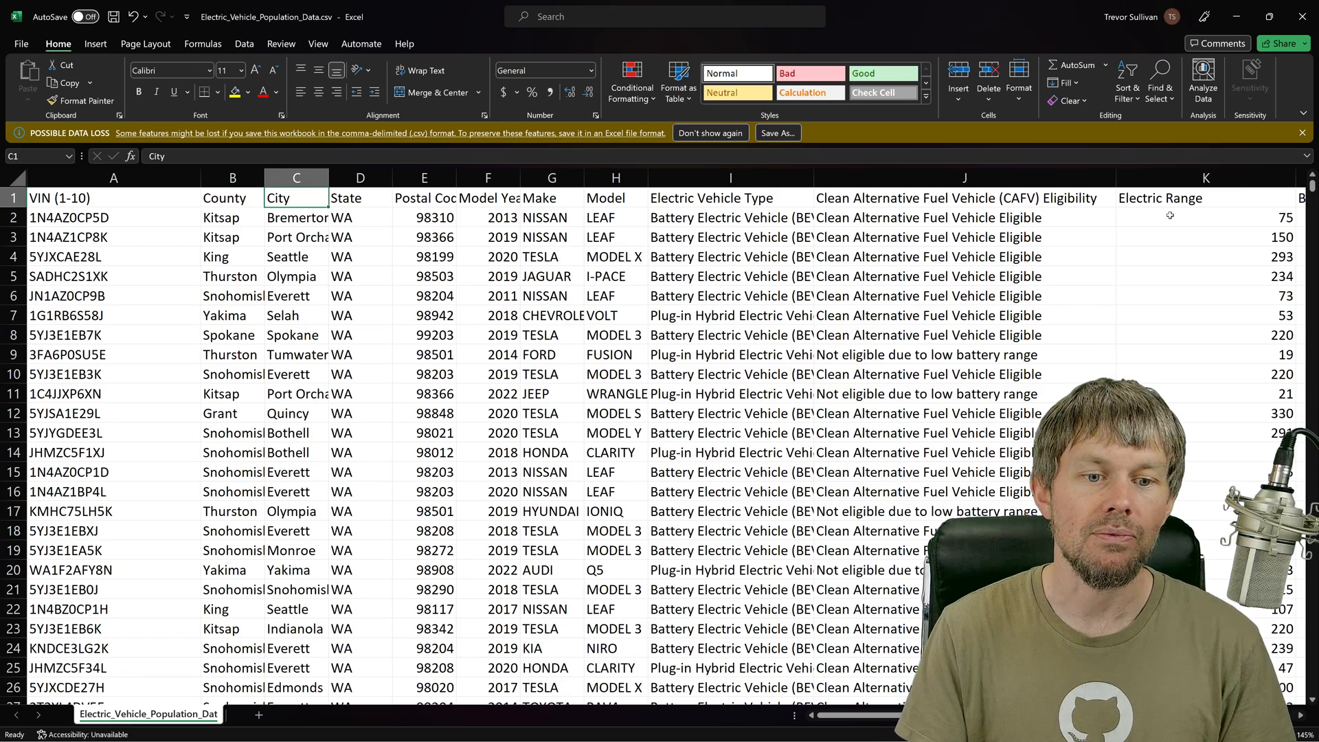
mouse_move(396, 235)
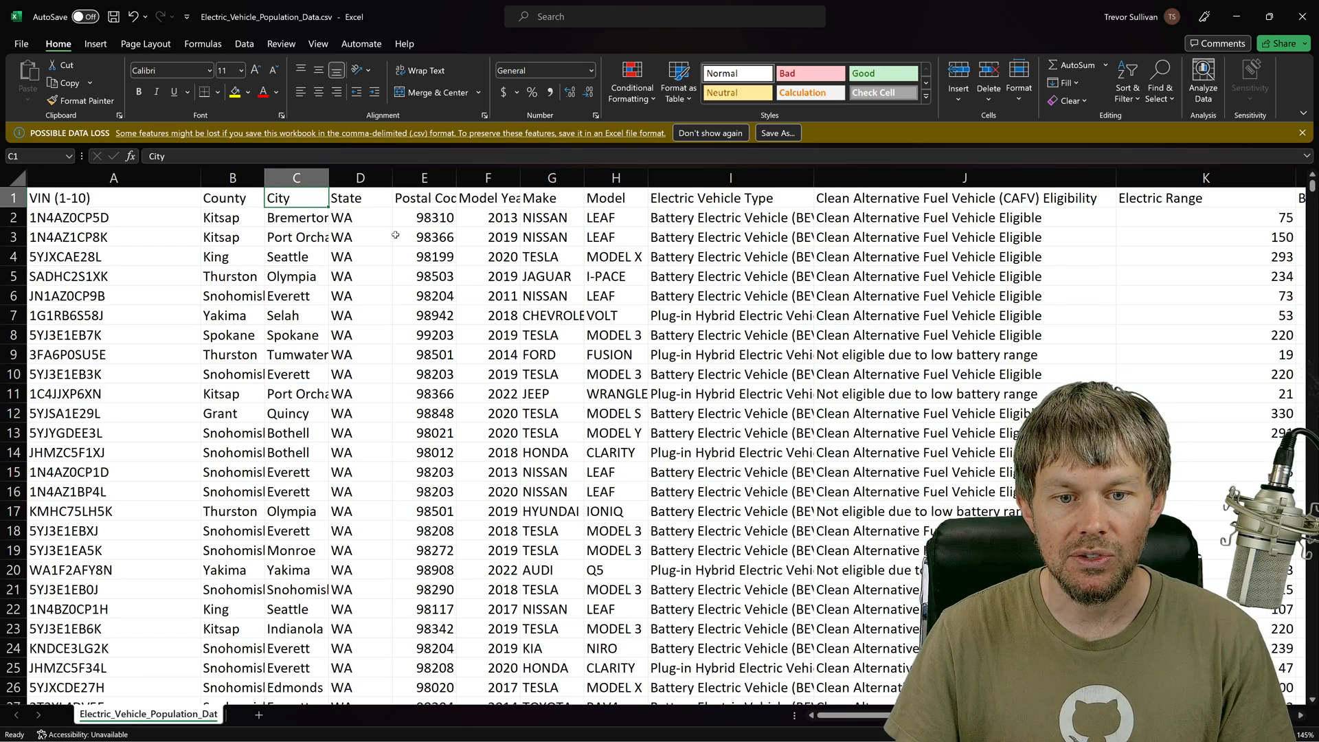
left_click(486, 198)
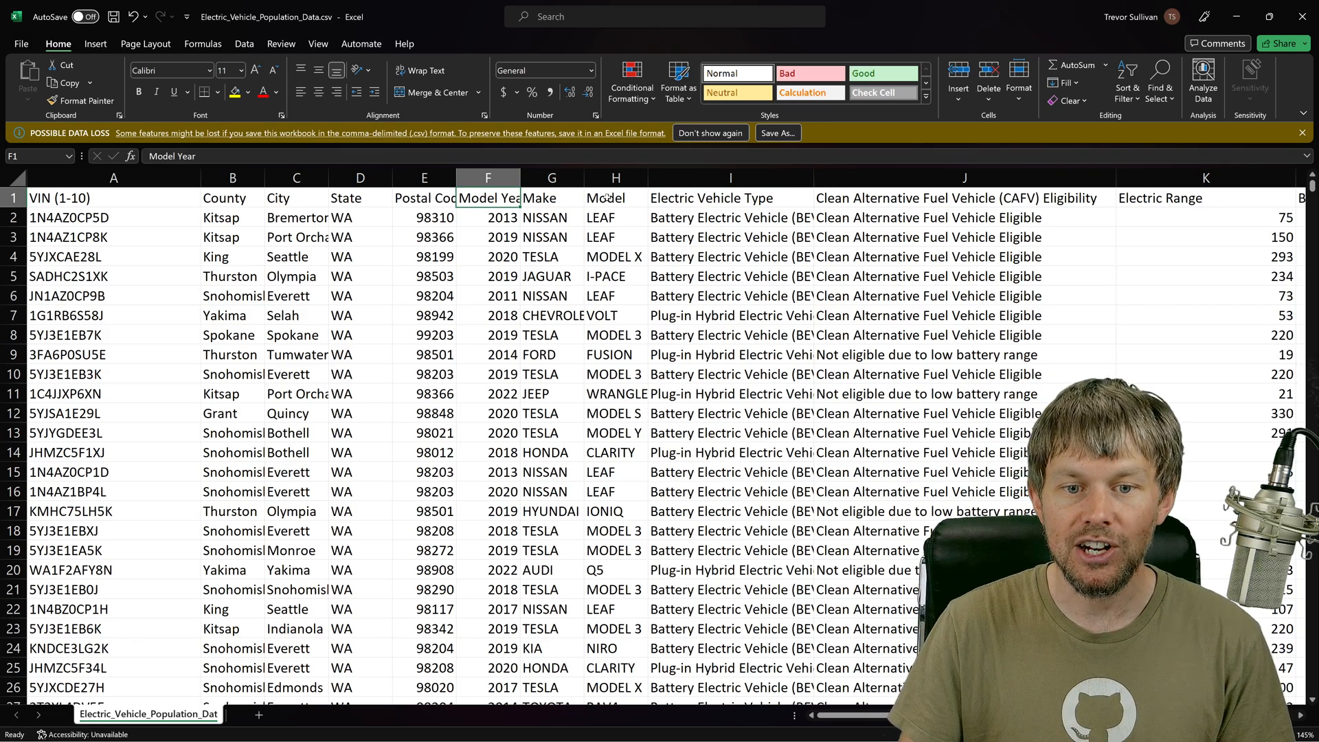
left_click(615, 198)
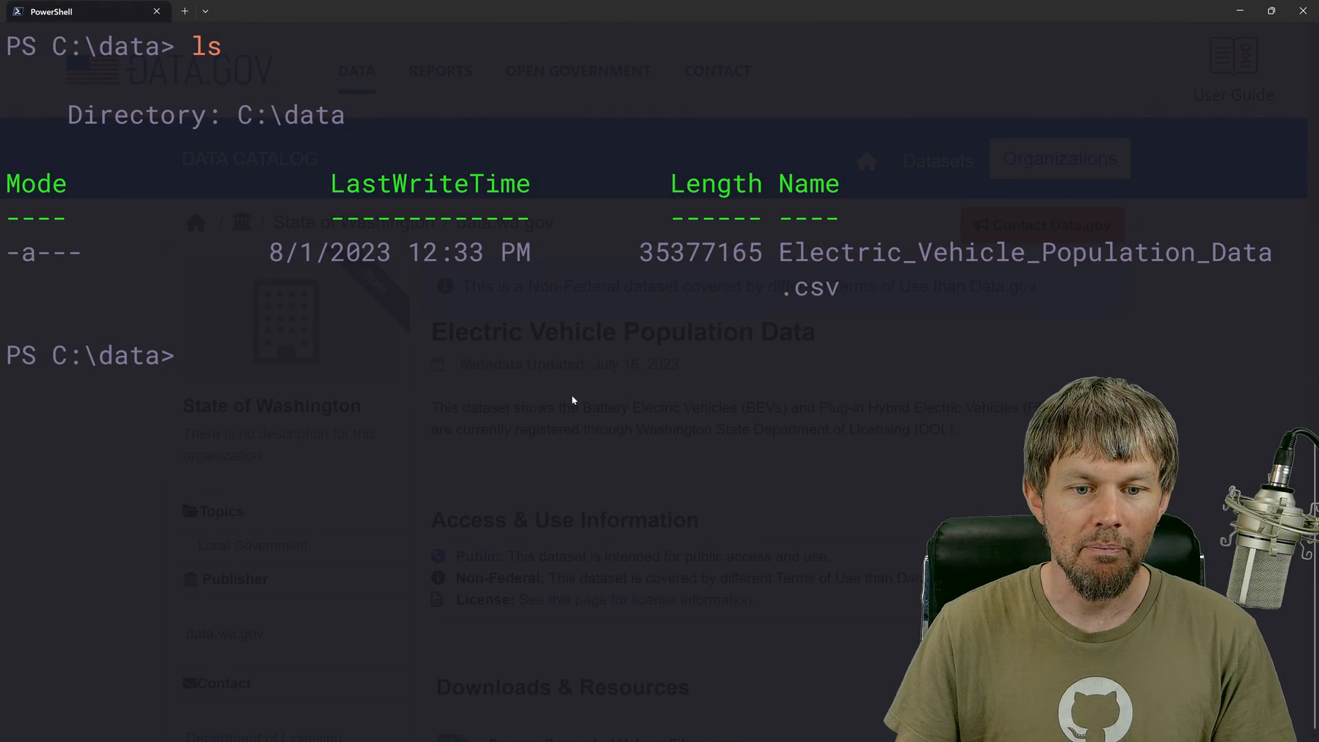
- Clear the terminal and begin an Import-Csv command with a -Delimiter parameter
double_click(705, 253)
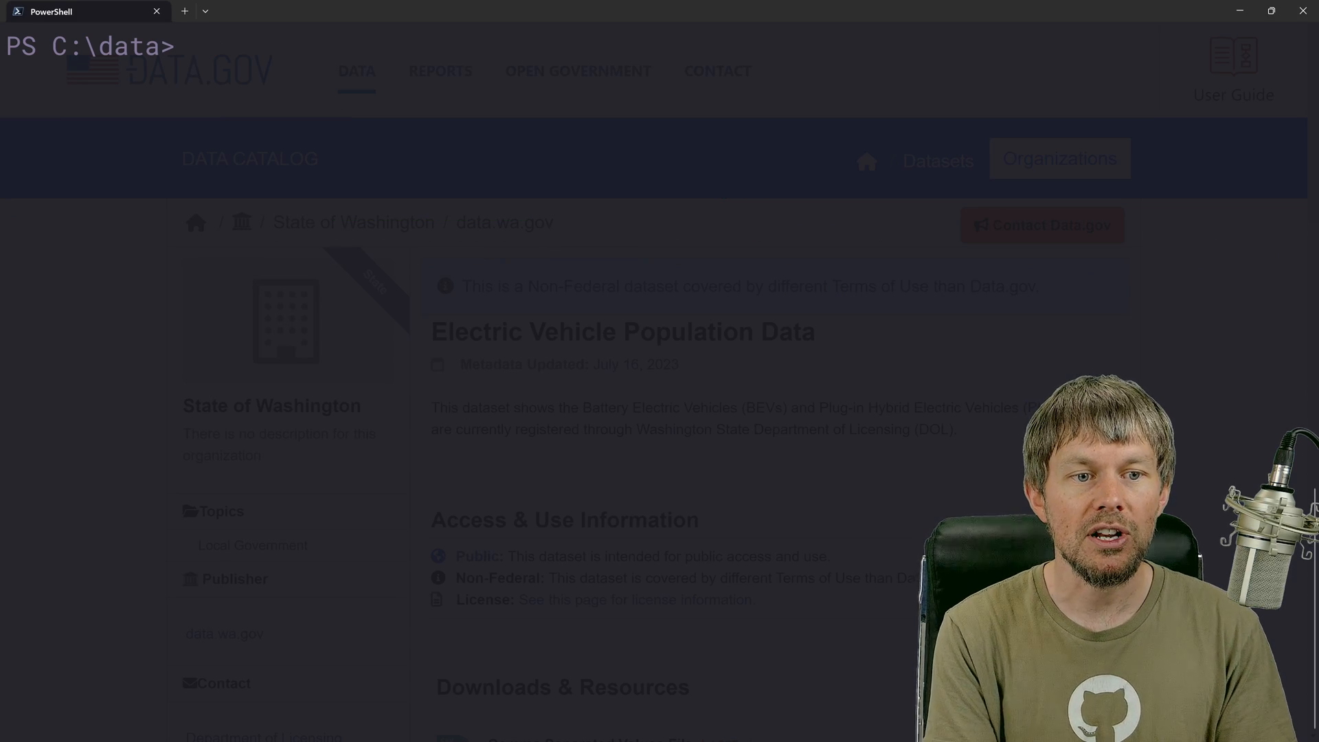
type("import-csv -Path")
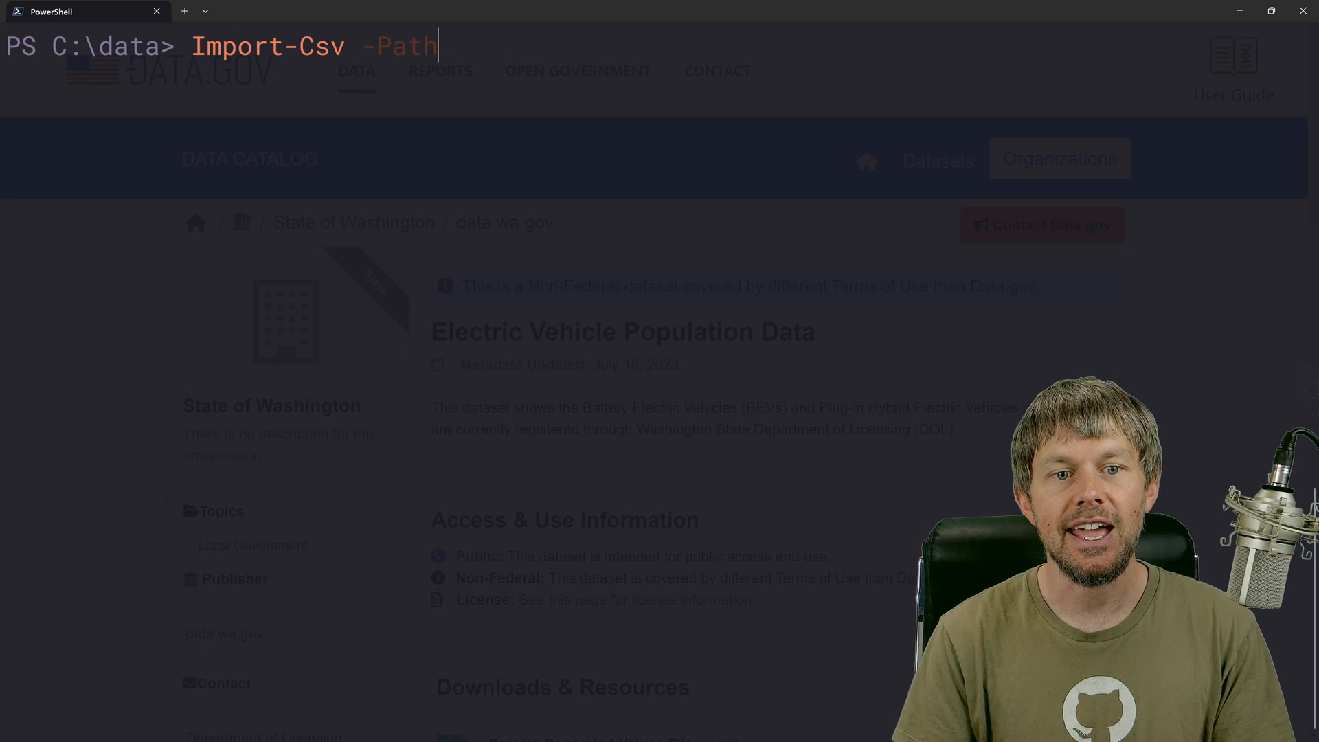
type("-Delimiter")
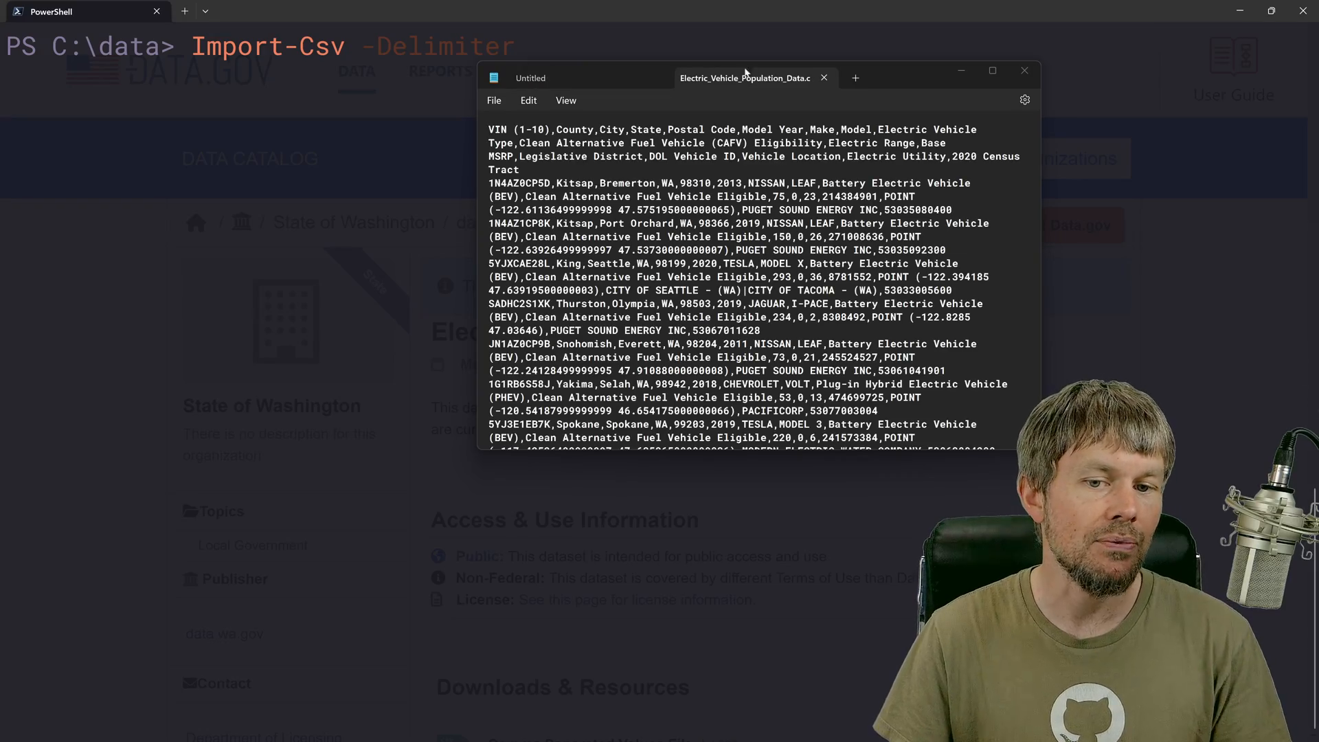
- View the raw comma-separated CSV text in Notepad
left_click(990, 70)
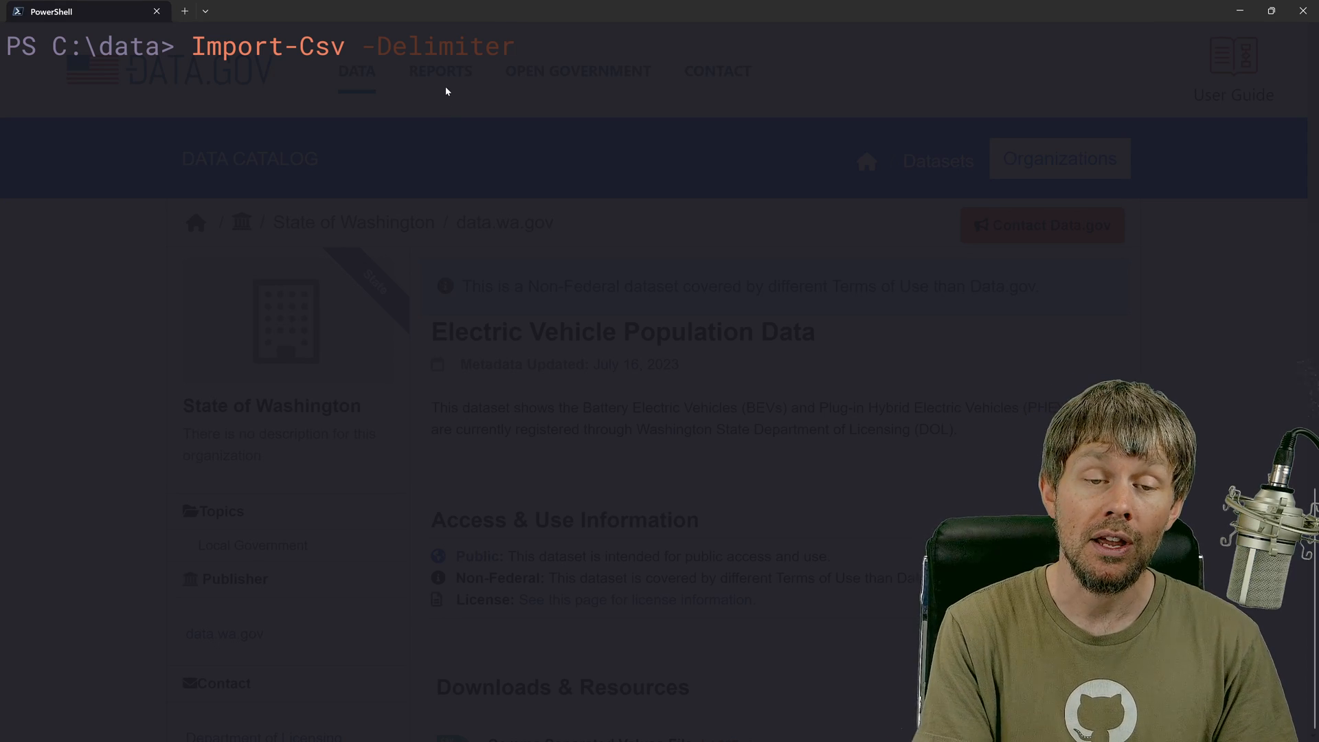
- Rework the command to Import-Csv -Path .\Electric_Vehicle_Population_Data.csv, dropping Delimiter, Header and Debug
key("Backspace")
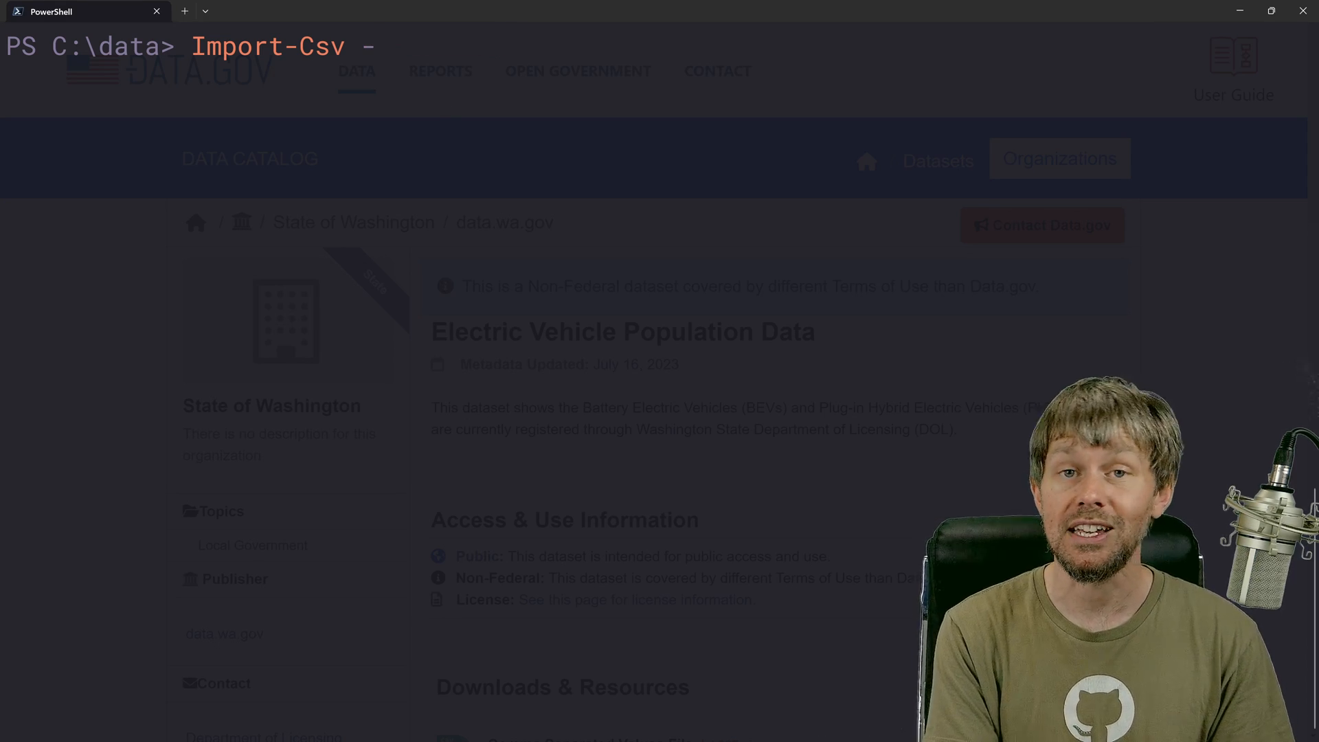
type("Path")
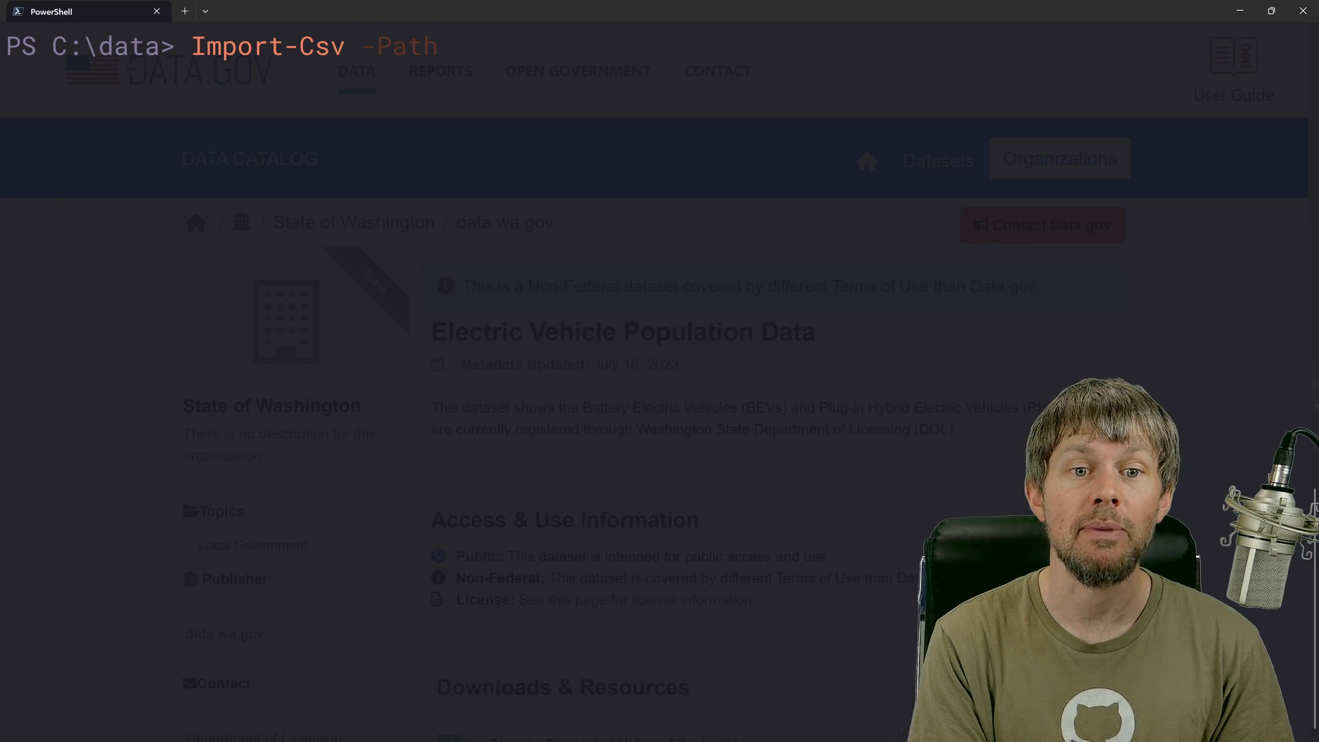
type(".\\Electric_Vehicle_Population_Data.csv")
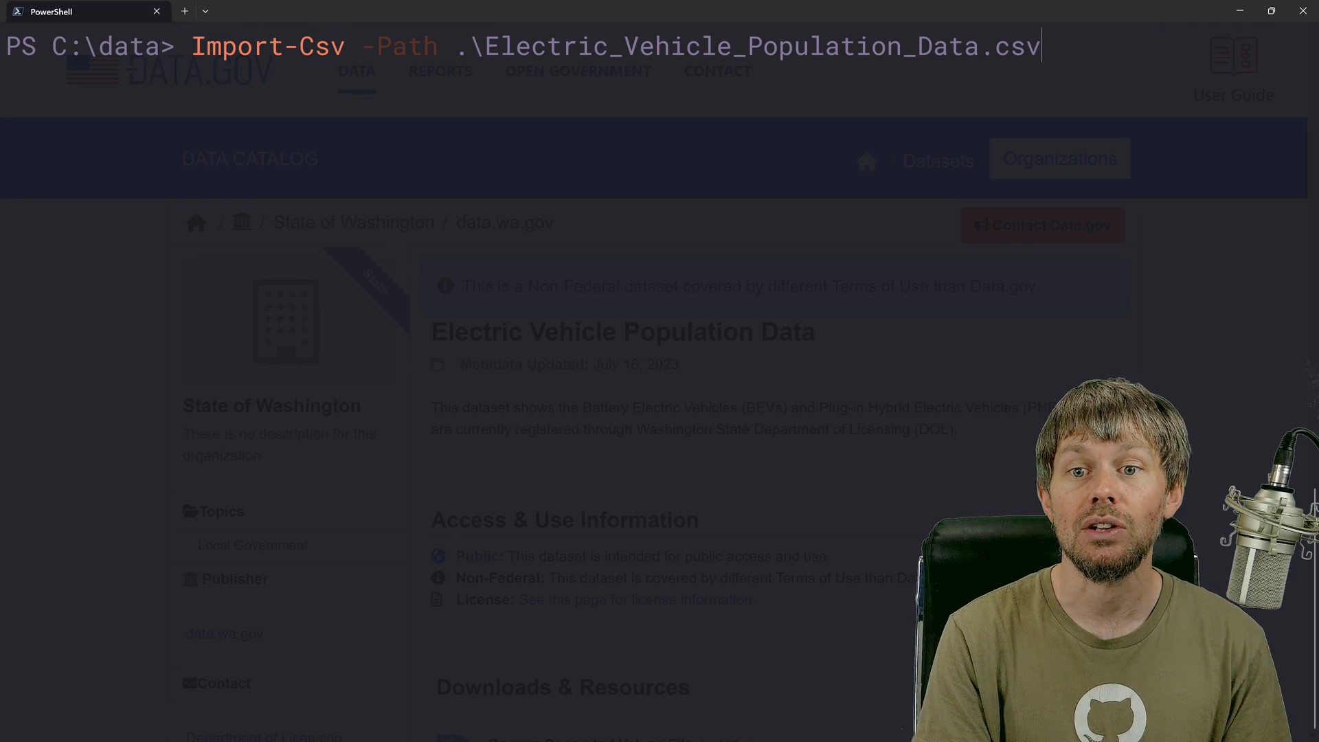
type("-")
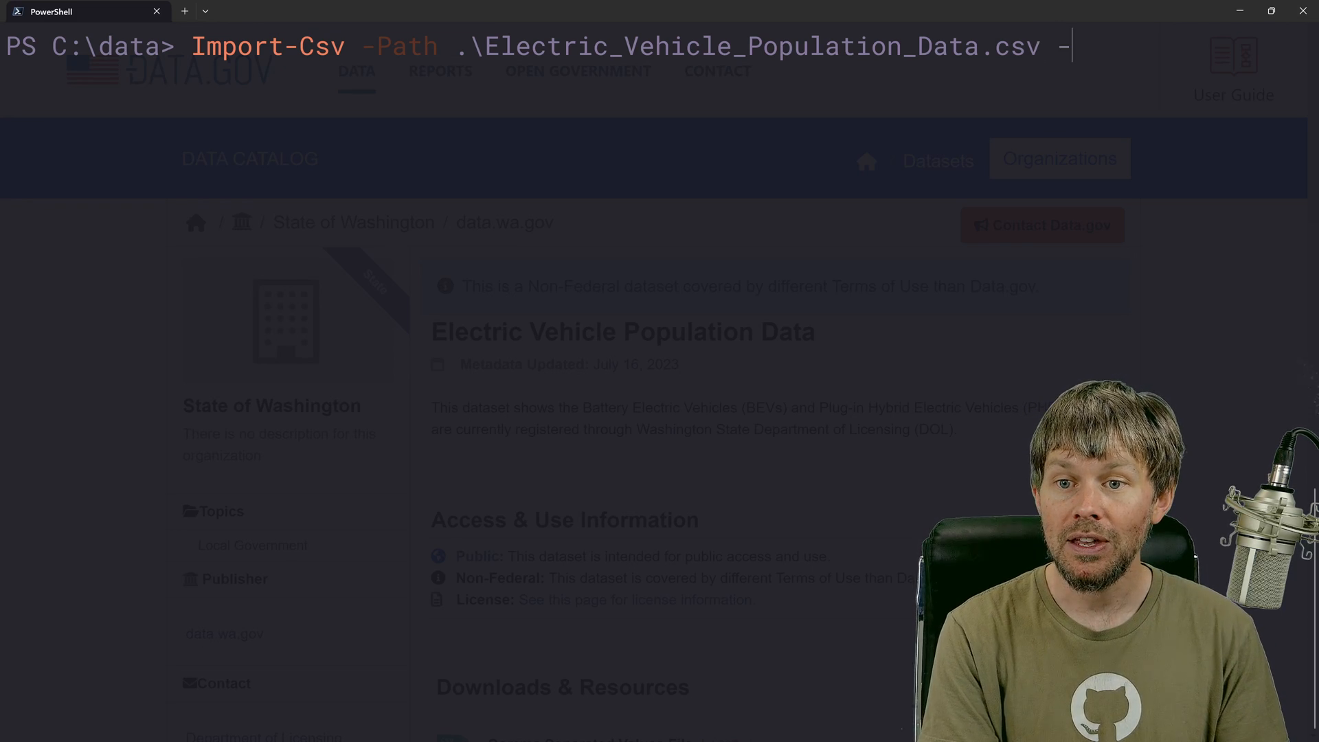
type("Header")
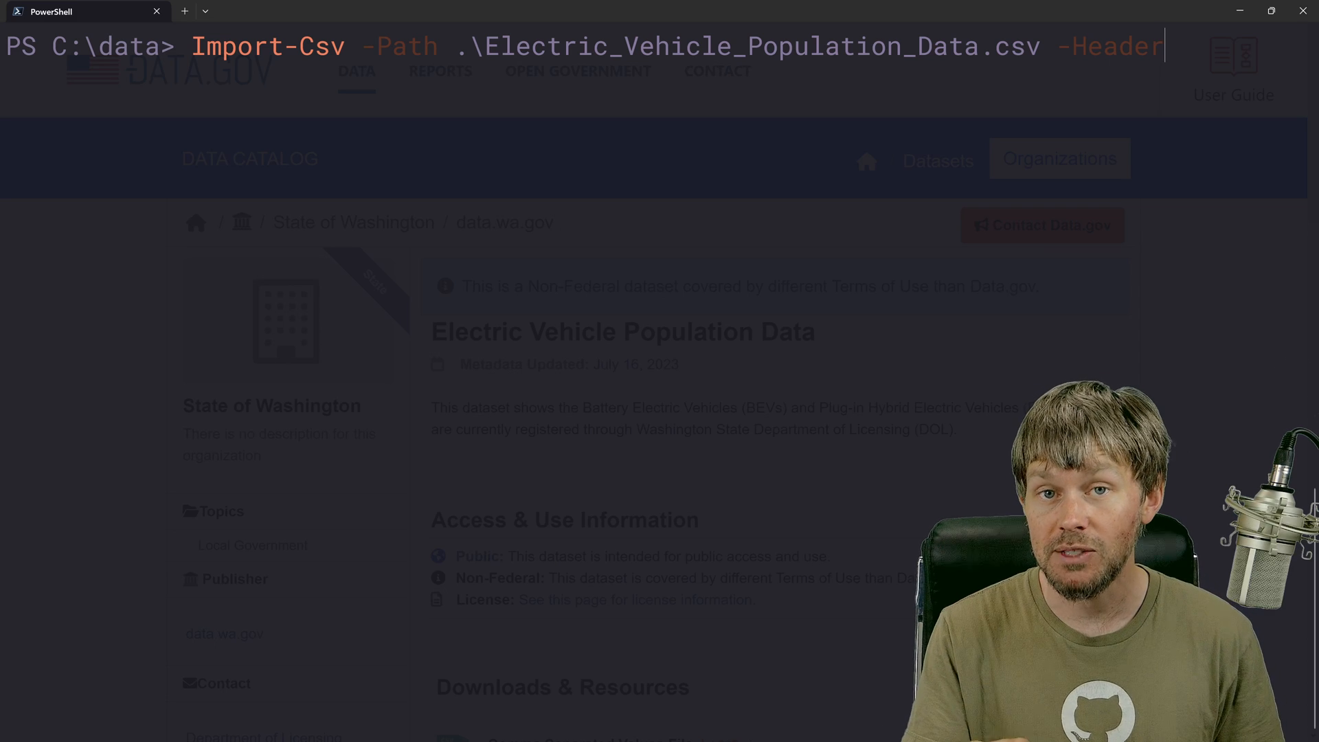
key("Backspace")
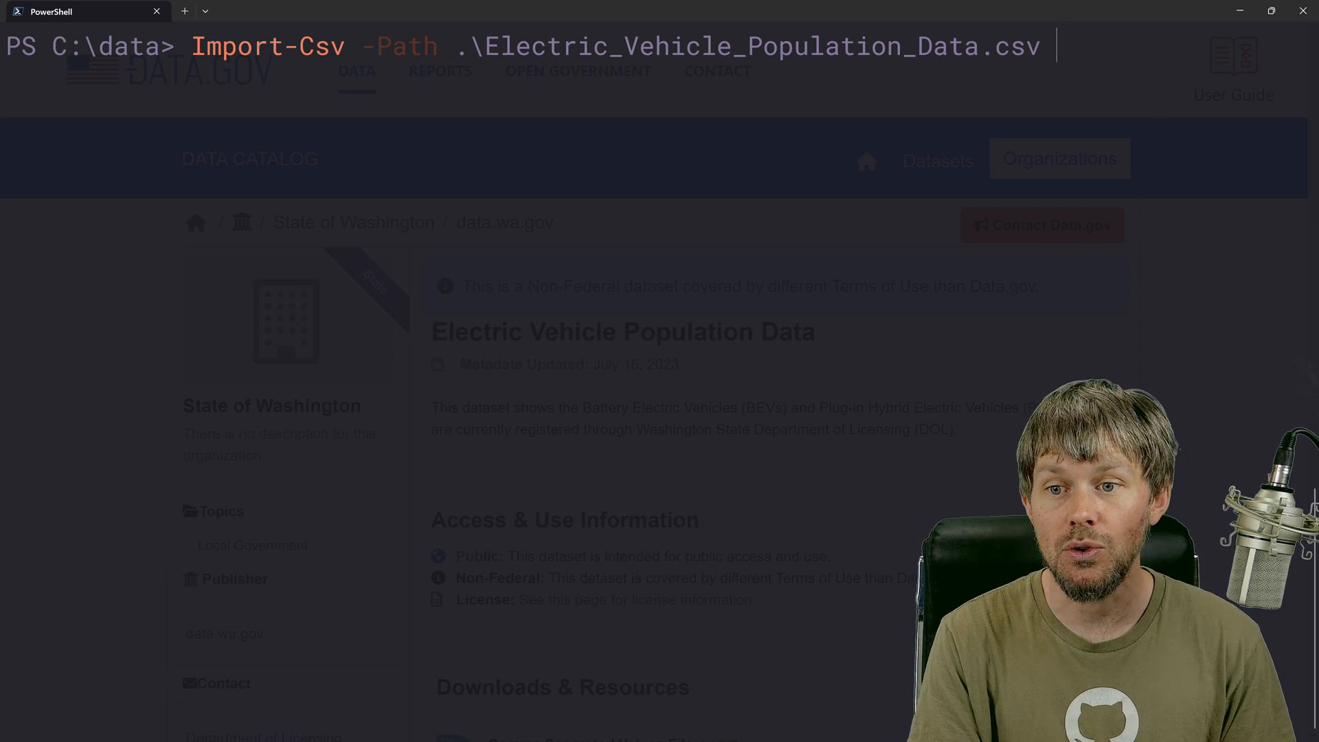
type("-Debug")
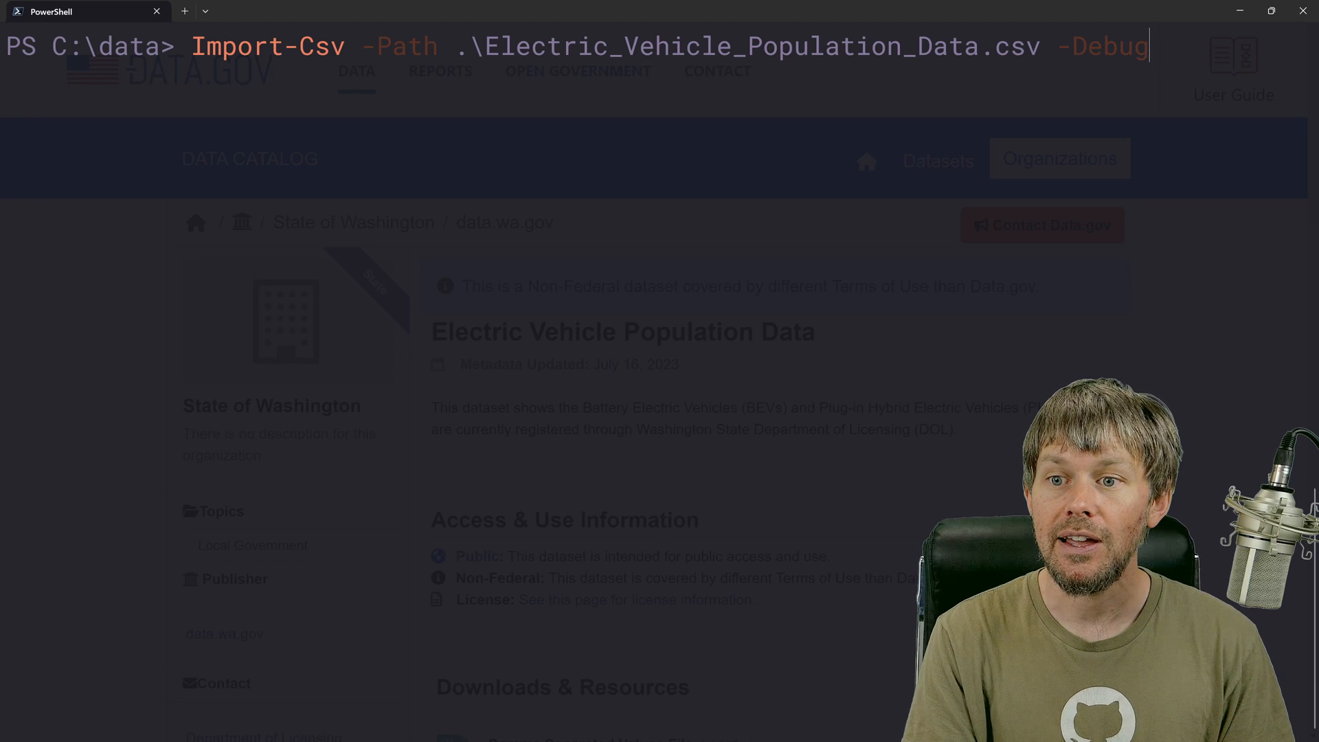
key("Backspace")
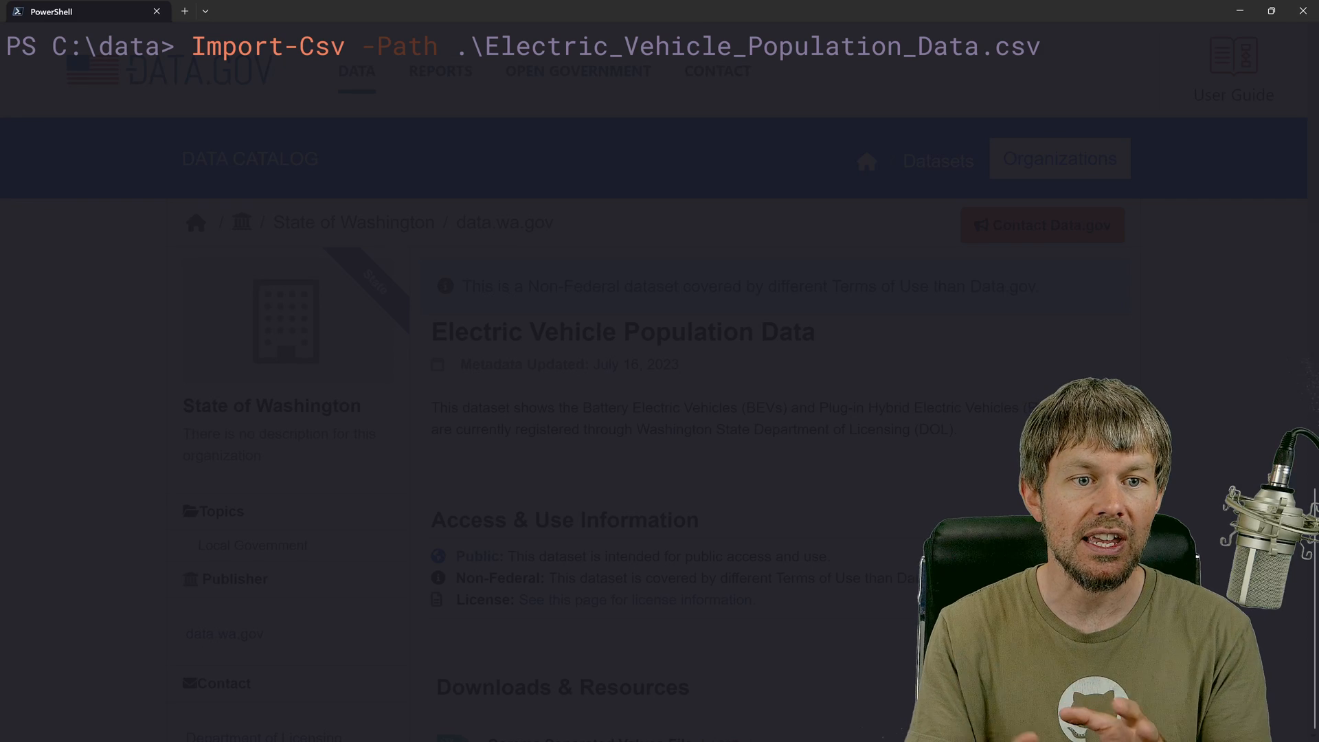
type("$Data =")
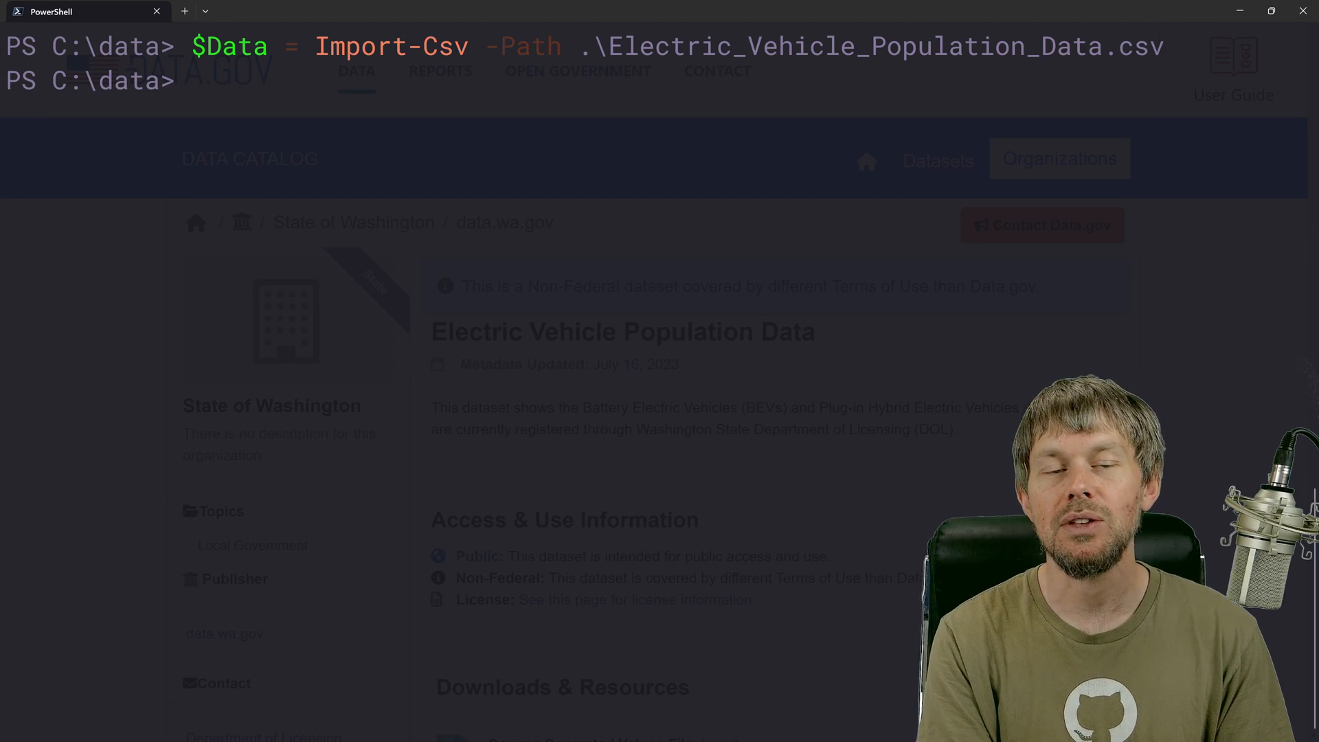
- Import the CSV into $Data, report its 138779 record count and list the first ten records
type("$data = Import-Csv -Path .\\Electric_Vehicle_Population_Data.csv")
type("$Data[0..")
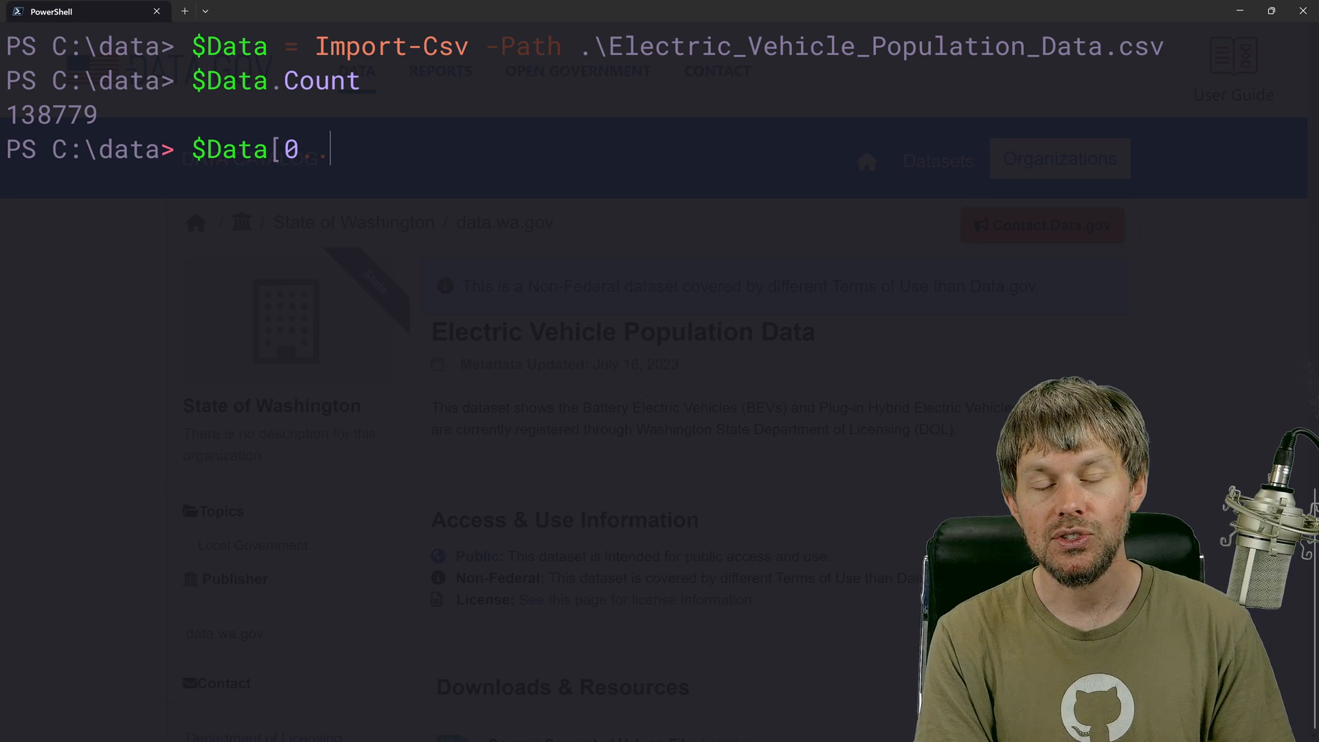
type("12")
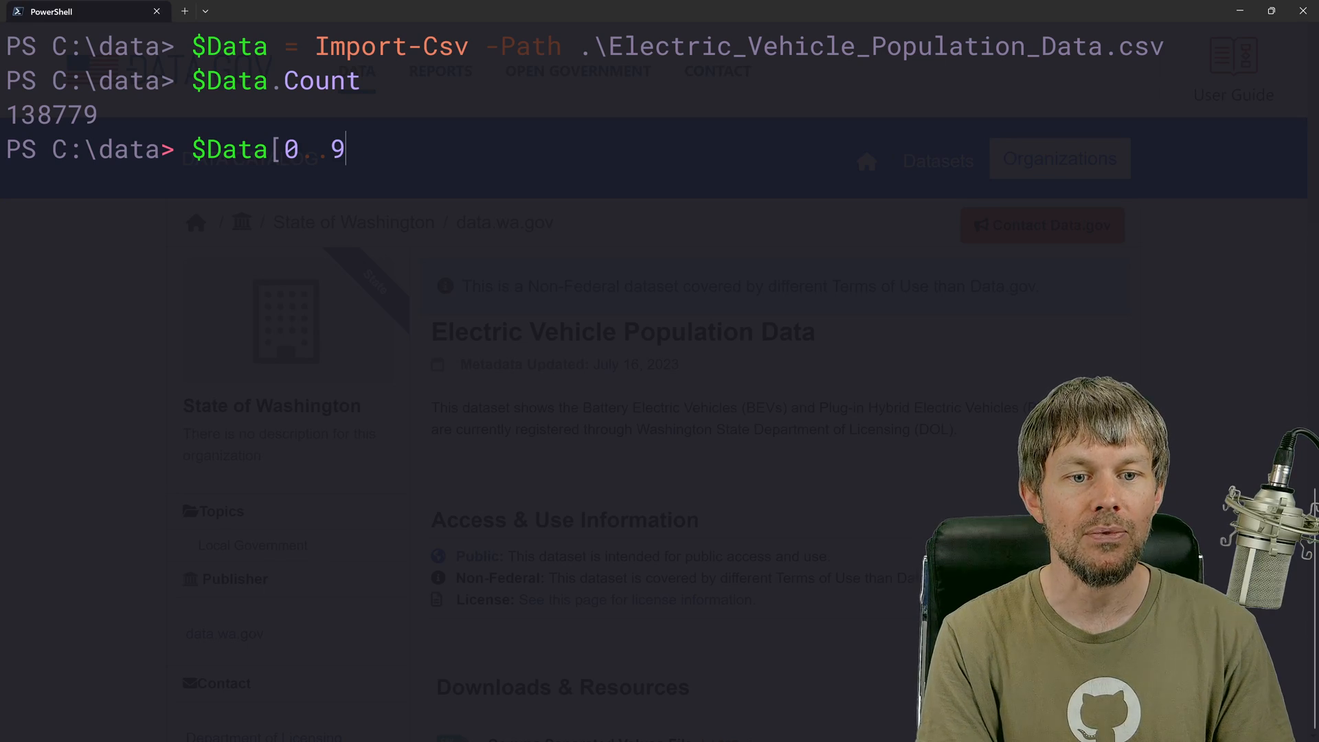
key("Enter")
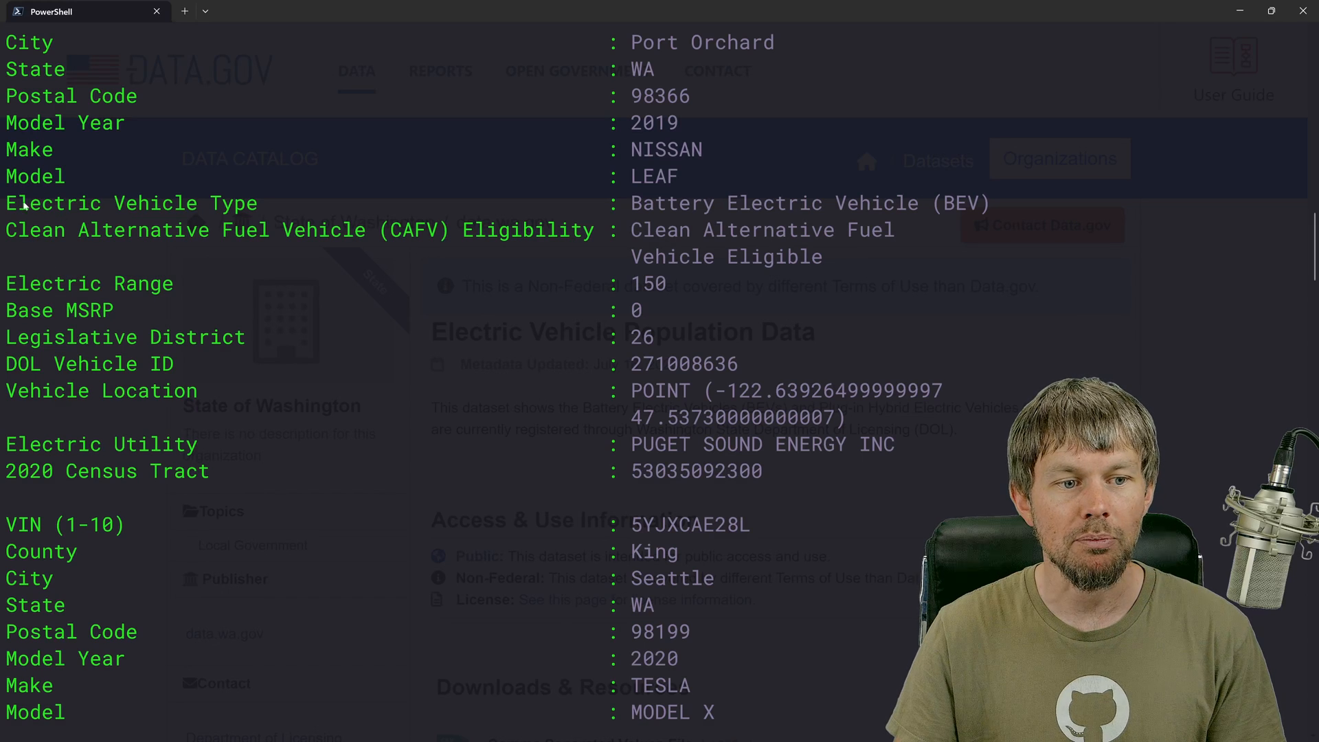
mouse_move(455, 268)
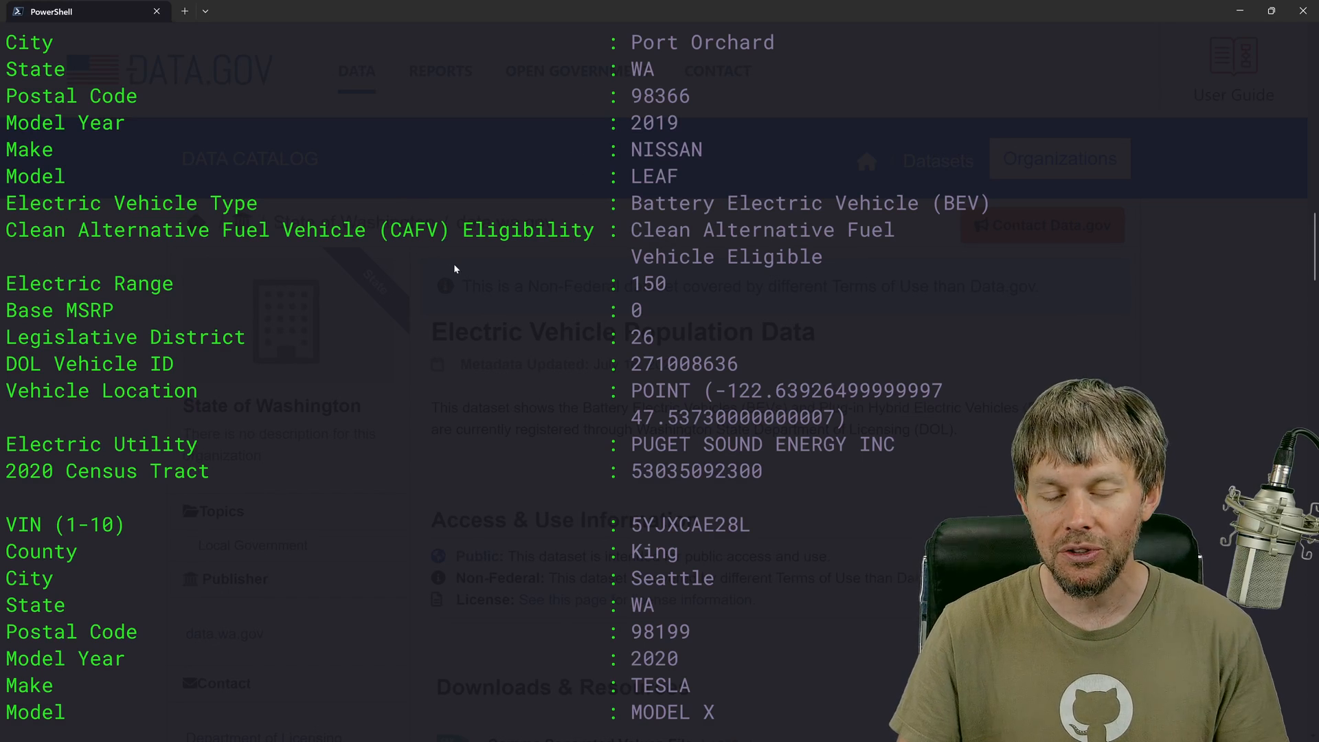
mouse_move(618, 245)
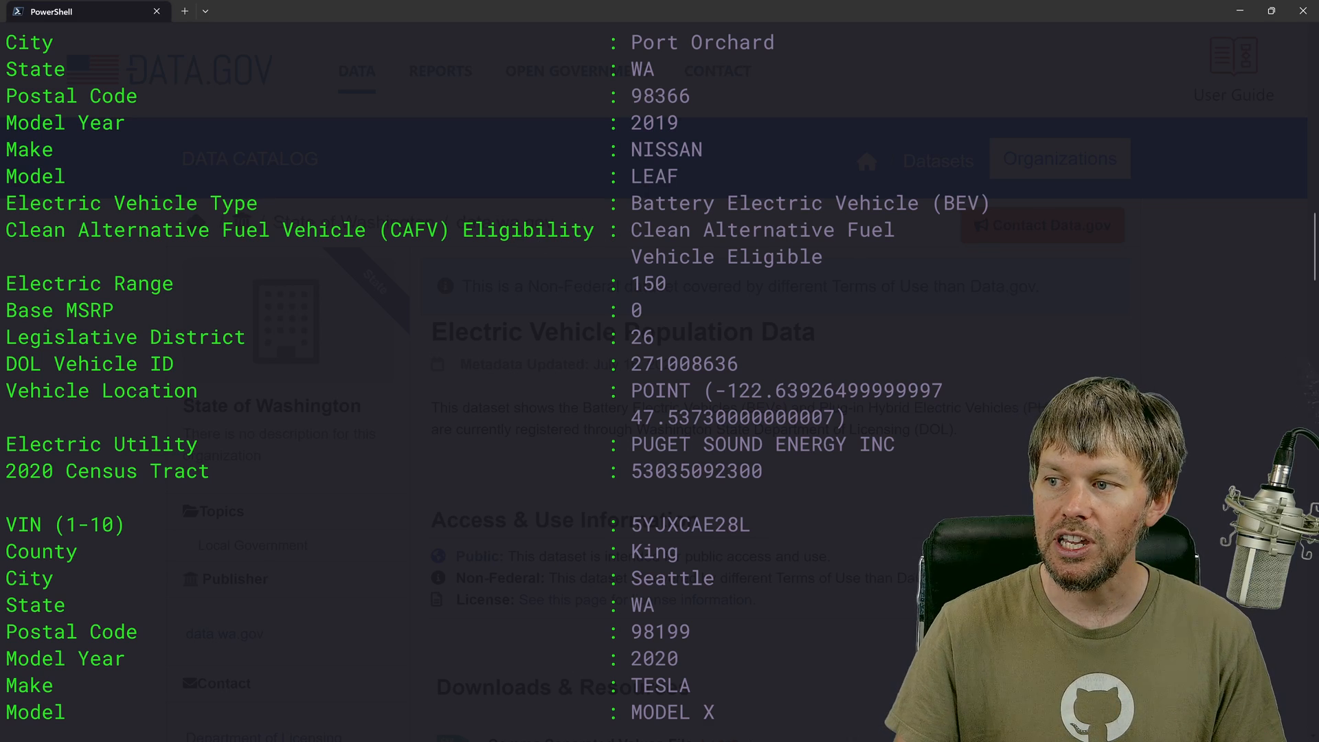
mouse_move(460, 348)
type("$Data[0..9")
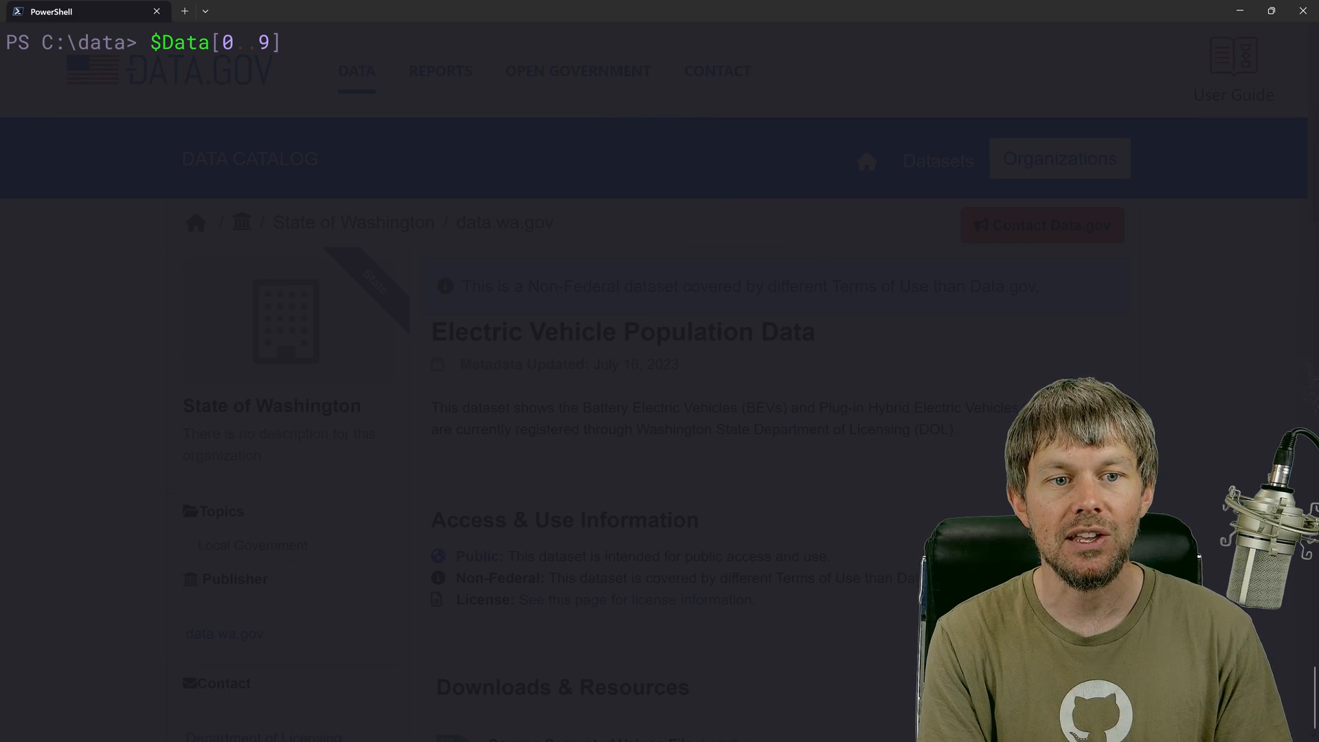
- Format the first ten records as an autosized table of County, City, Make and Model, highlighting the JAGUAR entry
type("| Forma")
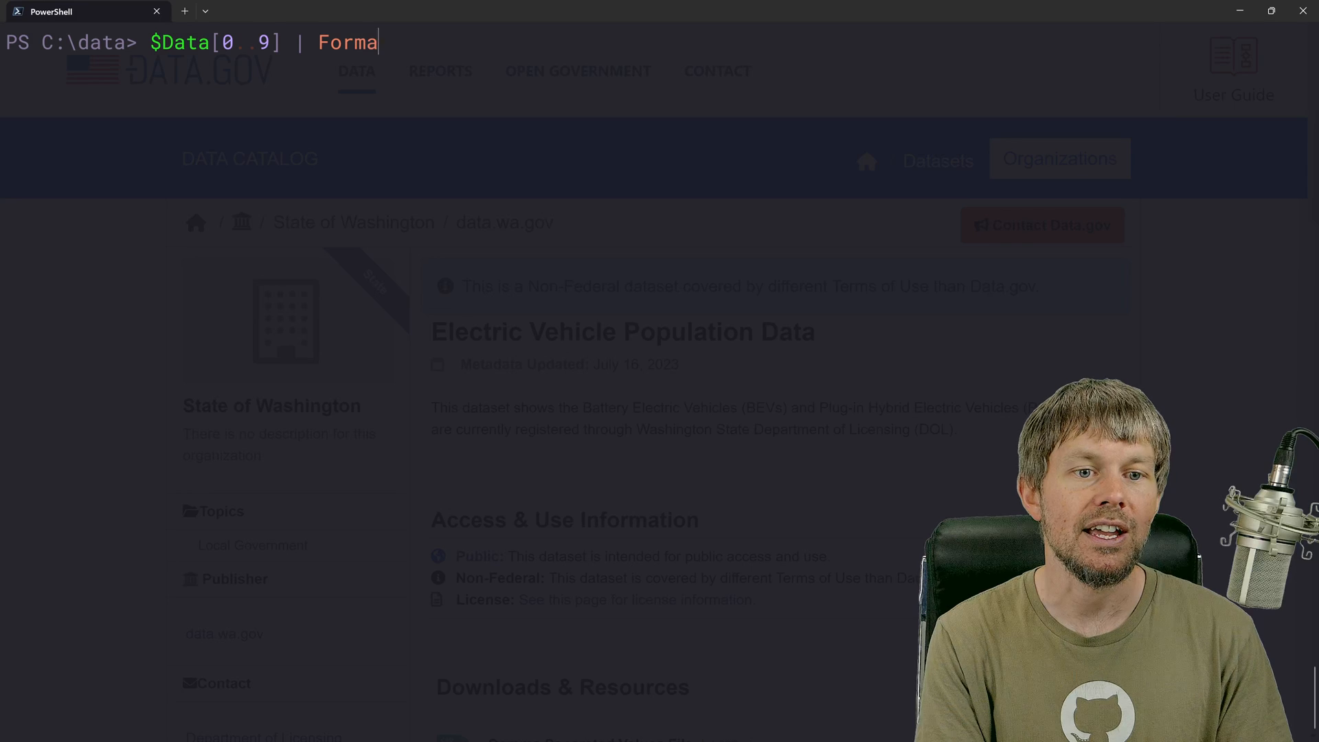
type("t-Table -AutoSize")
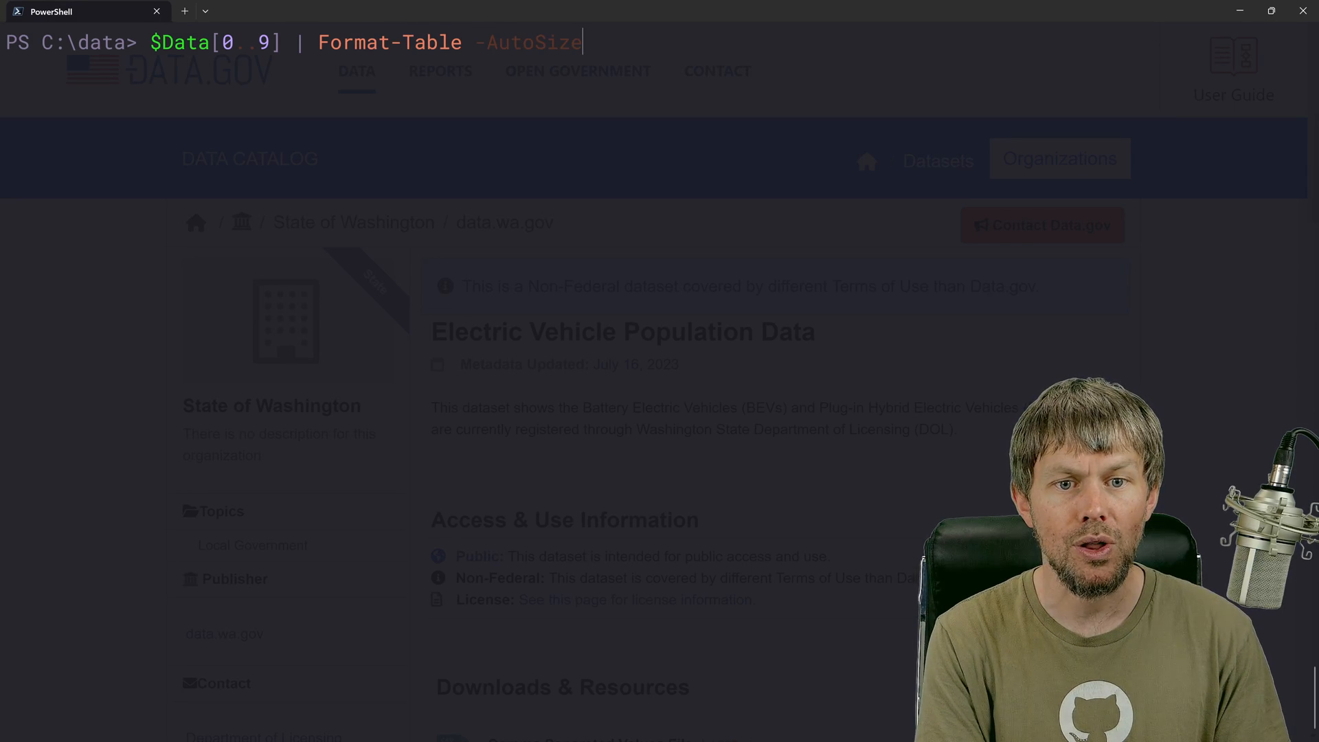
type("-Property")
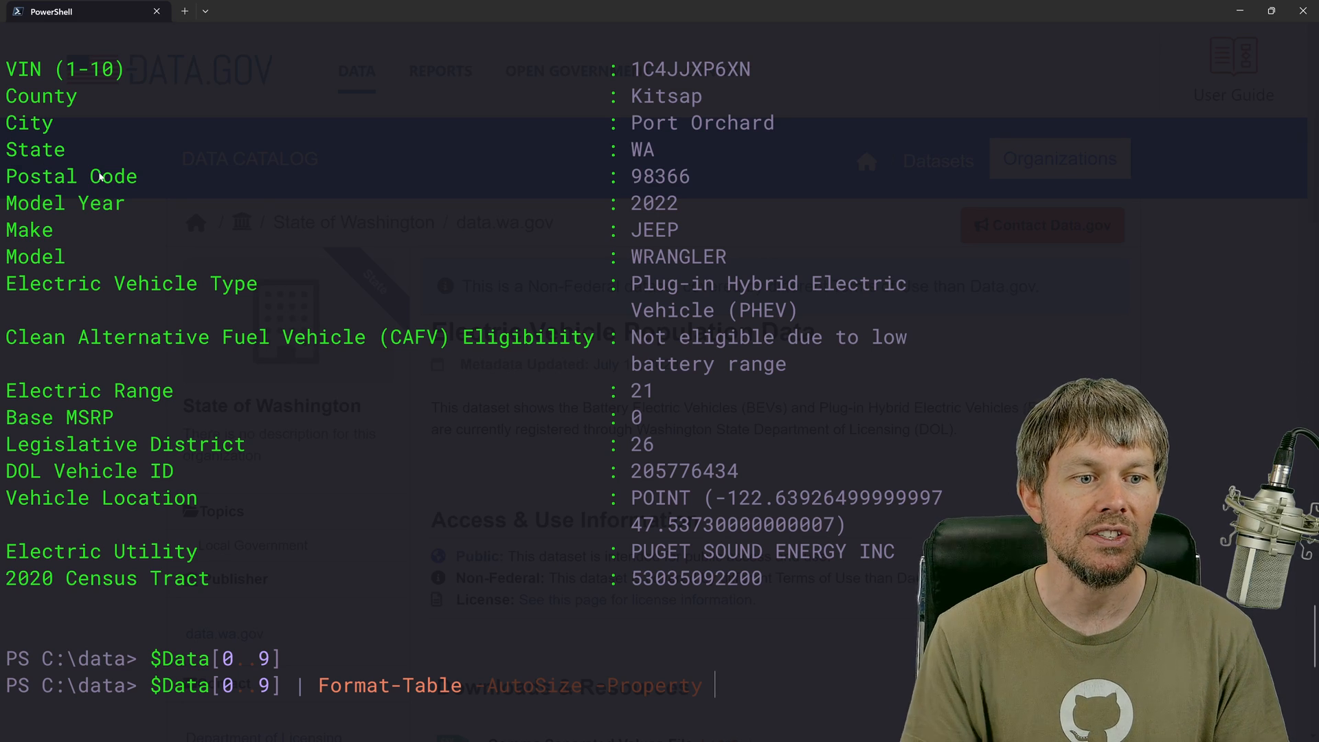
type("County,City,S")
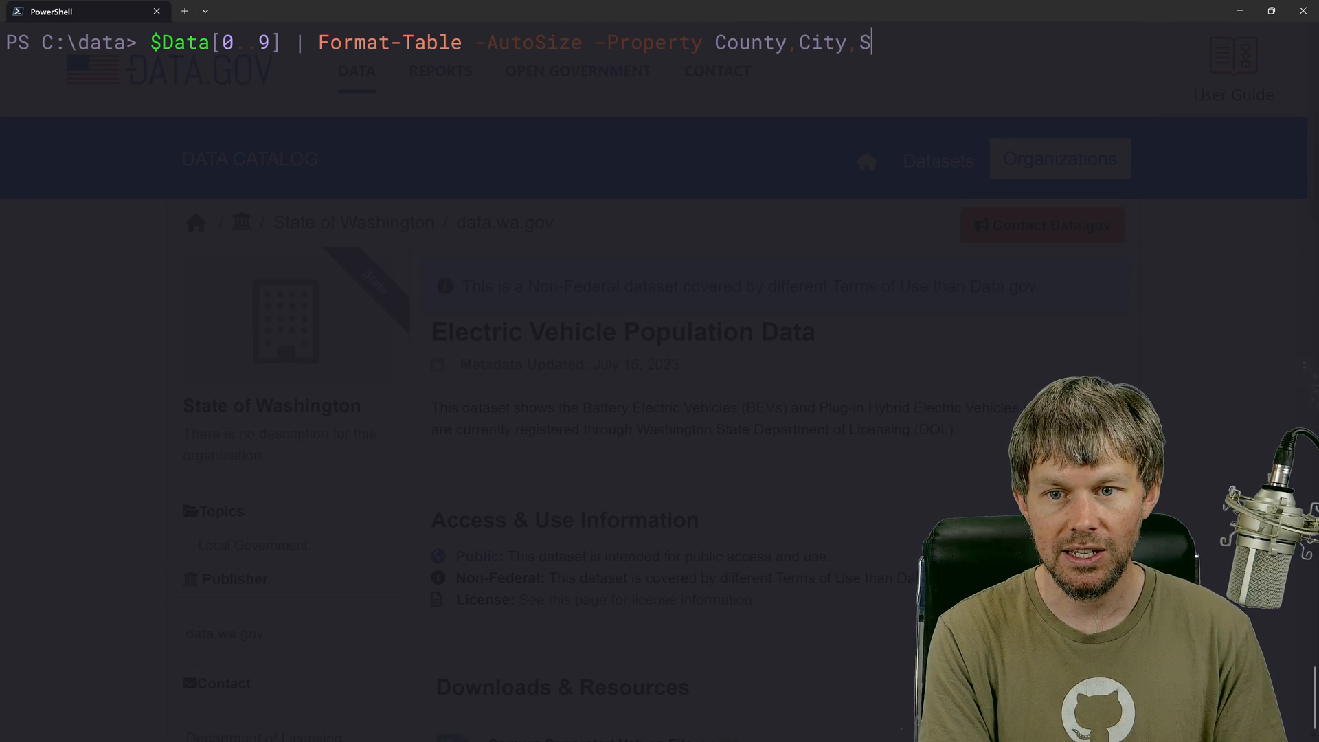
type("Make,Mod")
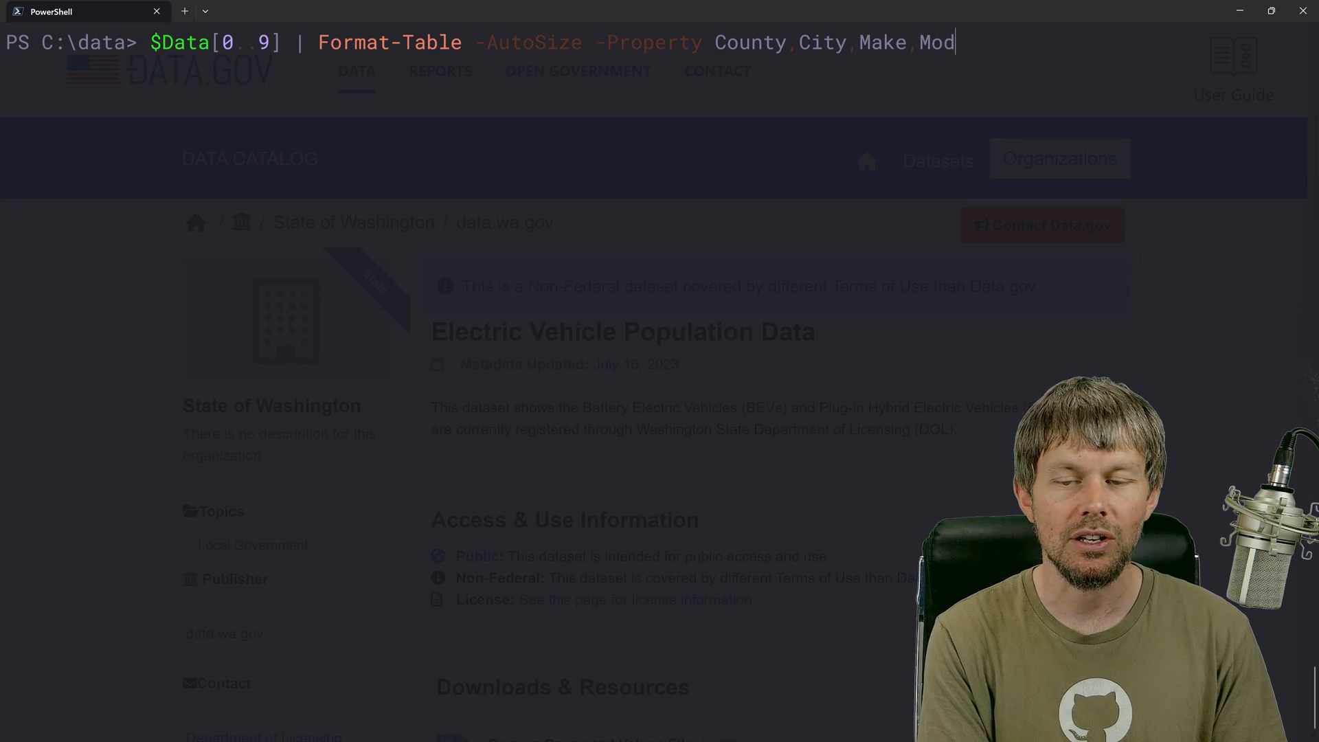
type("el")
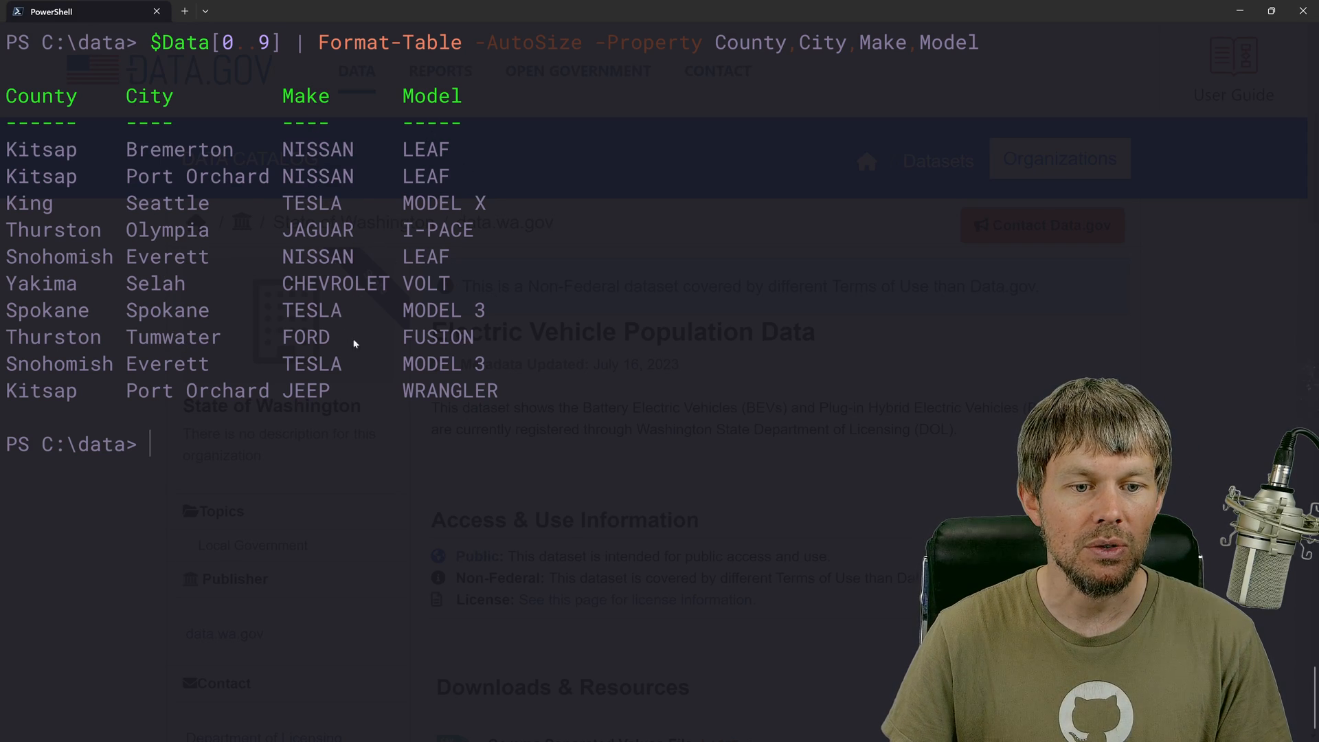
double_click(318, 230)
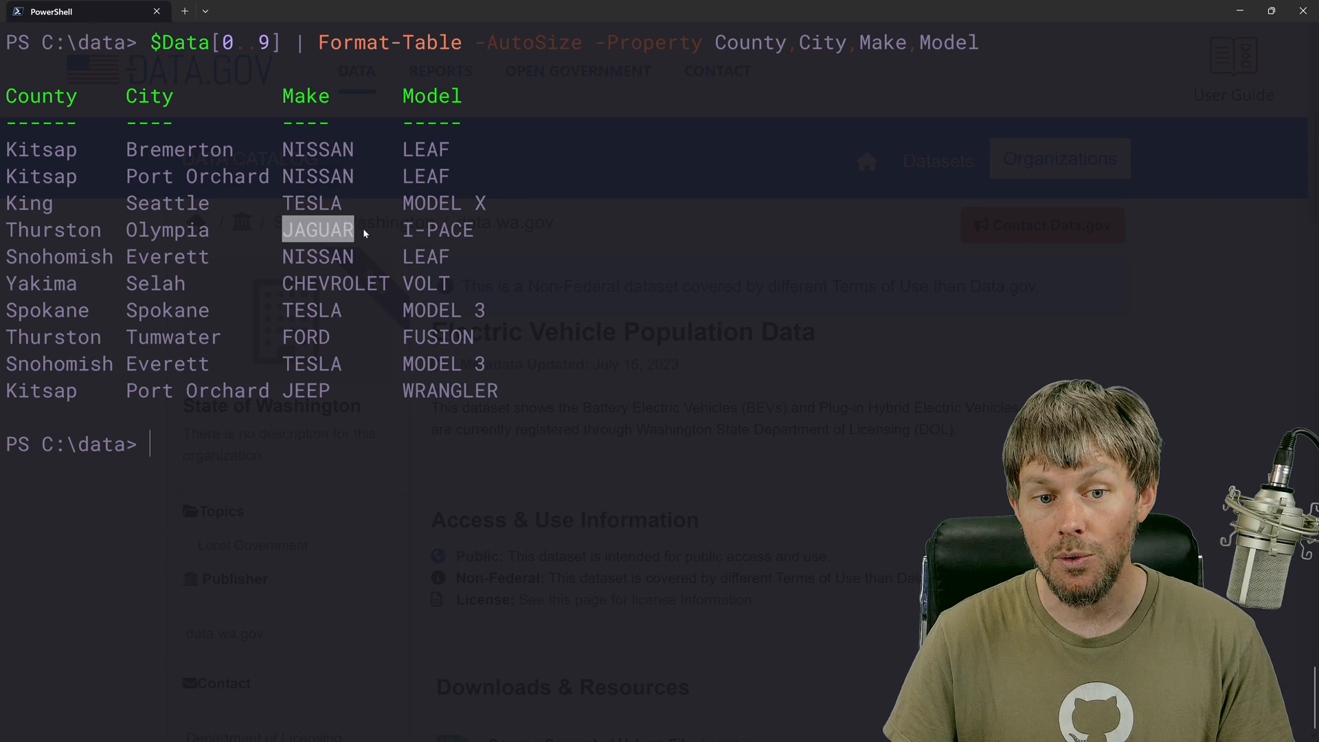
mouse_move(392, 305)
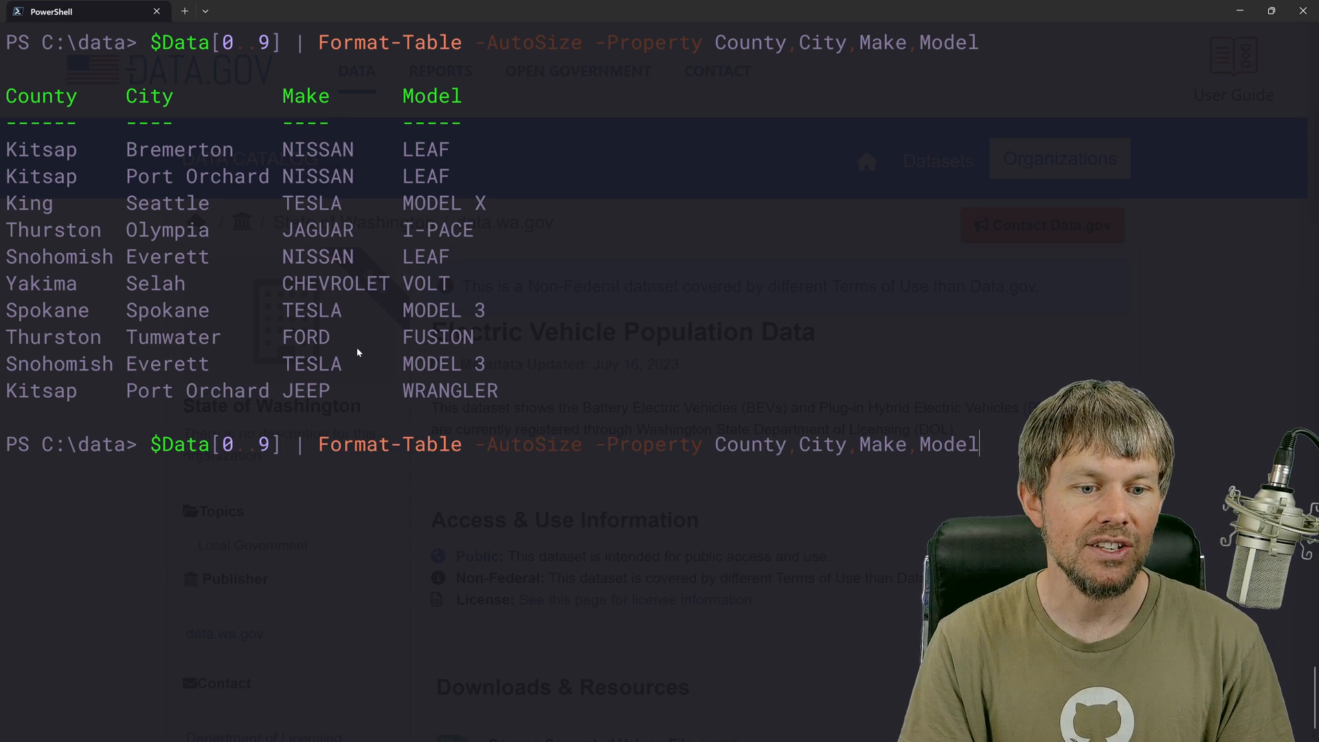
- List records 10–19 and 138000–138009 as County, City, Make, Model tables, then clear the screen
key("Backspace")
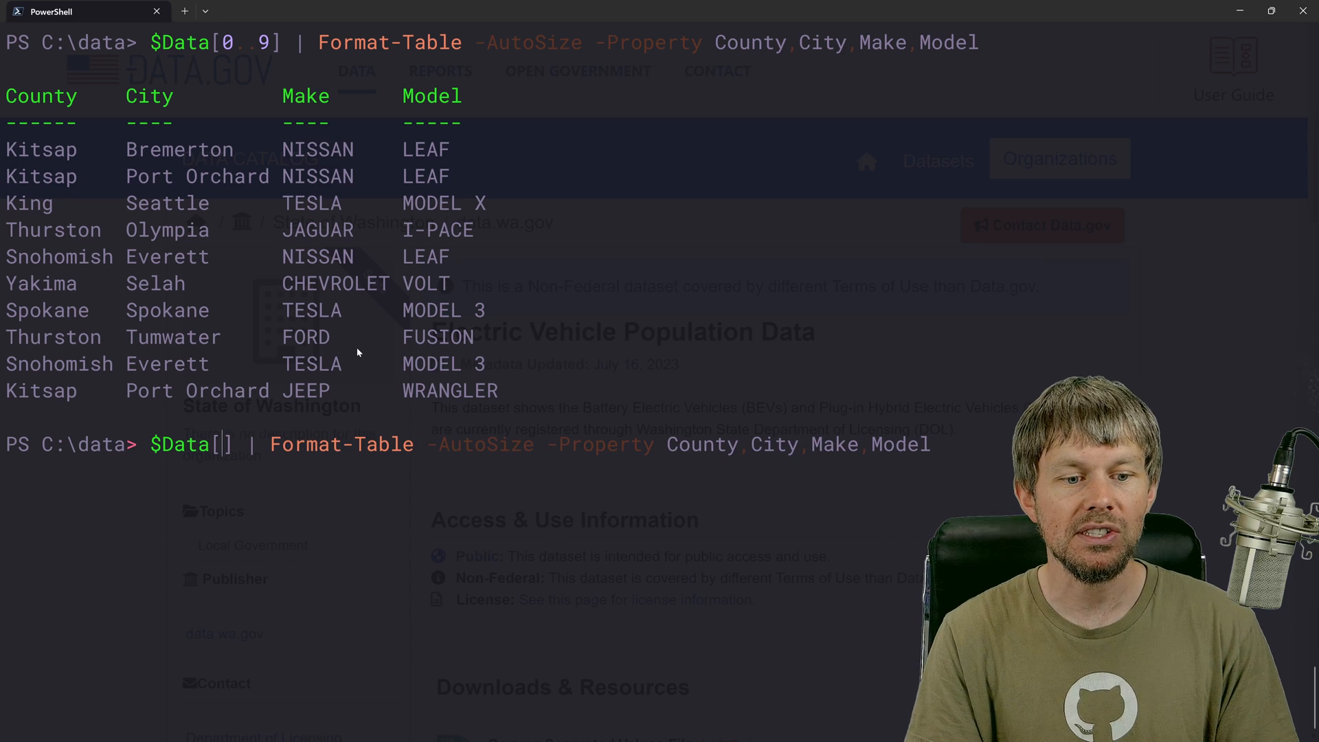
type("10..19")
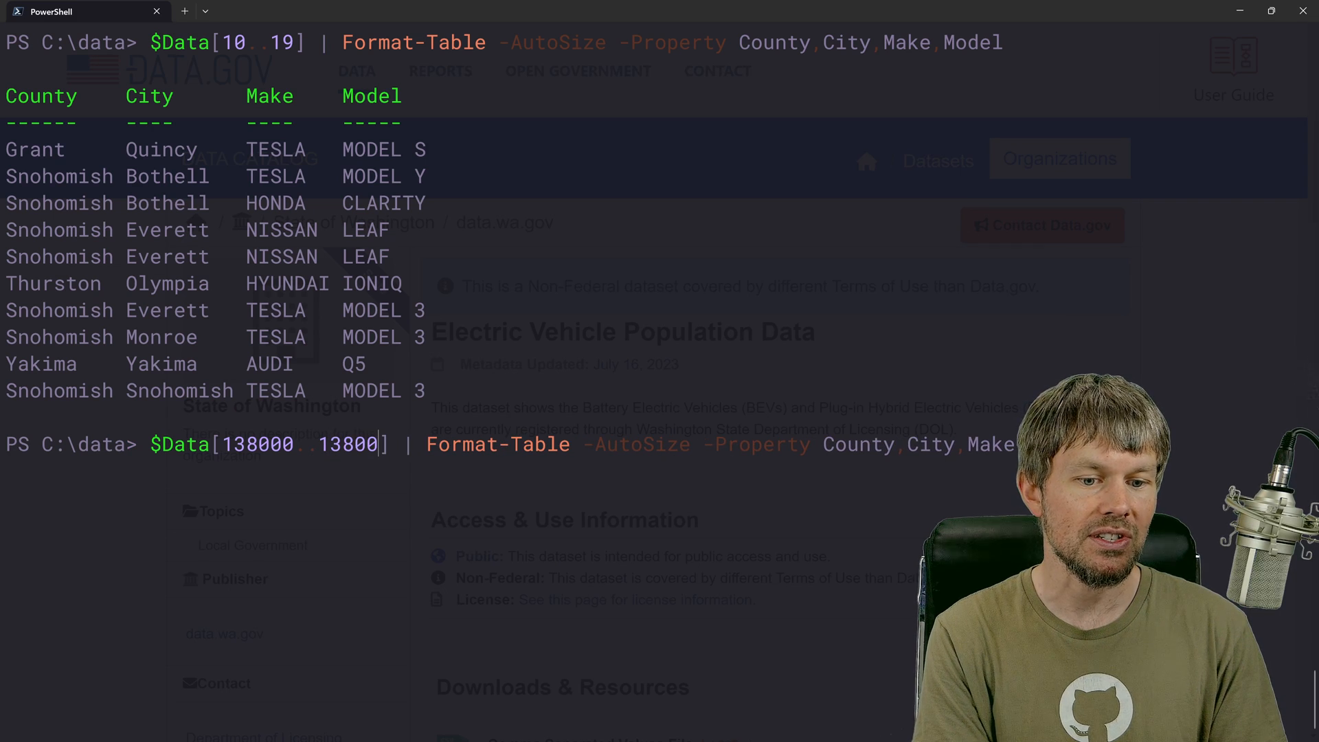
type("9")
key("Enter")
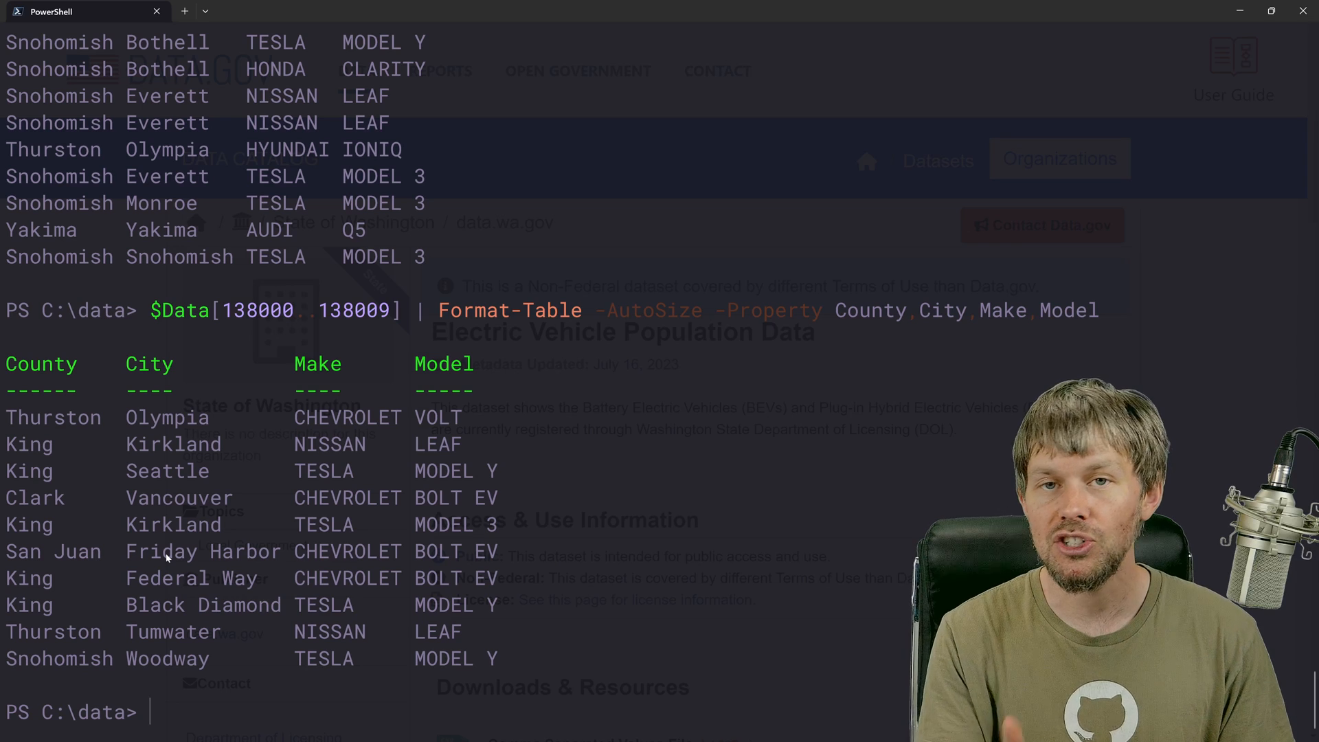
key("Enter")
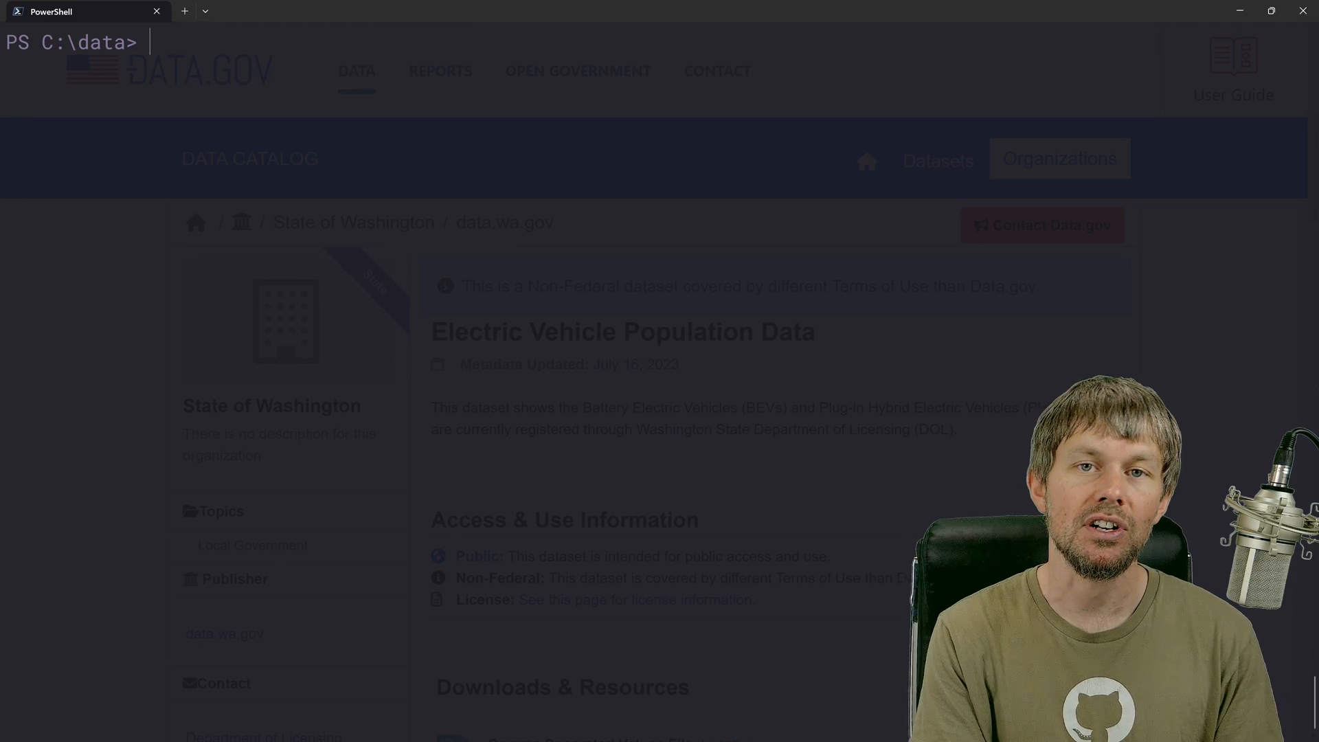
- Show help for Export-Csv and search it for 'delimi' to locate the -Delimiter parameter
type("help e")
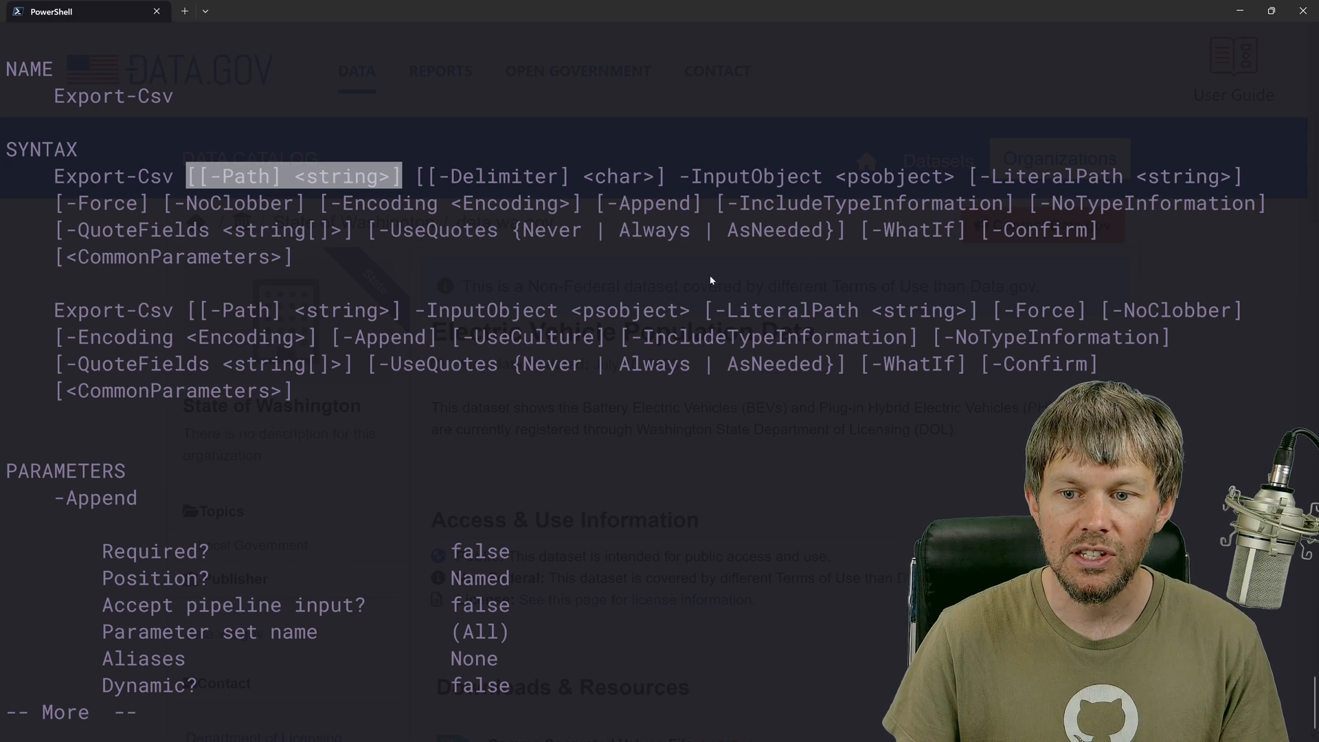
type("delimi")
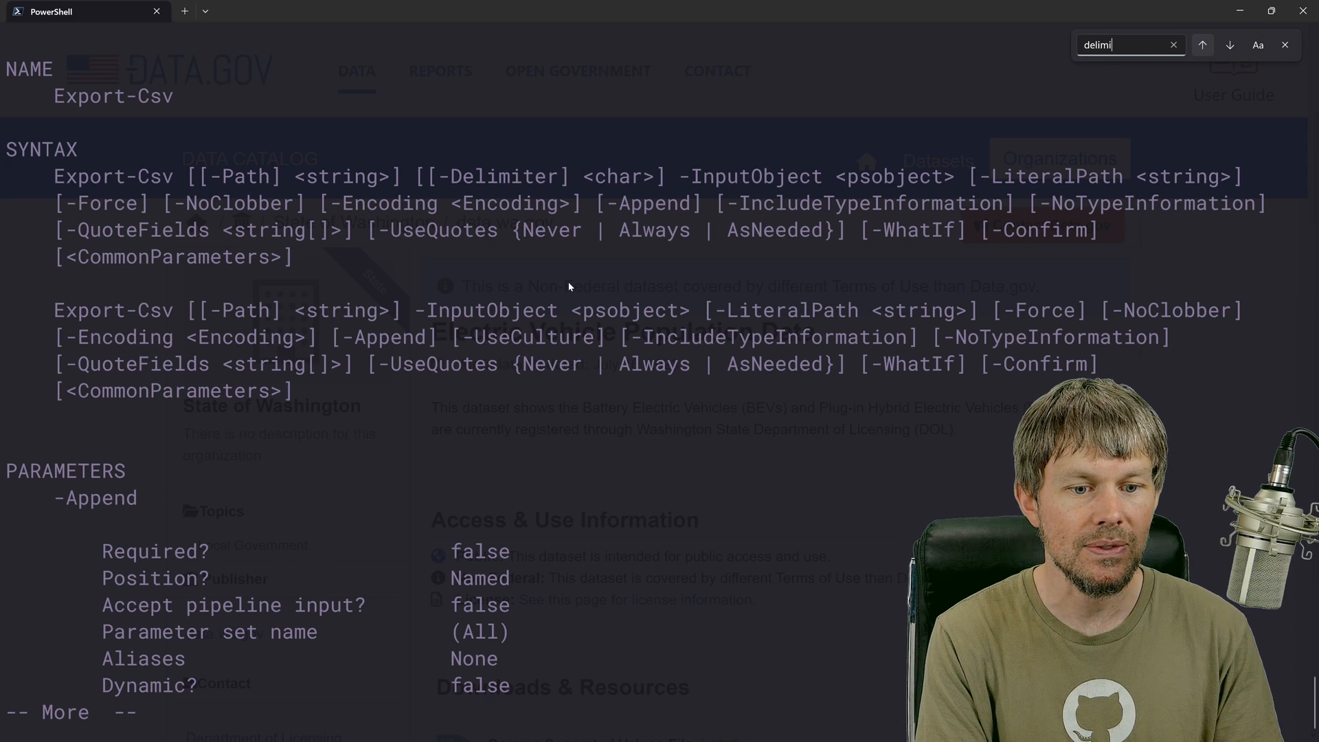
left_click(1229, 44)
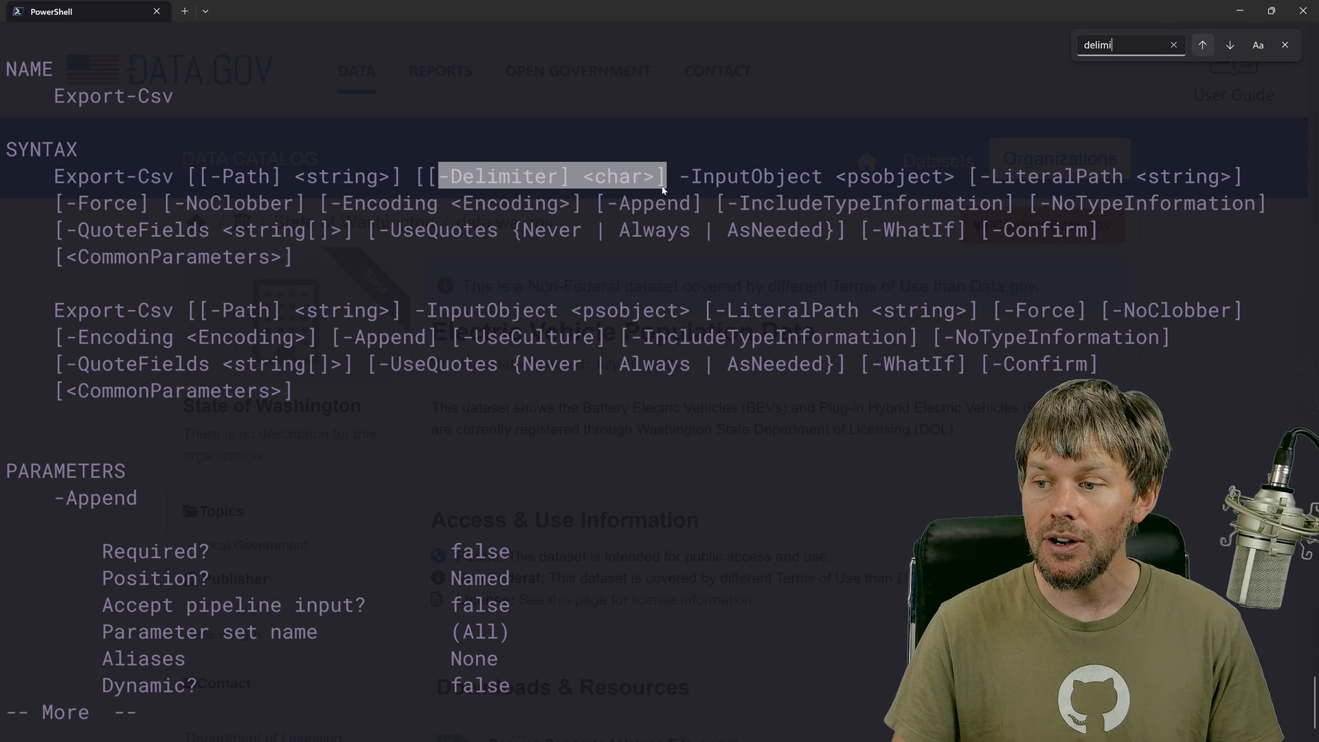
left_click(1228, 44)
type("$Data[138000..138009] | Select-Object")
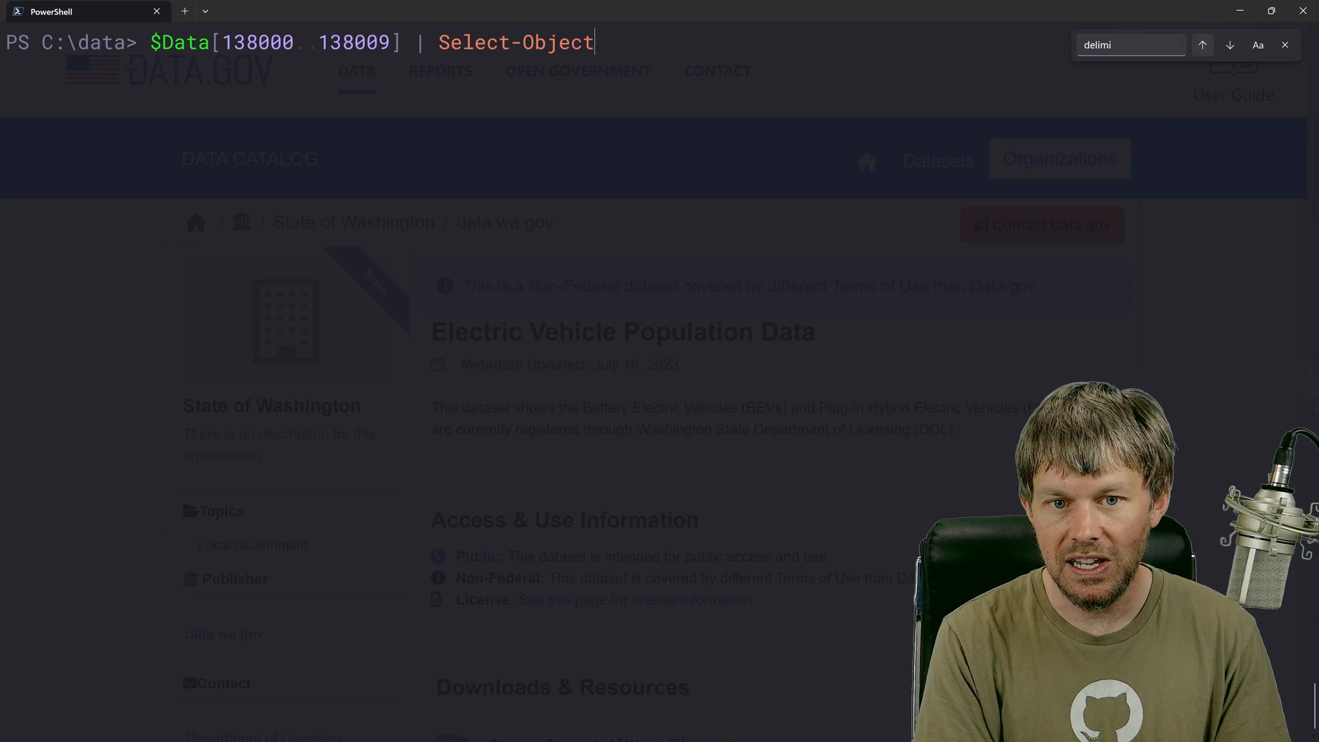
- Draft Select-Object -Property County,City,Make,Model for records 138000–138009, rearranging City
type("-")
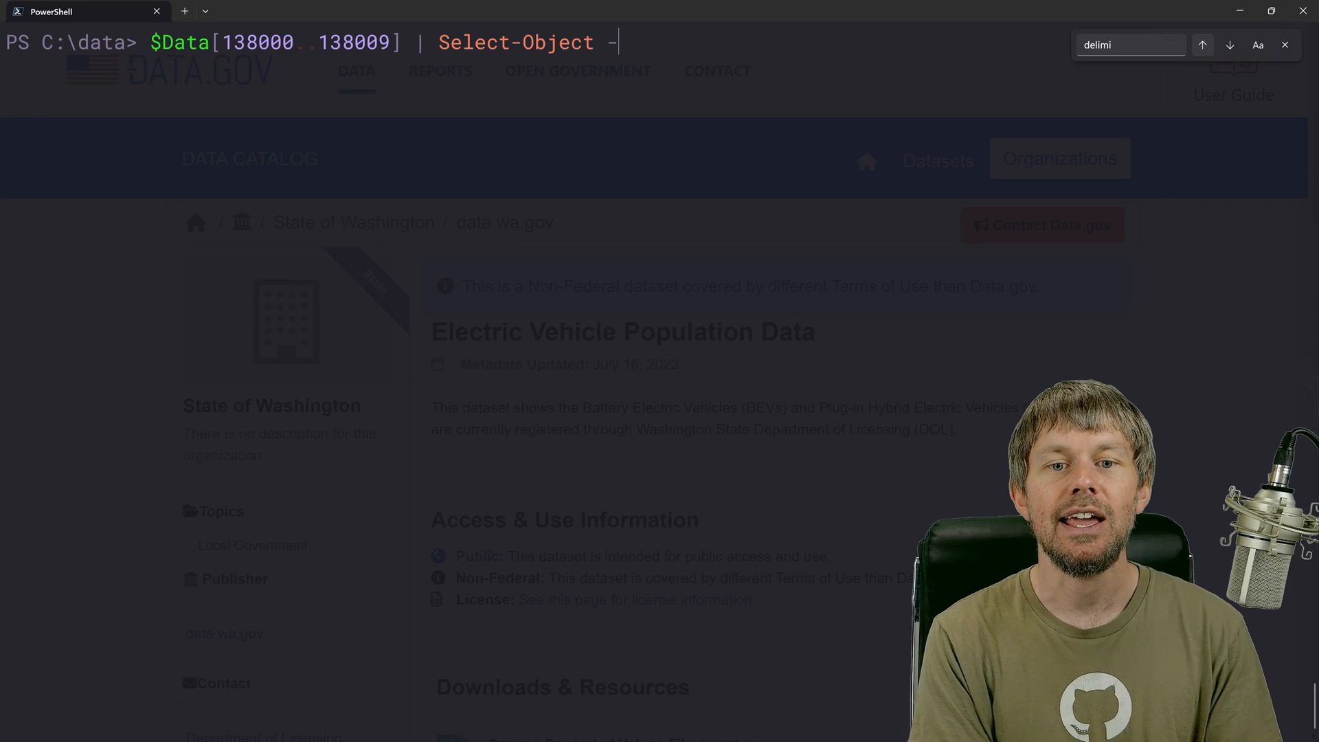
type("Property")
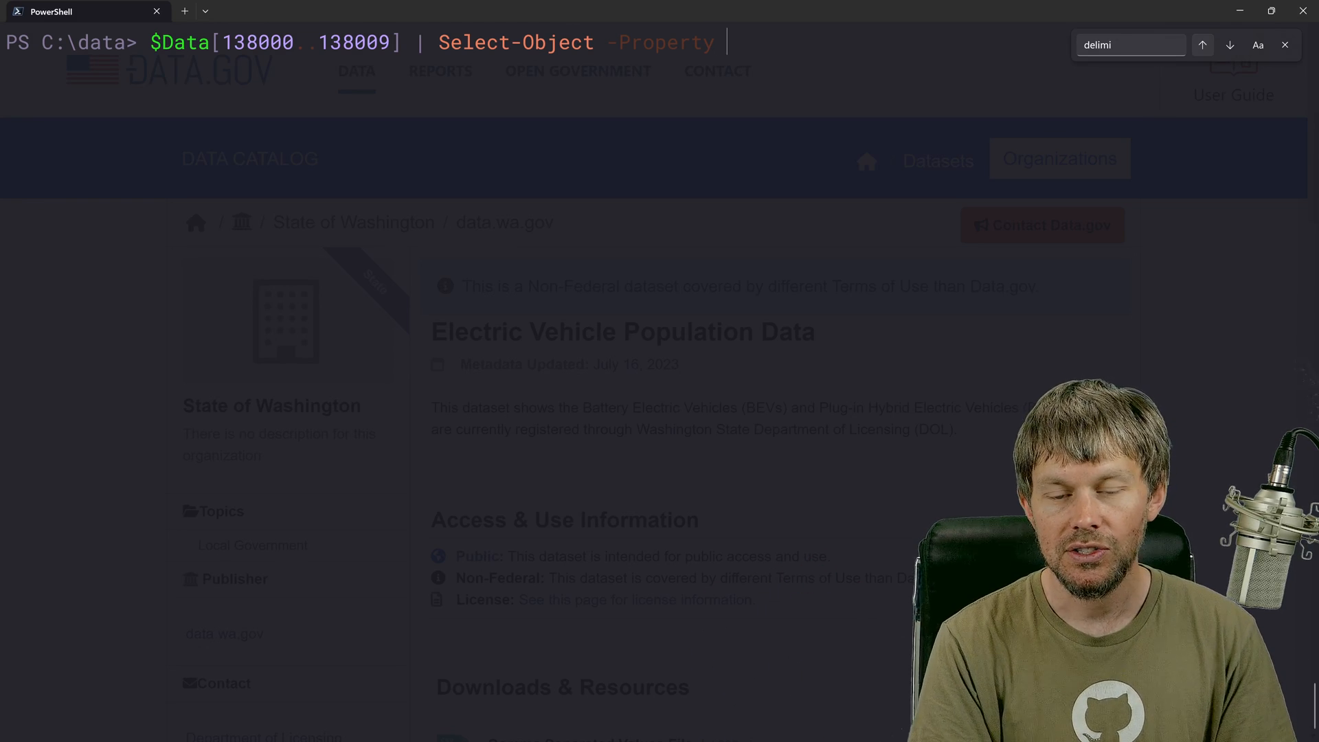
type("County,Ci")
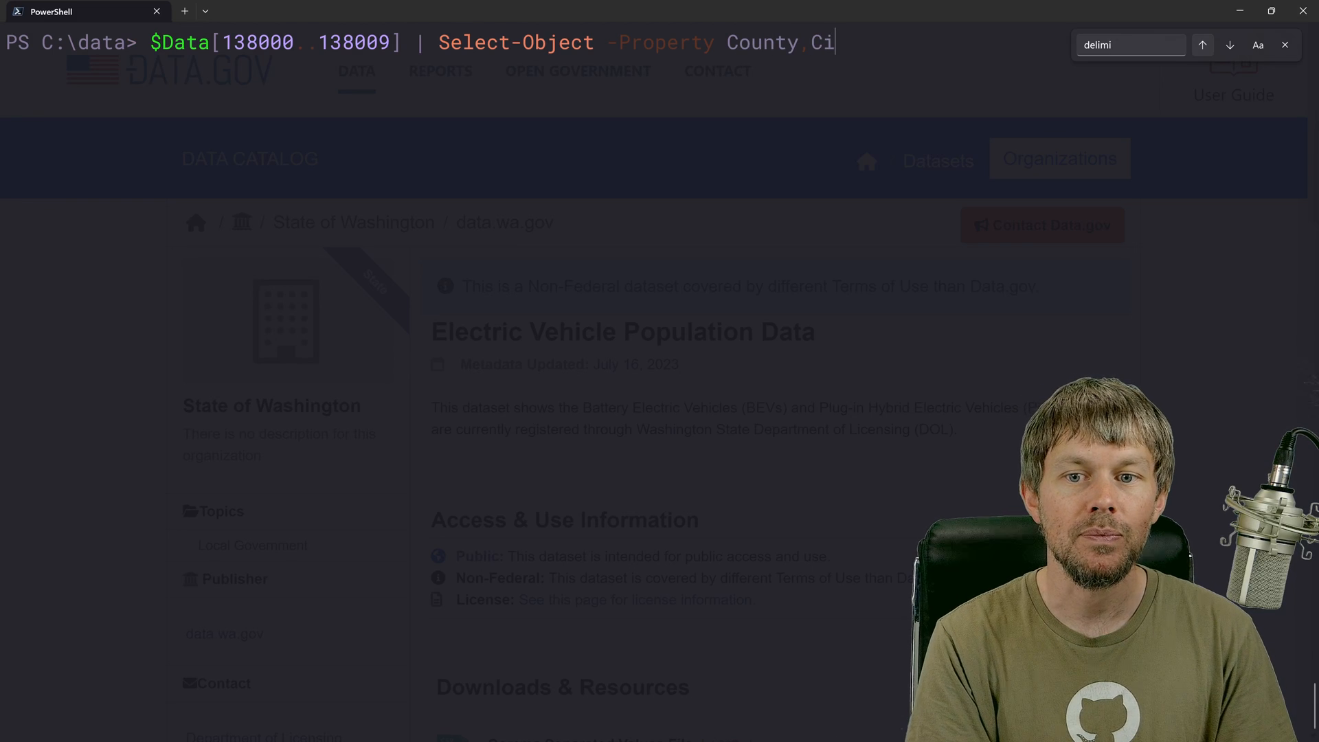
type("ty,")
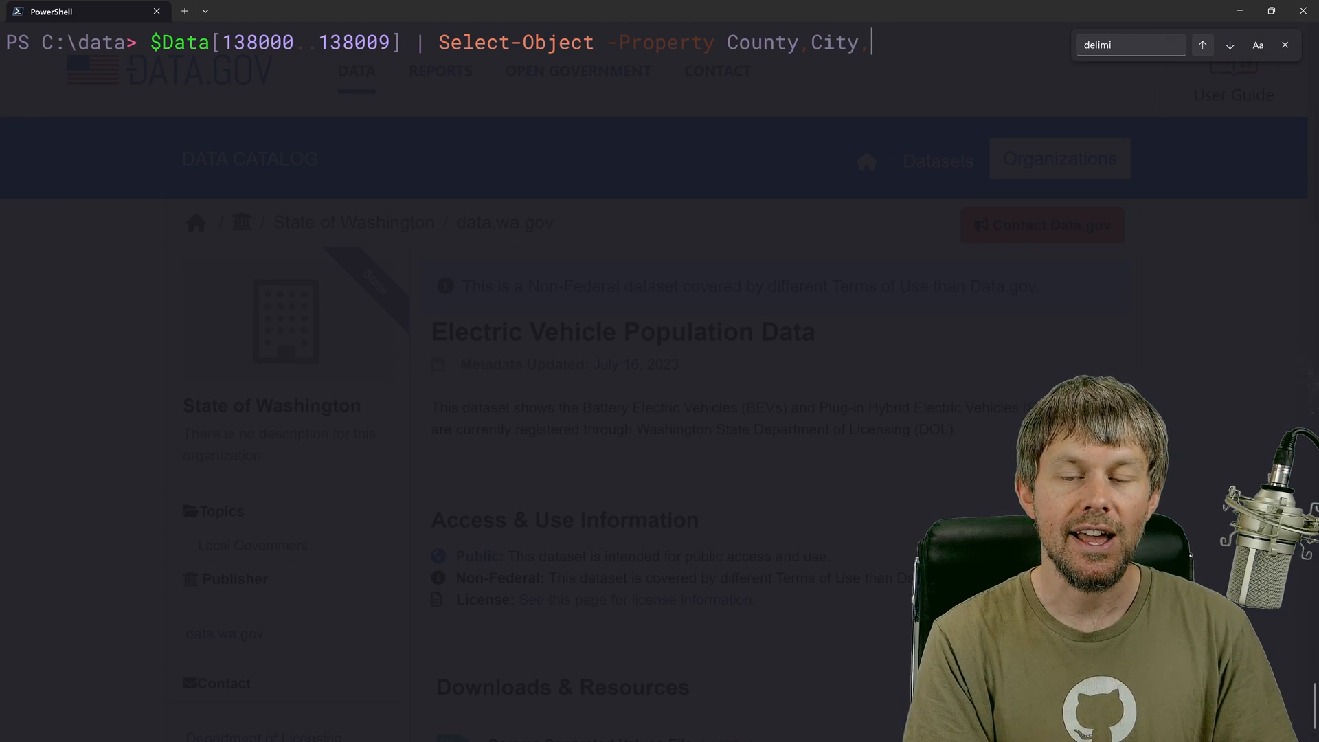
type("Make,Mo")
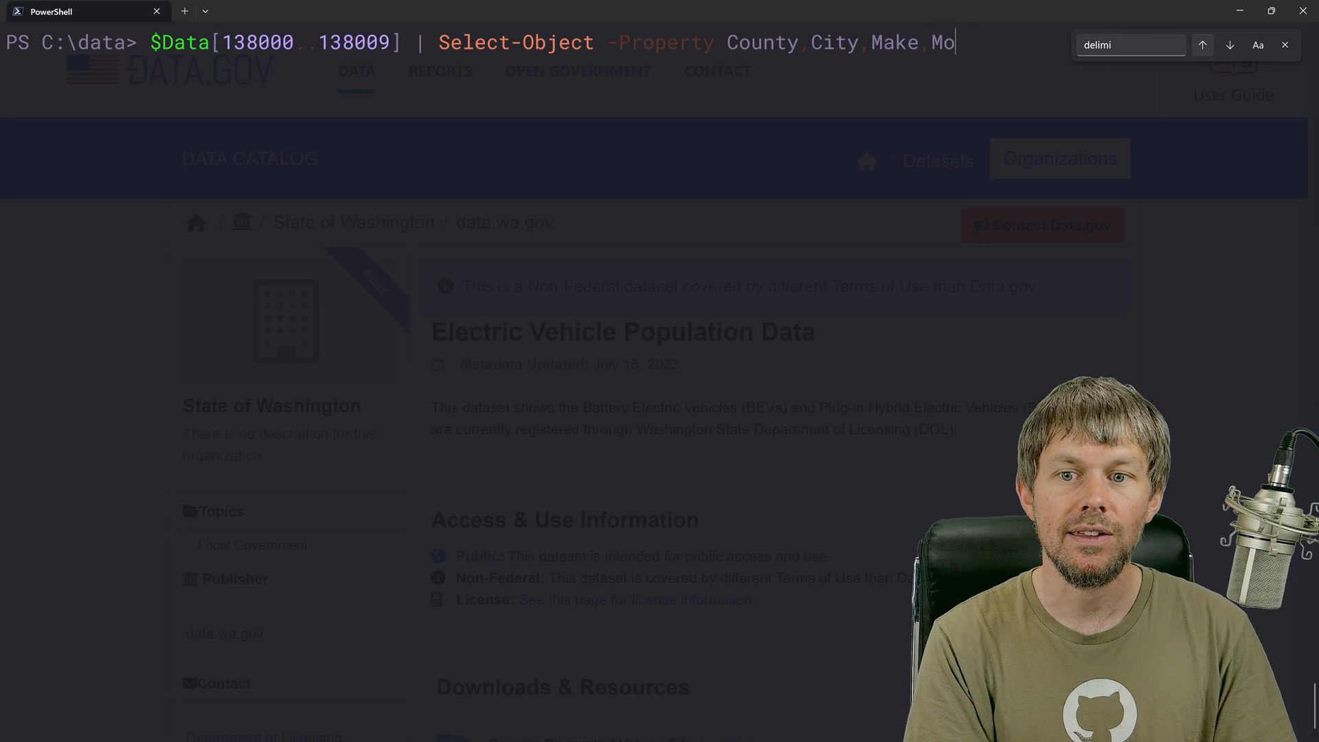
type("del")
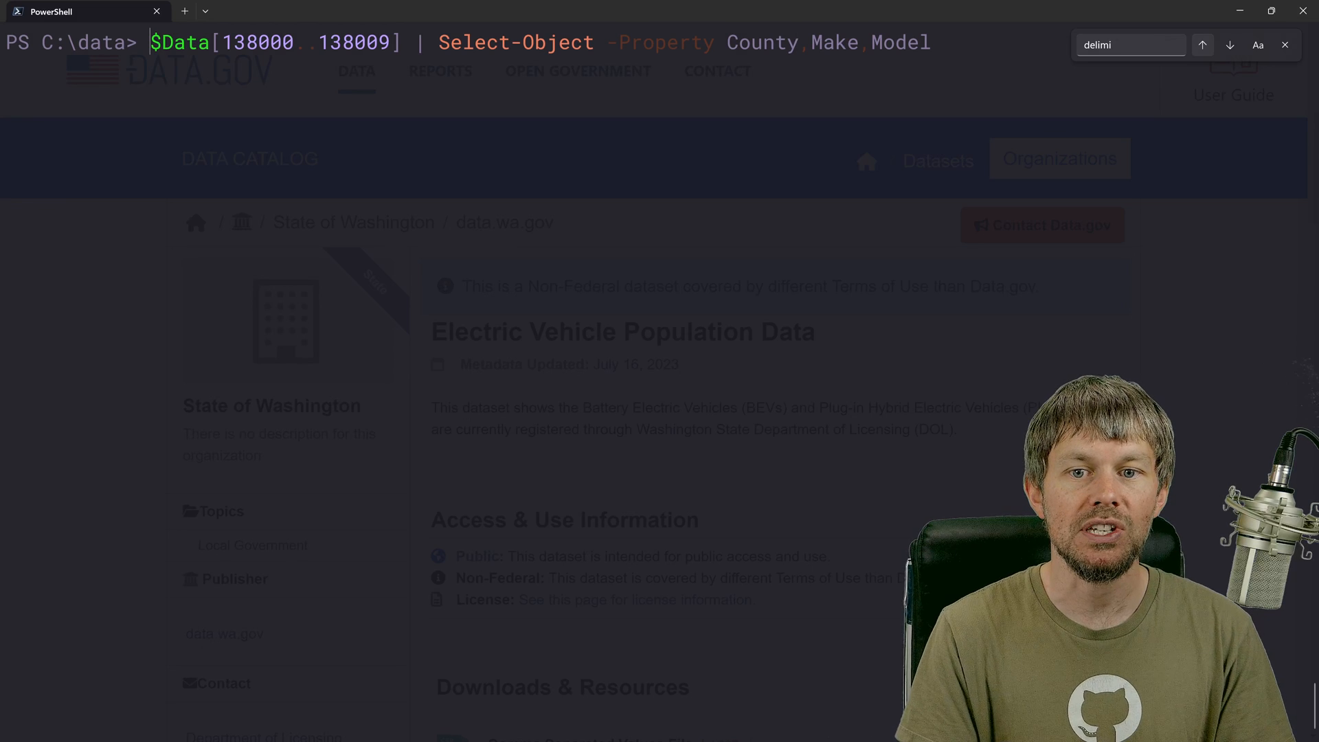
type("City")
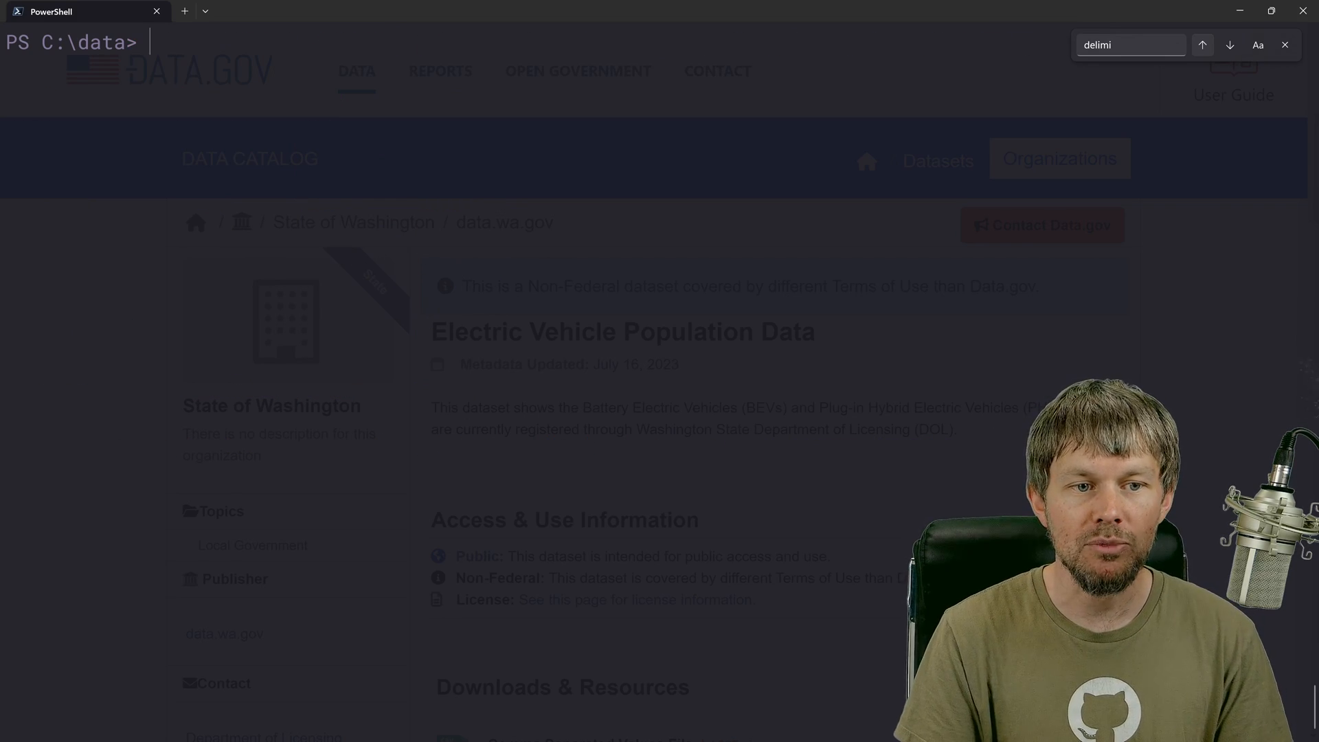
- Pipe records 138000–138009 with City, County, Make, Model into Export-Csv -Path
type("$Data[138000..138009] | Select-Object -Property City,County,Make,Model |")
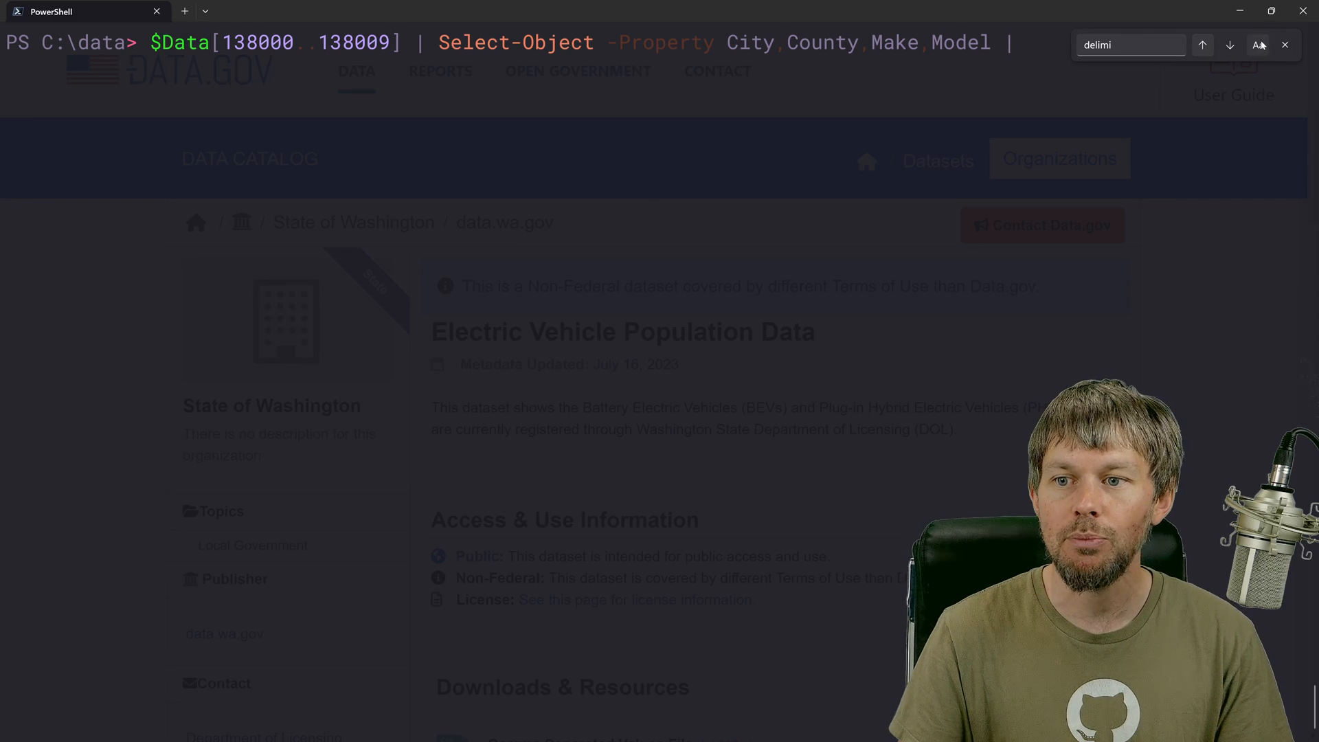
type("Export")
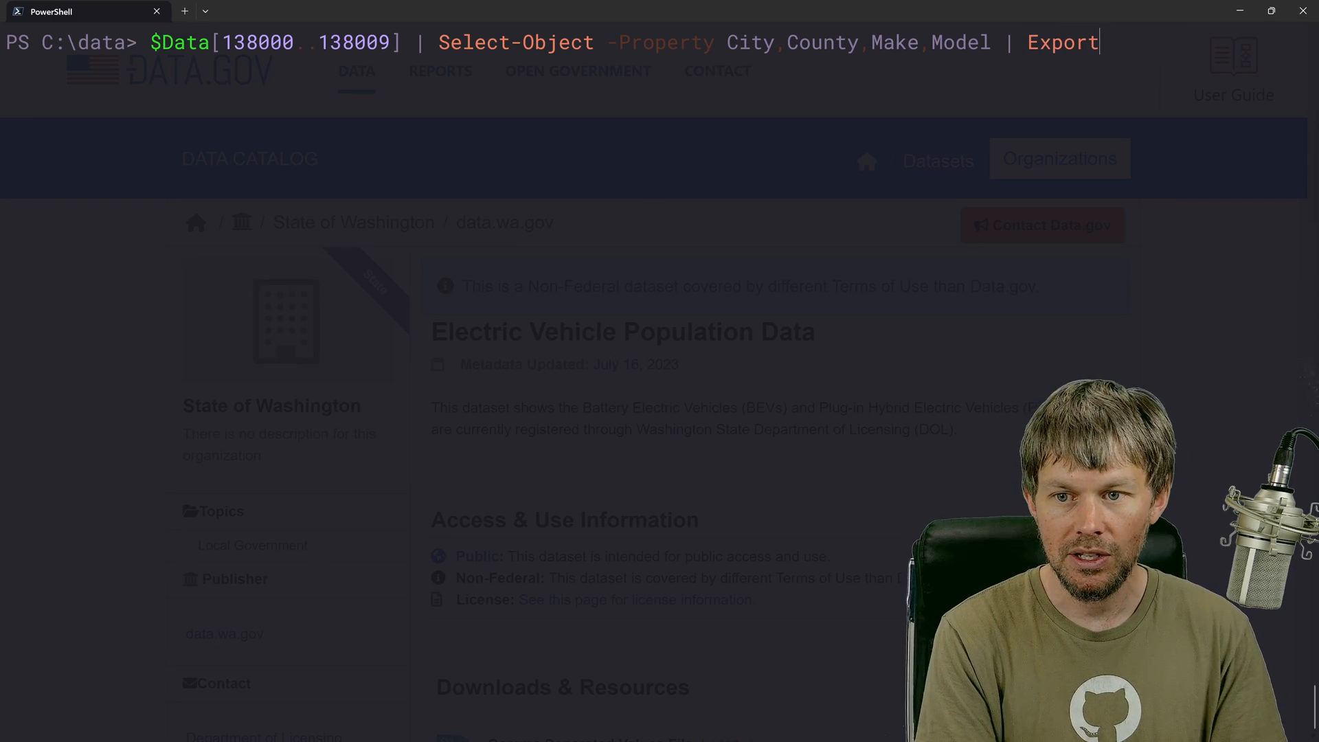
type("-Csv -")
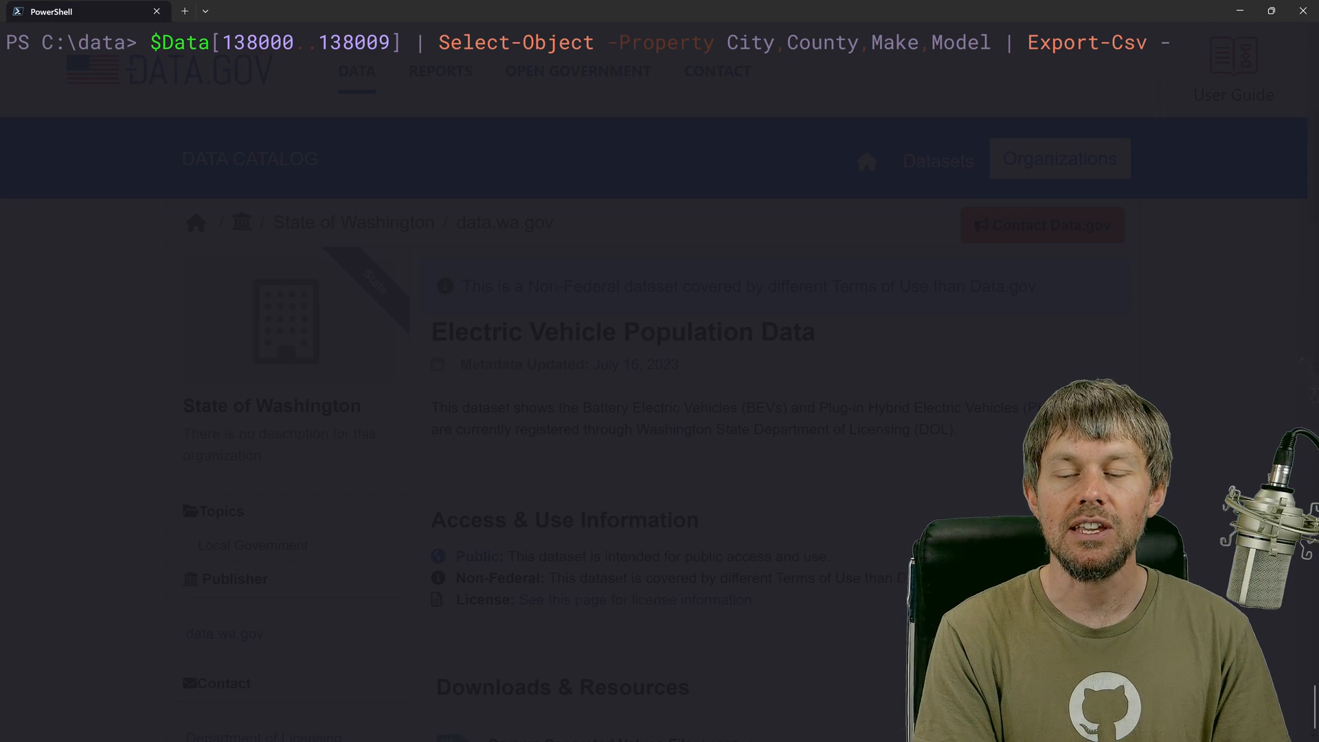
type("-Path")
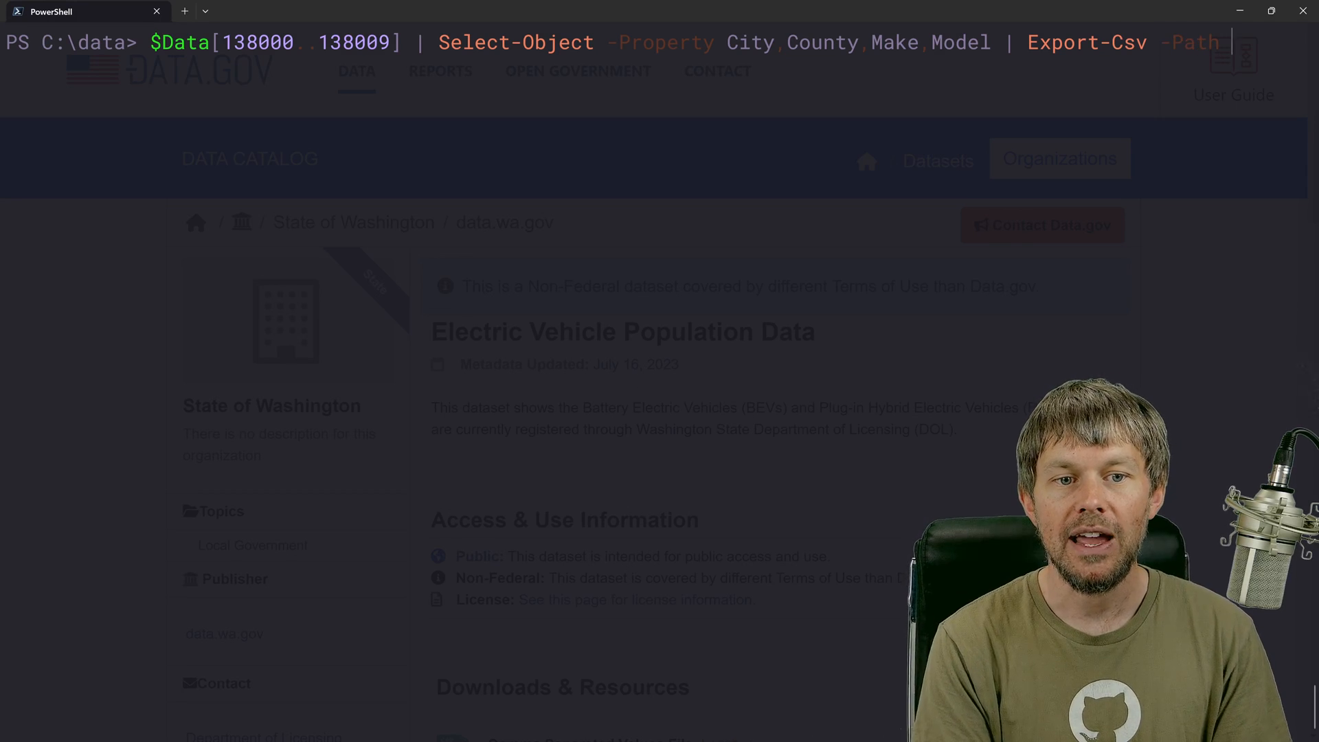
- Export the subset to 138000-10-city-county-make-model.csv
type("13800")
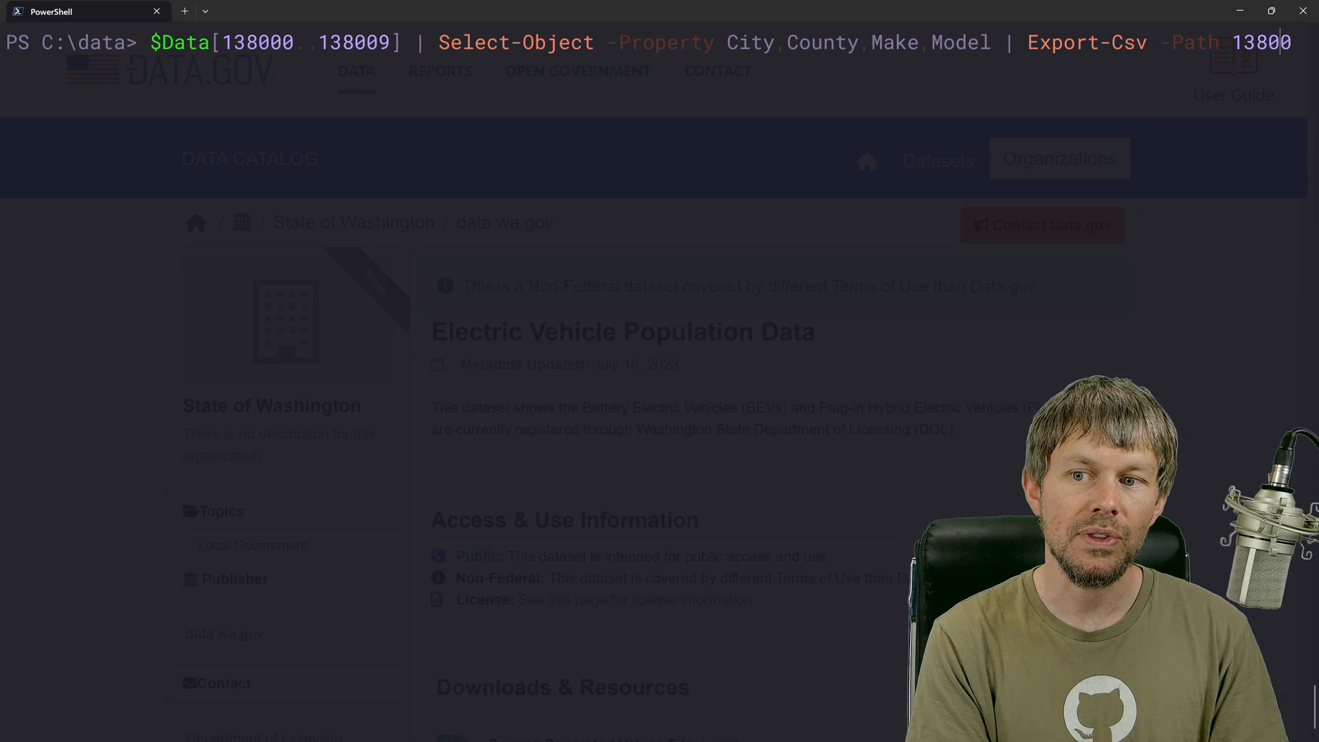
type("0")
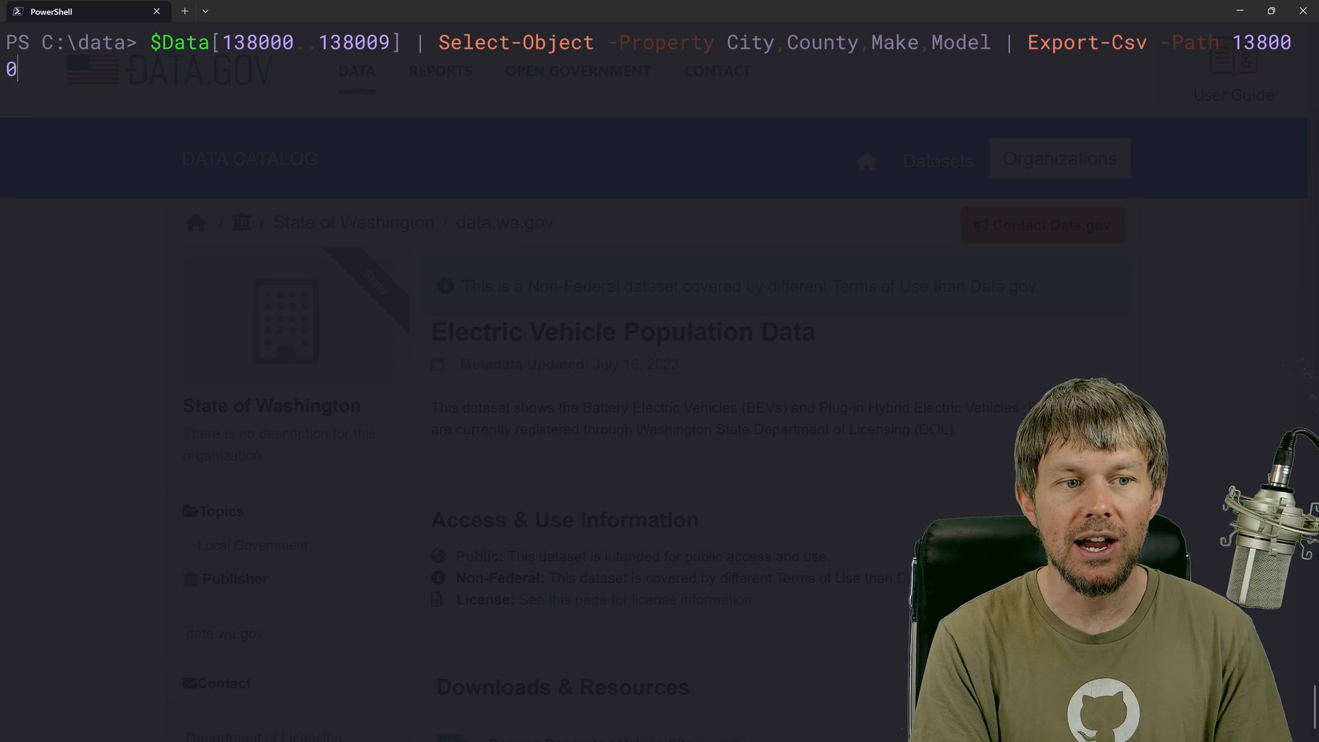
type("-10")
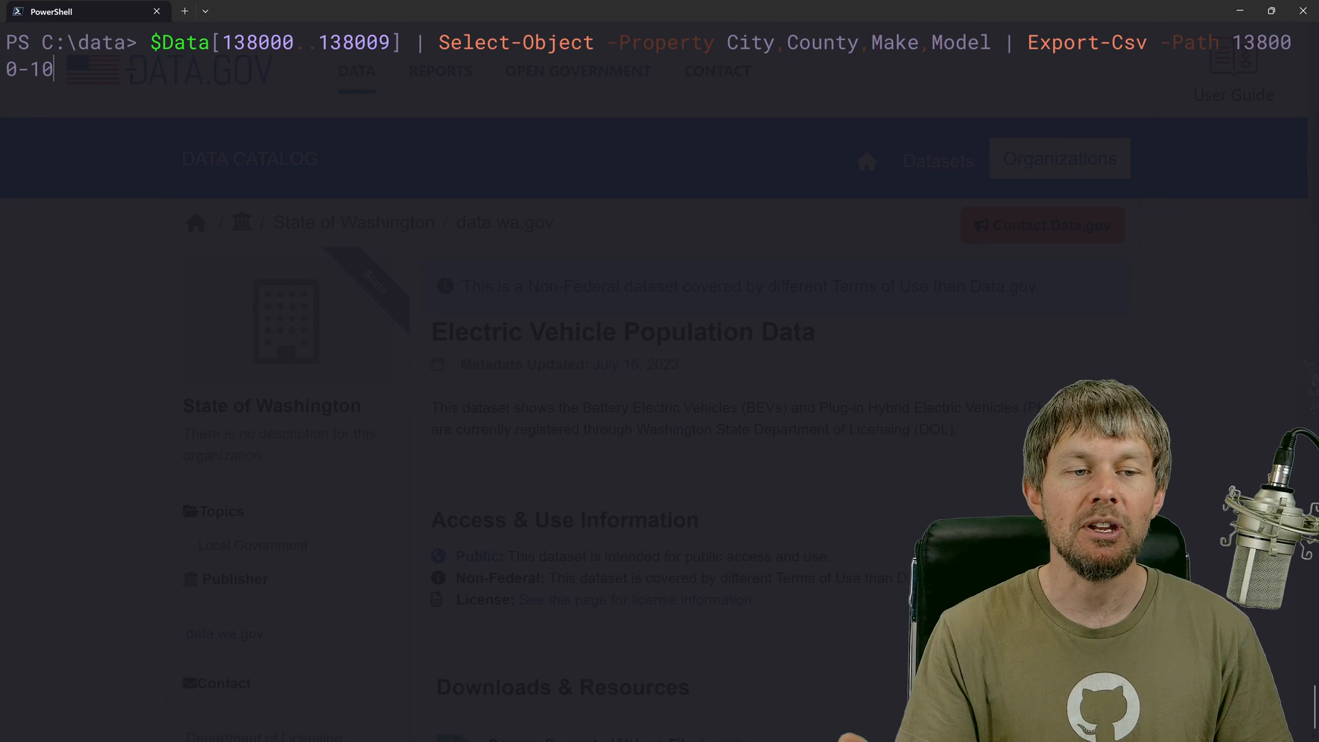
type("-")
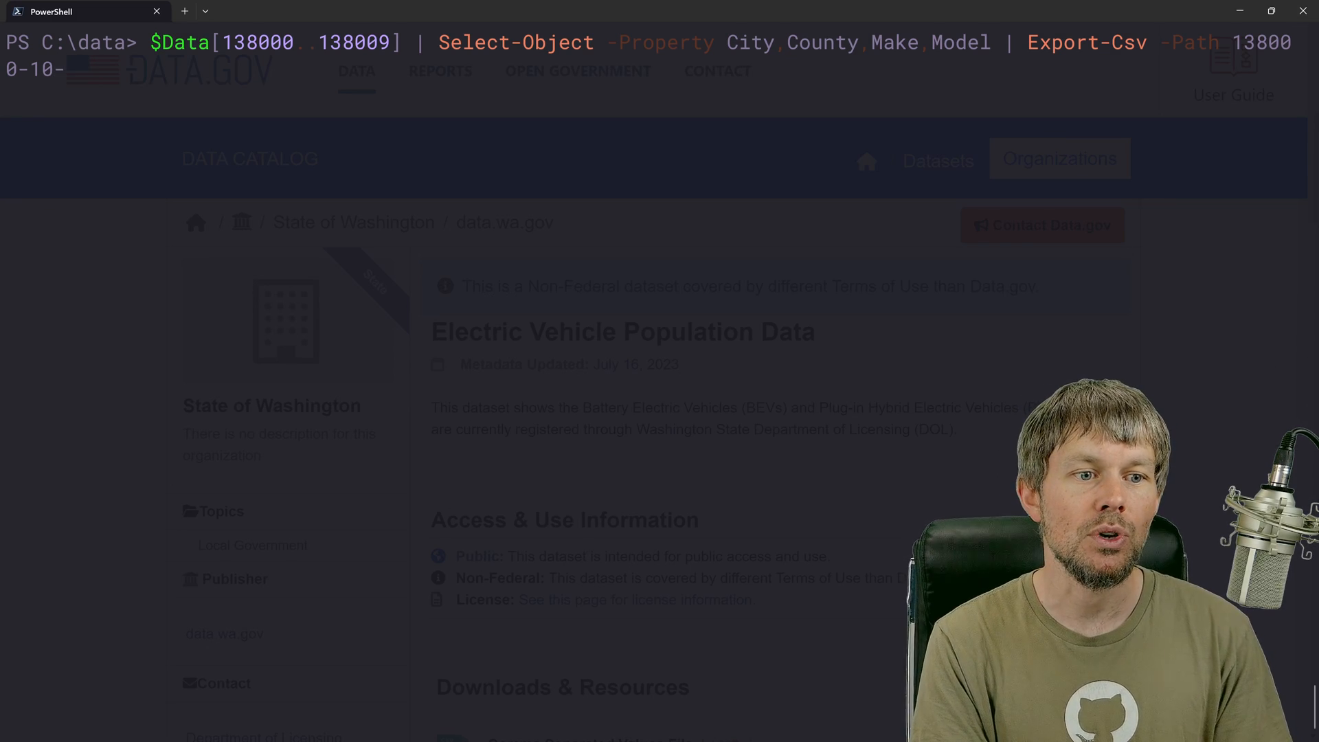
type("-city-county")
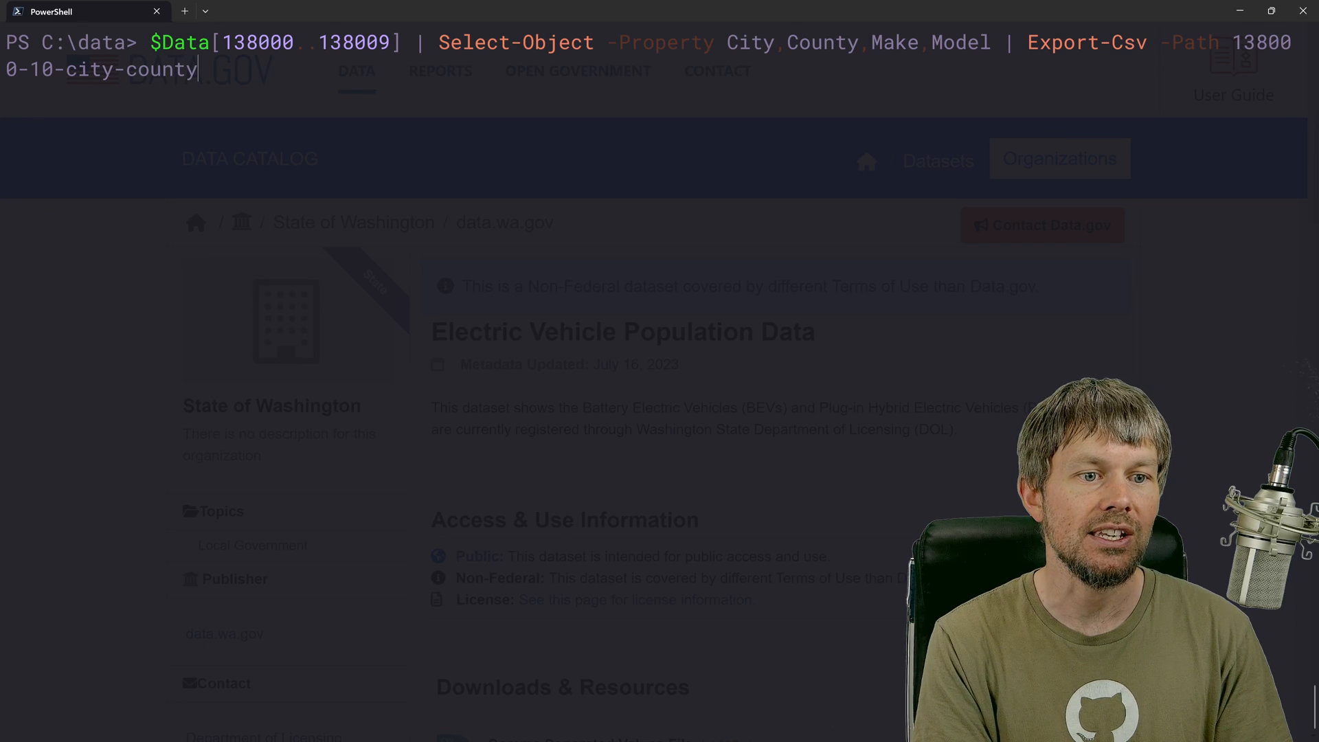
type("-make-model")
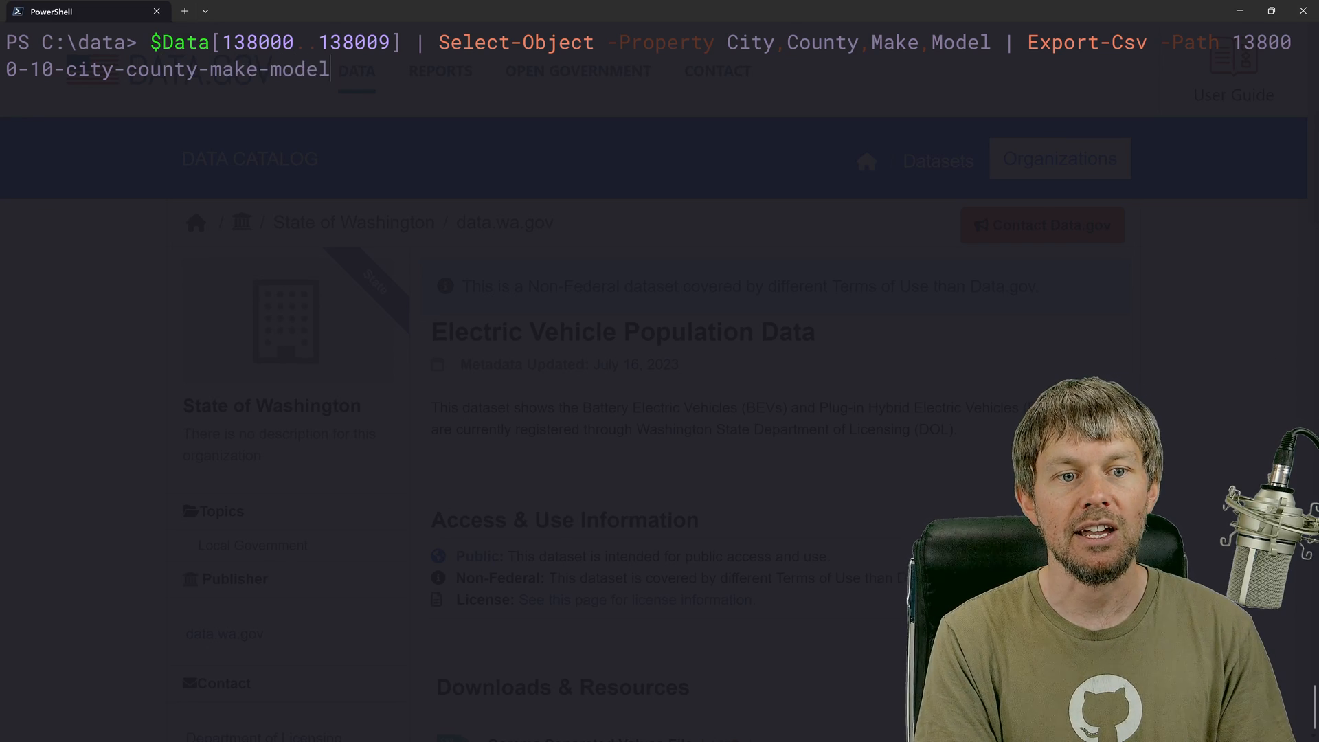
key("Enter")
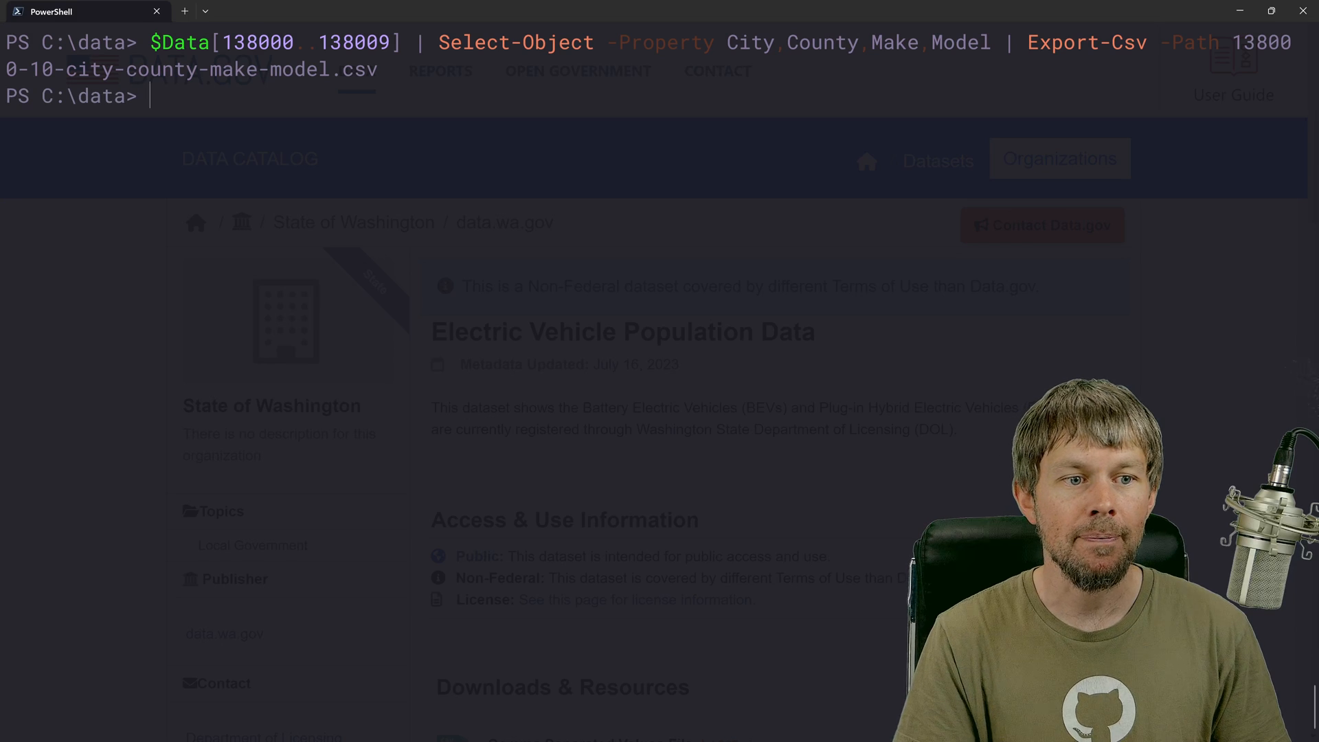
- List C:\data, highlight the new 440-byte CSV and start a notepad command
type("get-FileHash .\\test.txt")
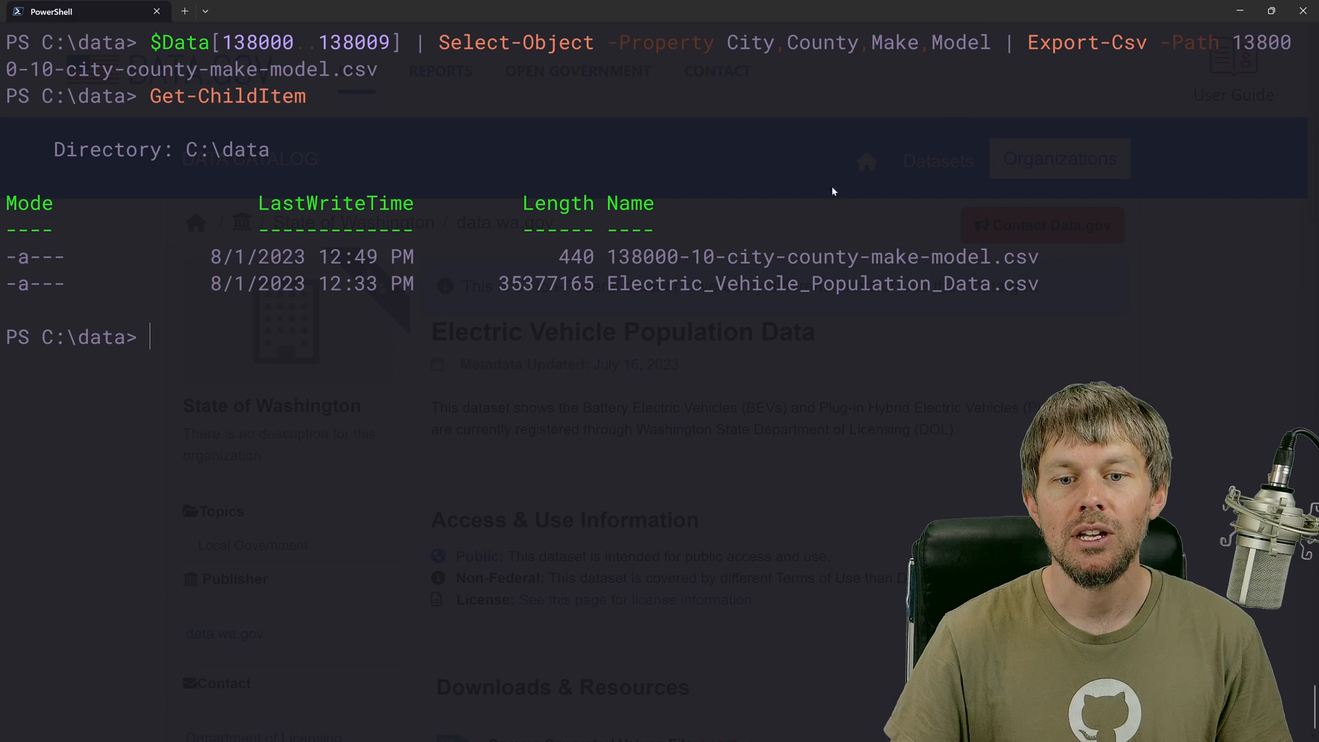
double_click(817, 257)
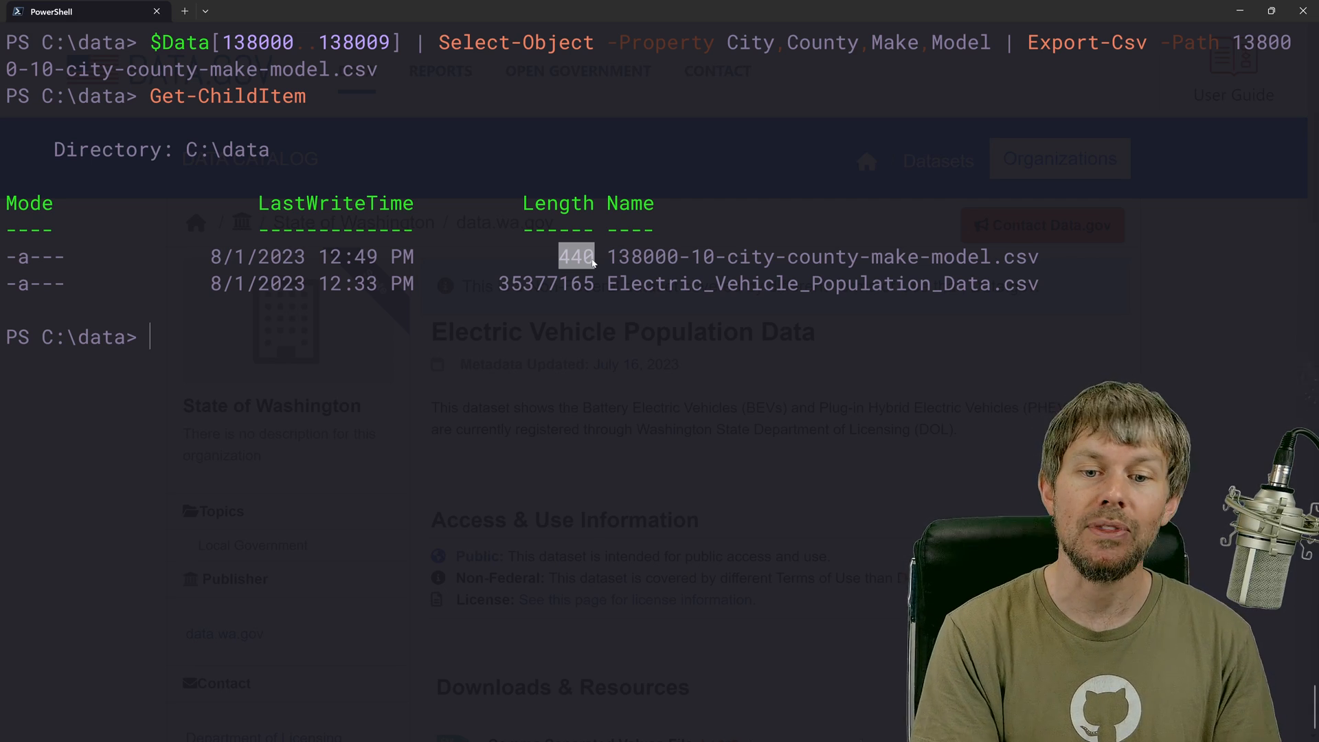
type("notepad .\\test.txt")
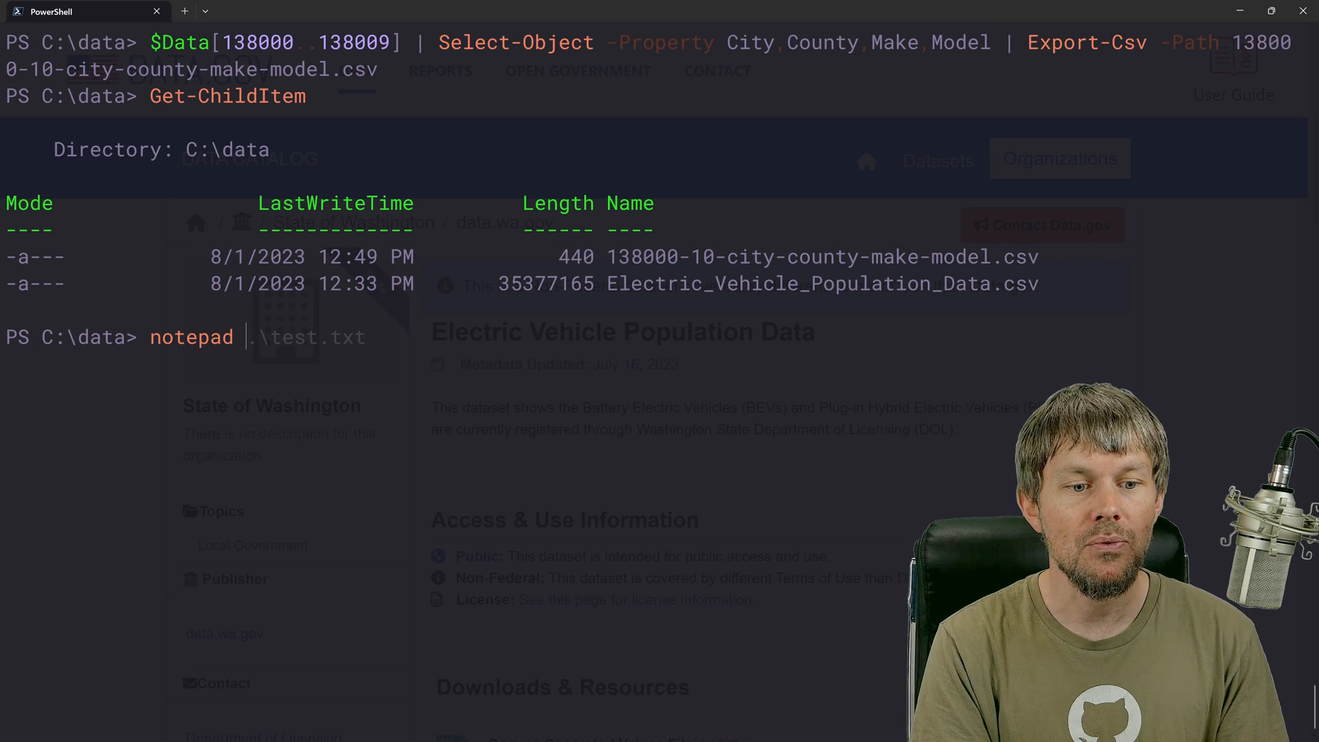
key("Enter")
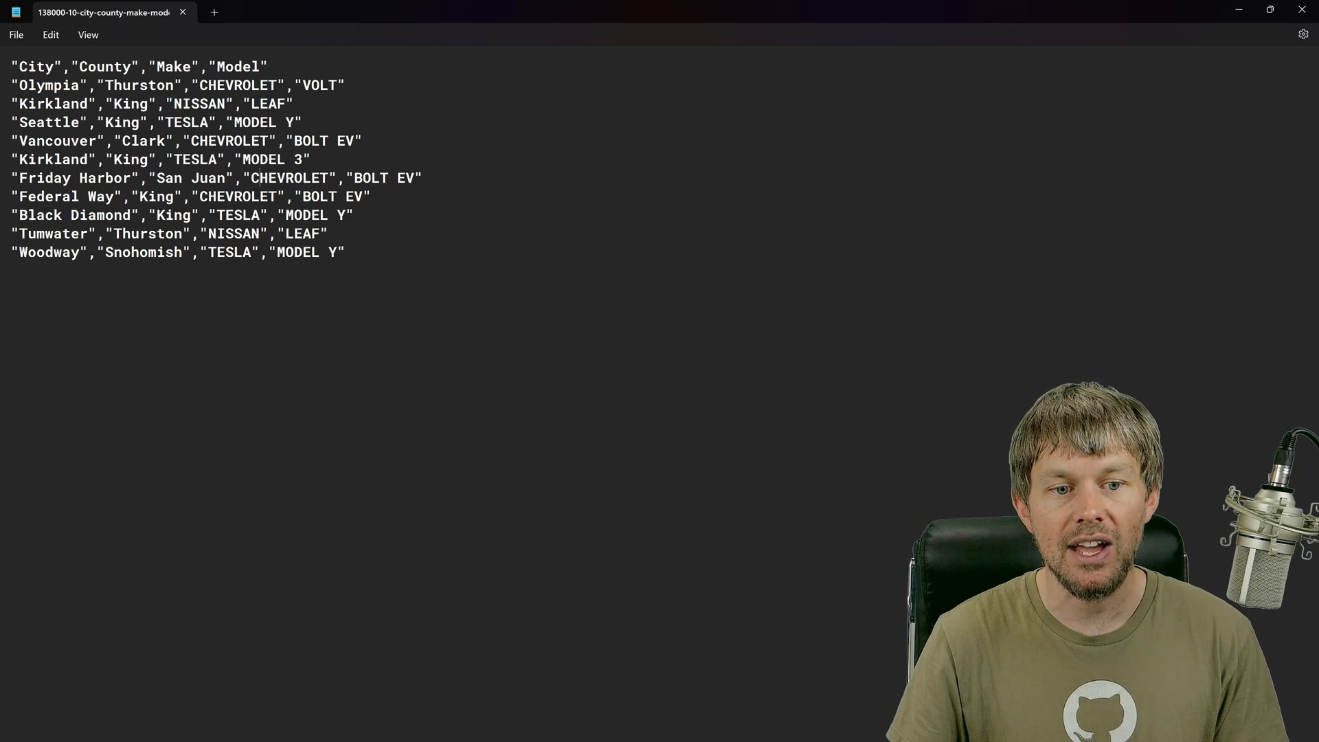
double_click(381, 178)
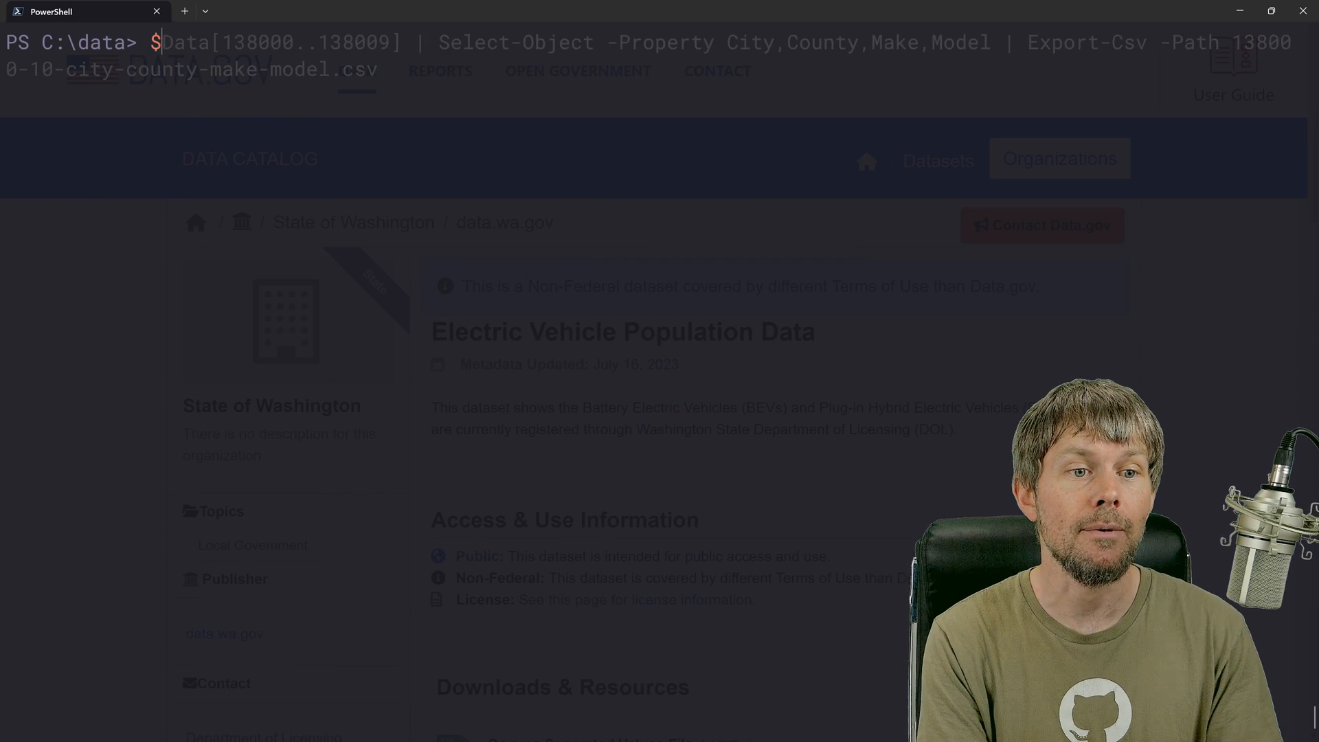
- List all processes by Id and Name, then start inserting a Where-Object stage
type("Get-Process |")
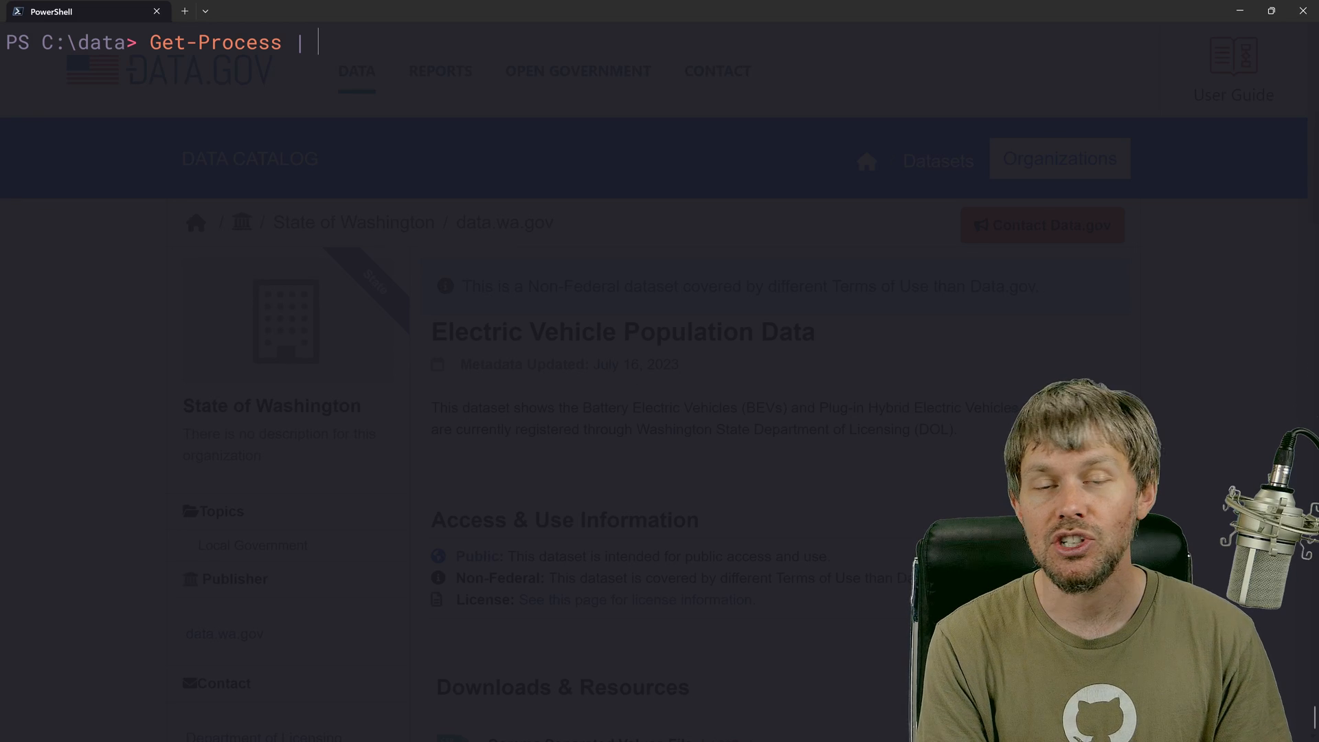
type("select-ob")
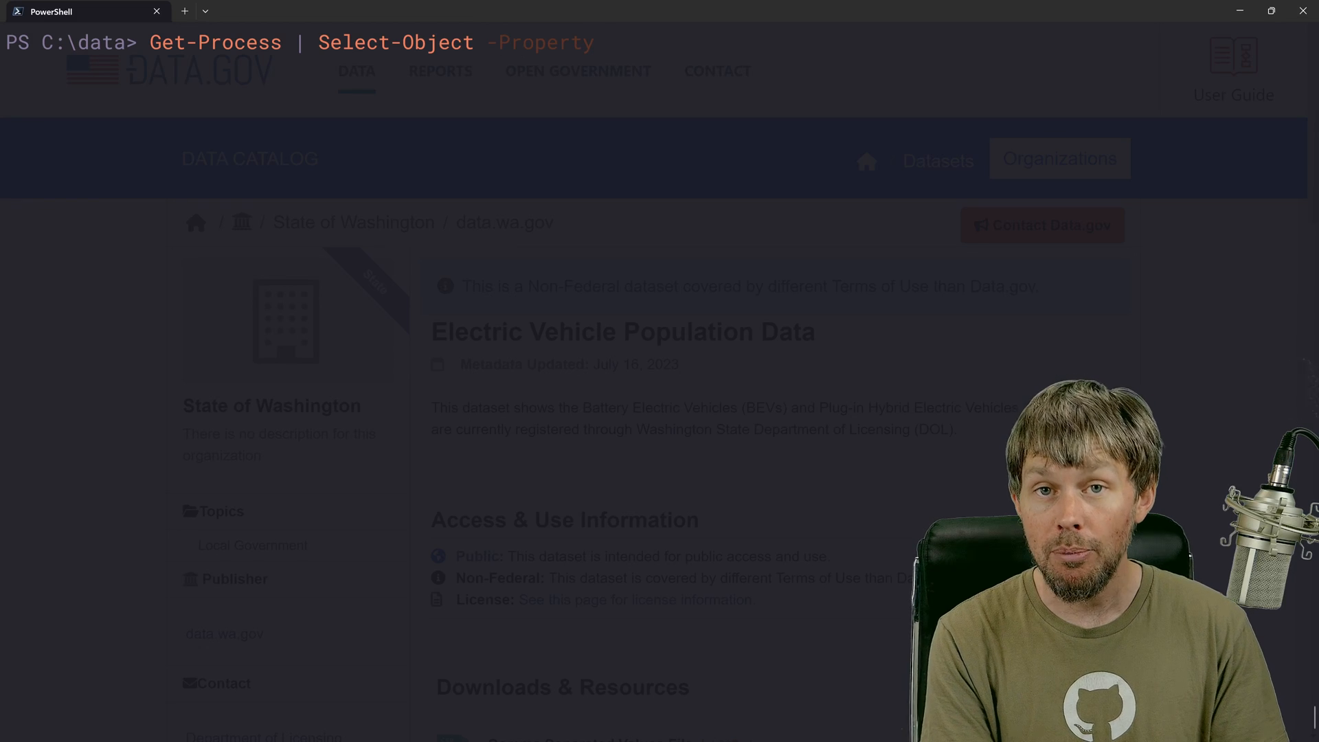
type("Id,Name")
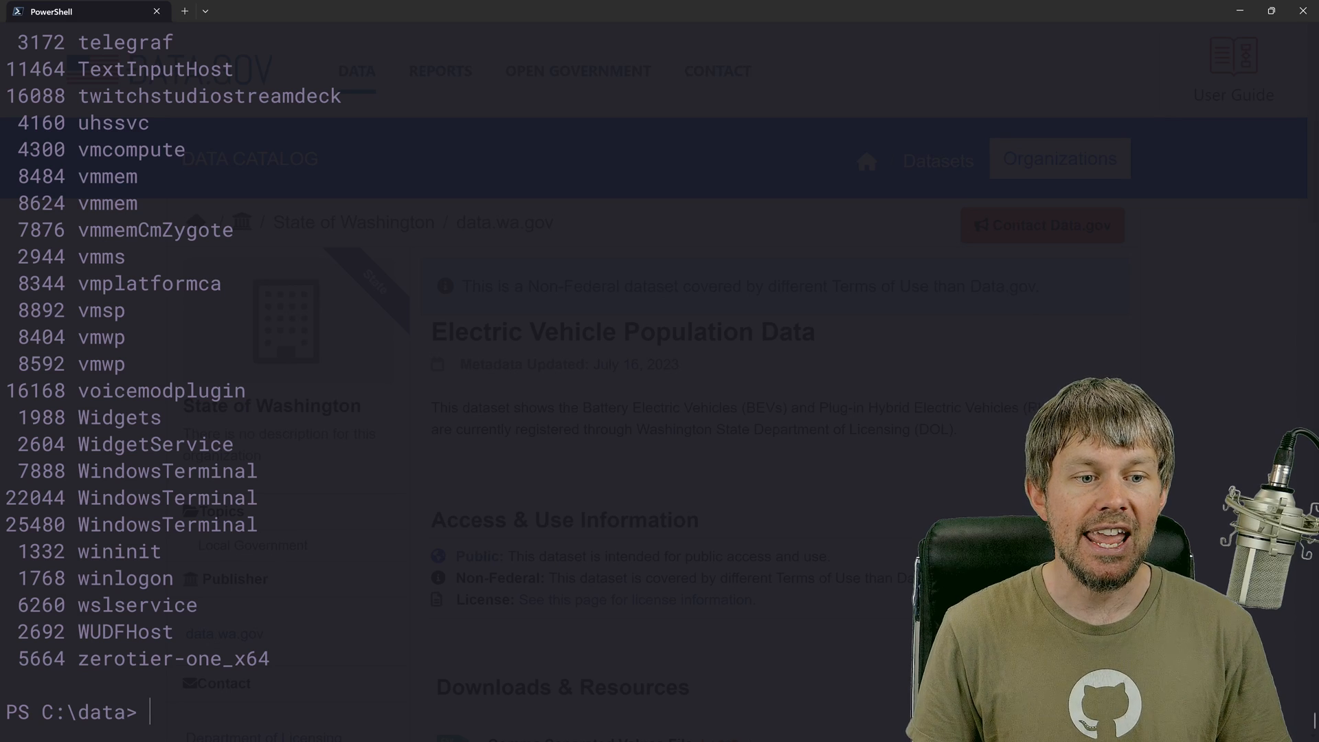
type("Get-Process | Select-Object -Property Id, Name |")
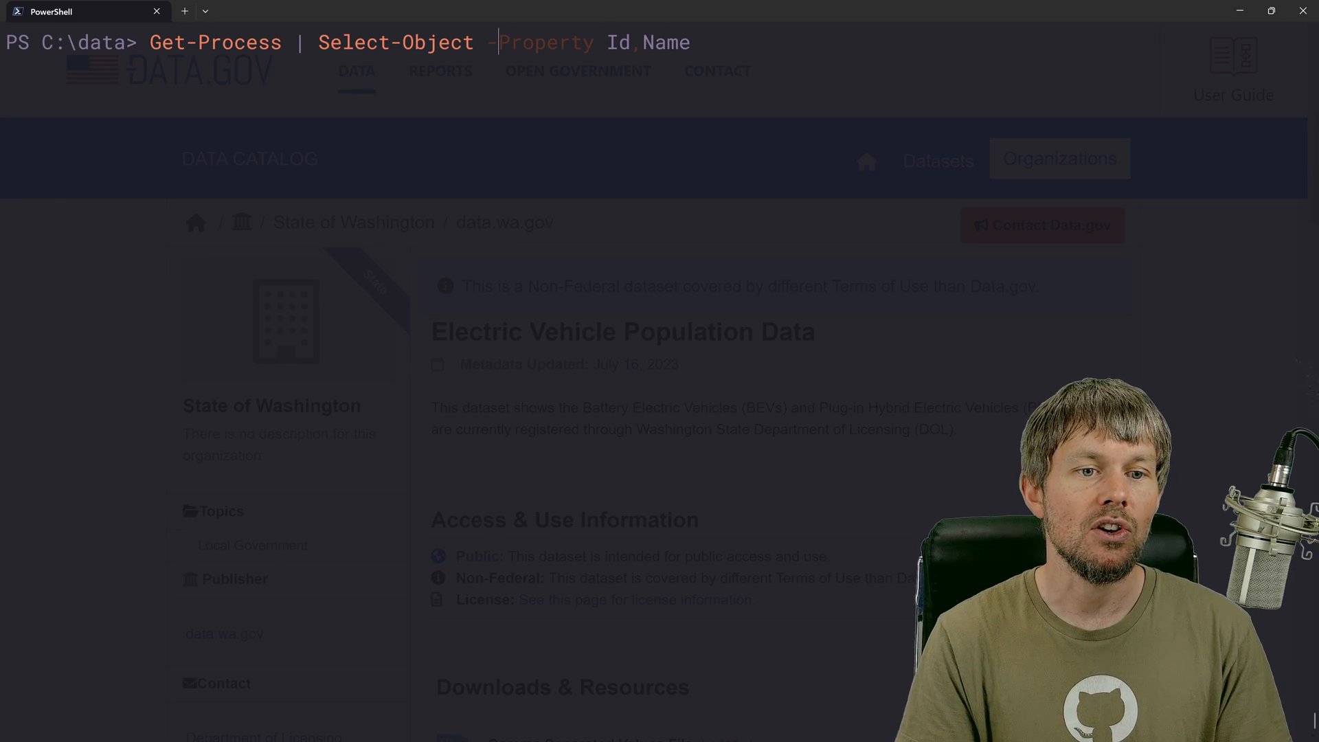
type("Where-Object")
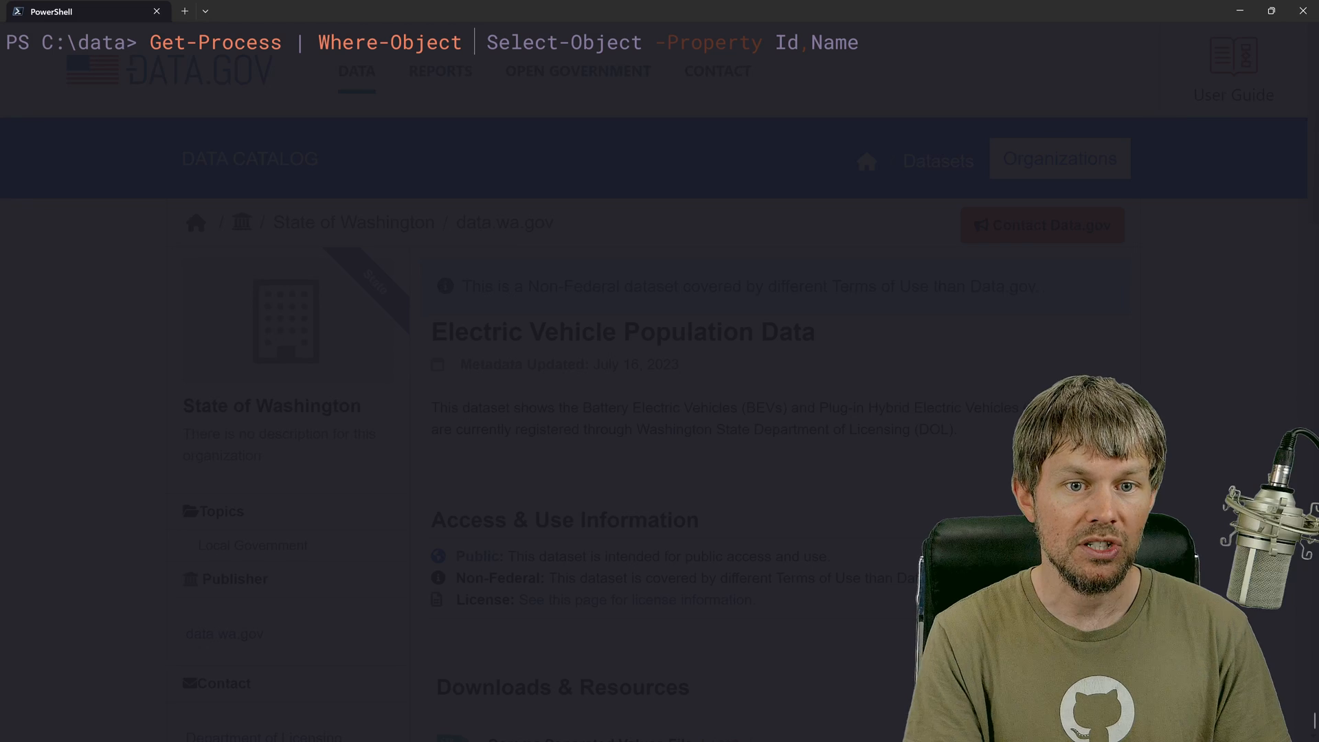
- Filter the process list with { $PSItem.Name -eq 'chrome' } to show only chrome processes
type("{ $PSItem.")
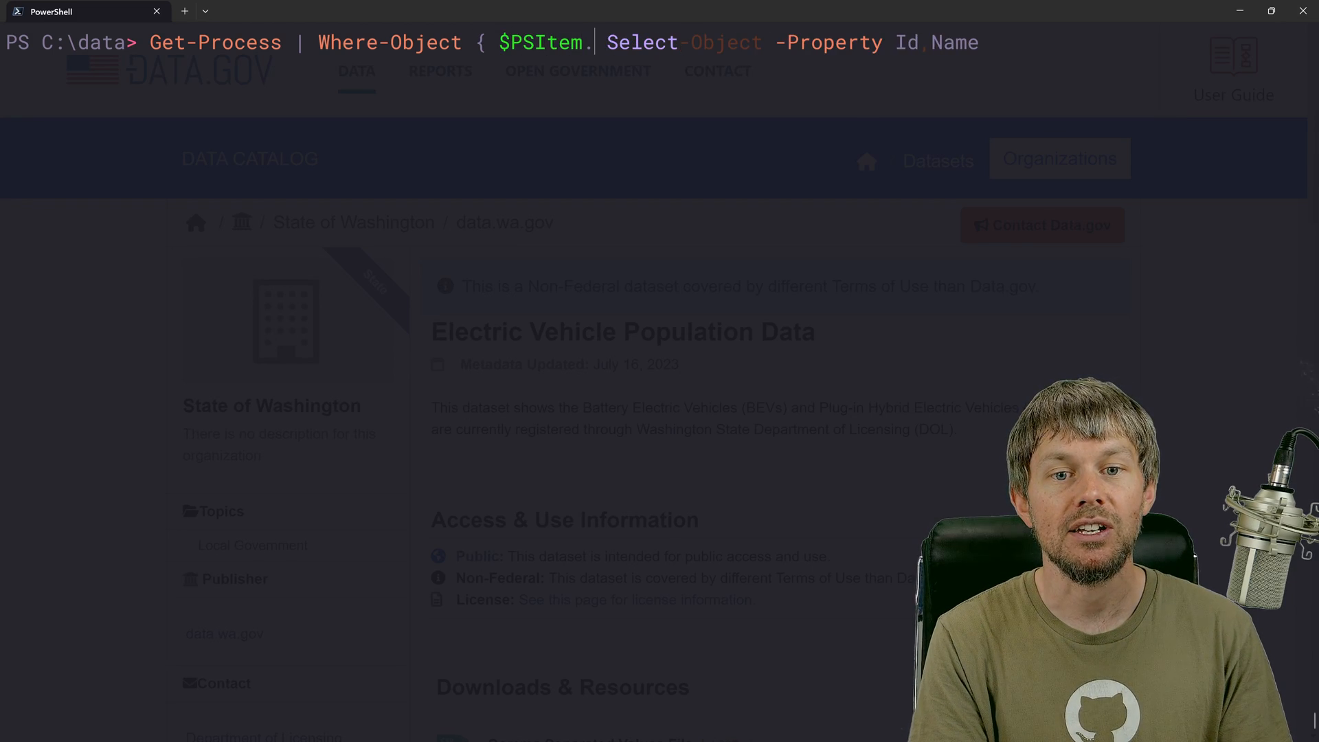
type("Name -eq 'chrome' } |")
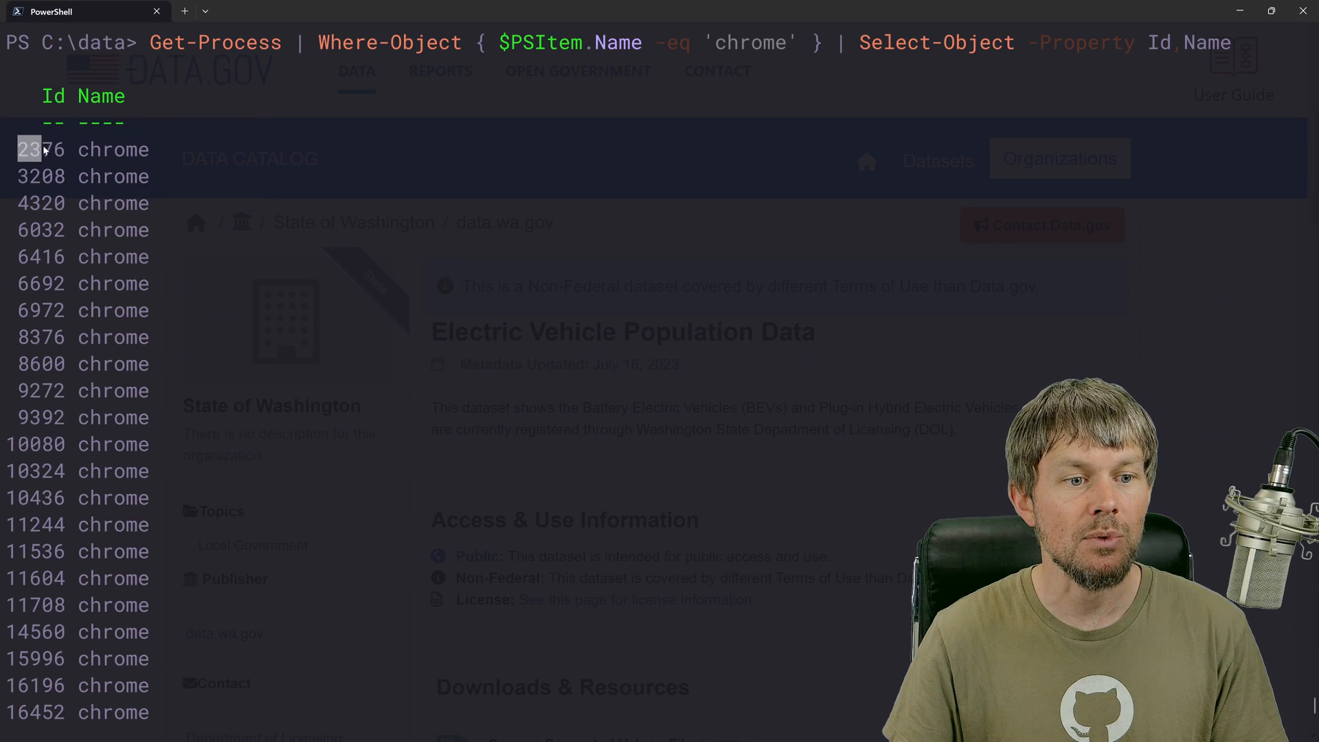
scroll("down", 3)
type(" | Export-")
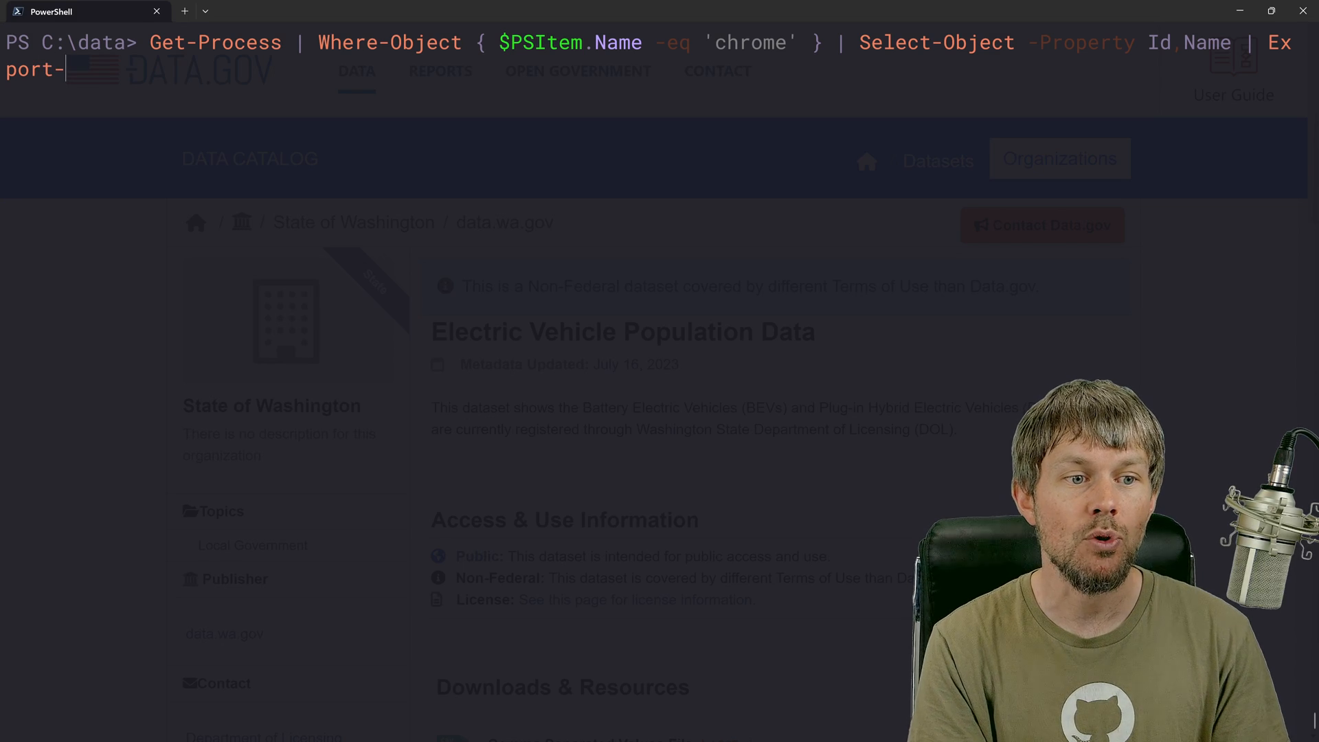
- Export chrome process Ids and Names to process_snapshot.csv with a '|' delimiter
type("Csv -Path")
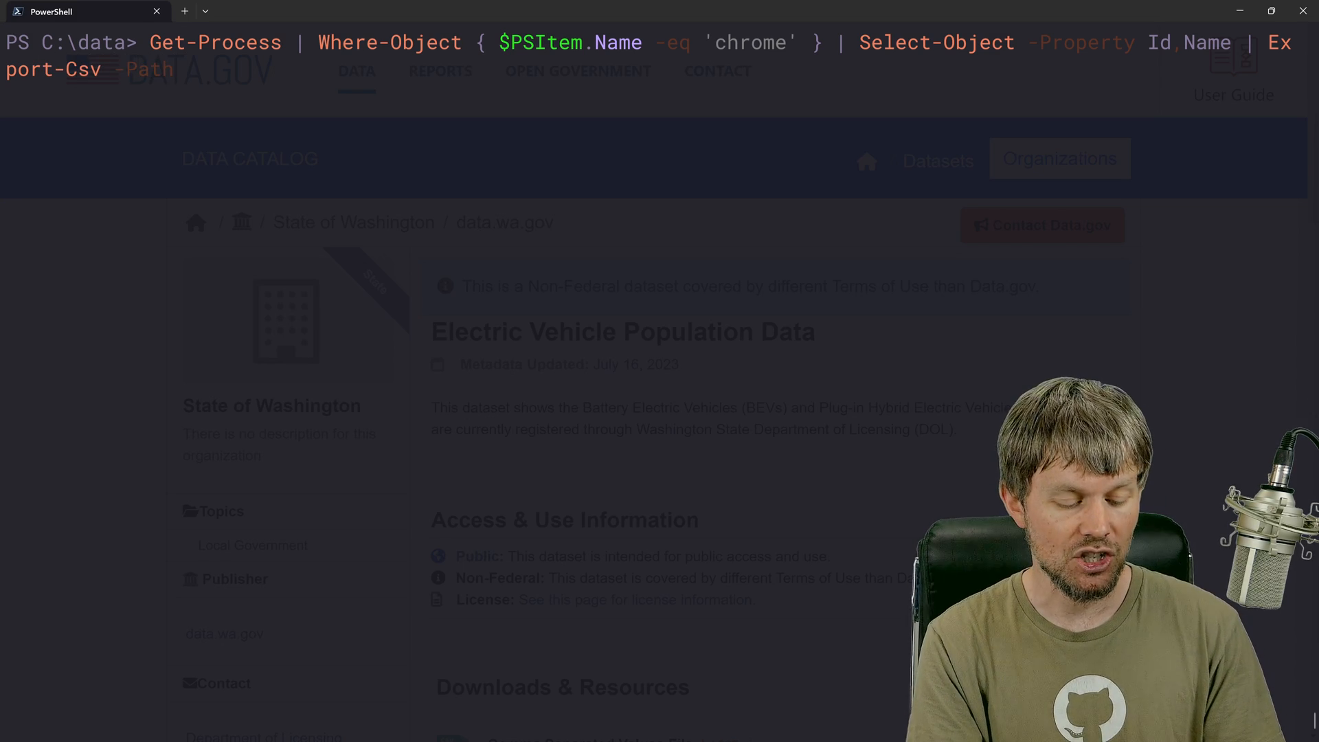
type("p")
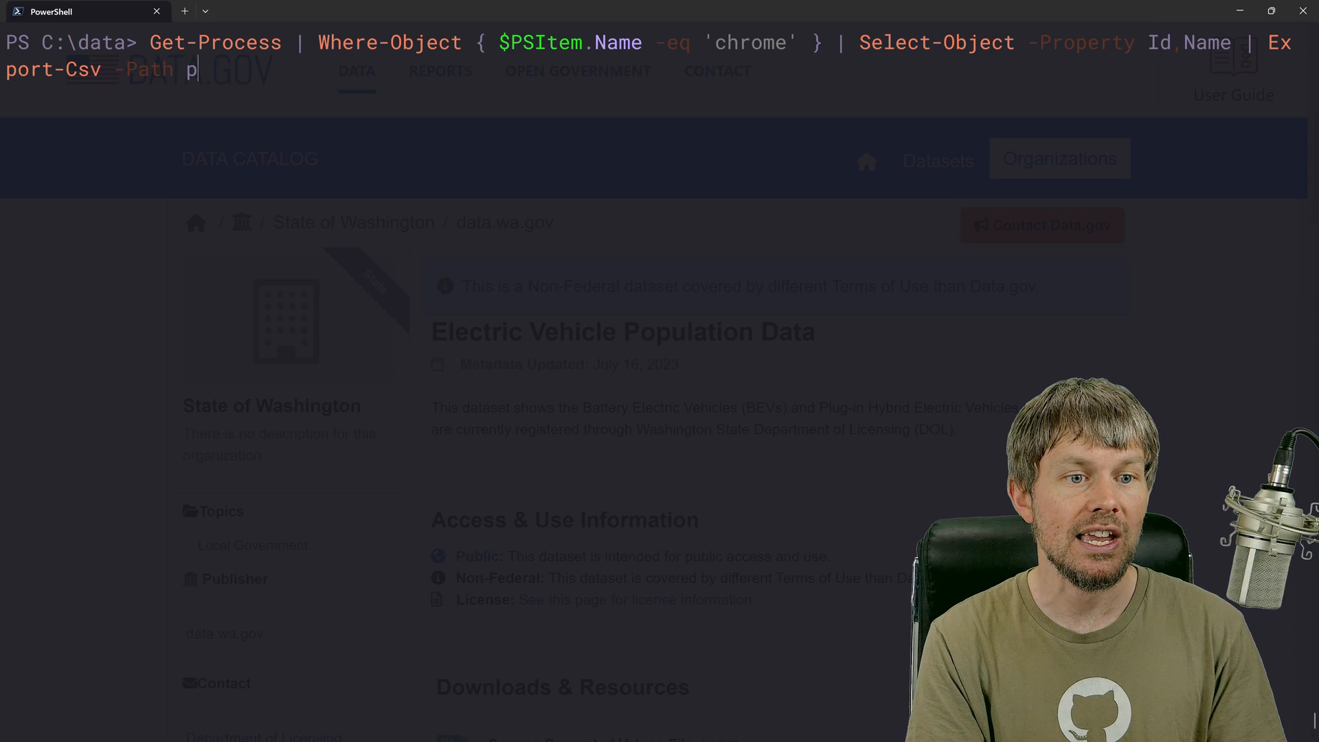
type("rocess_snapsho")
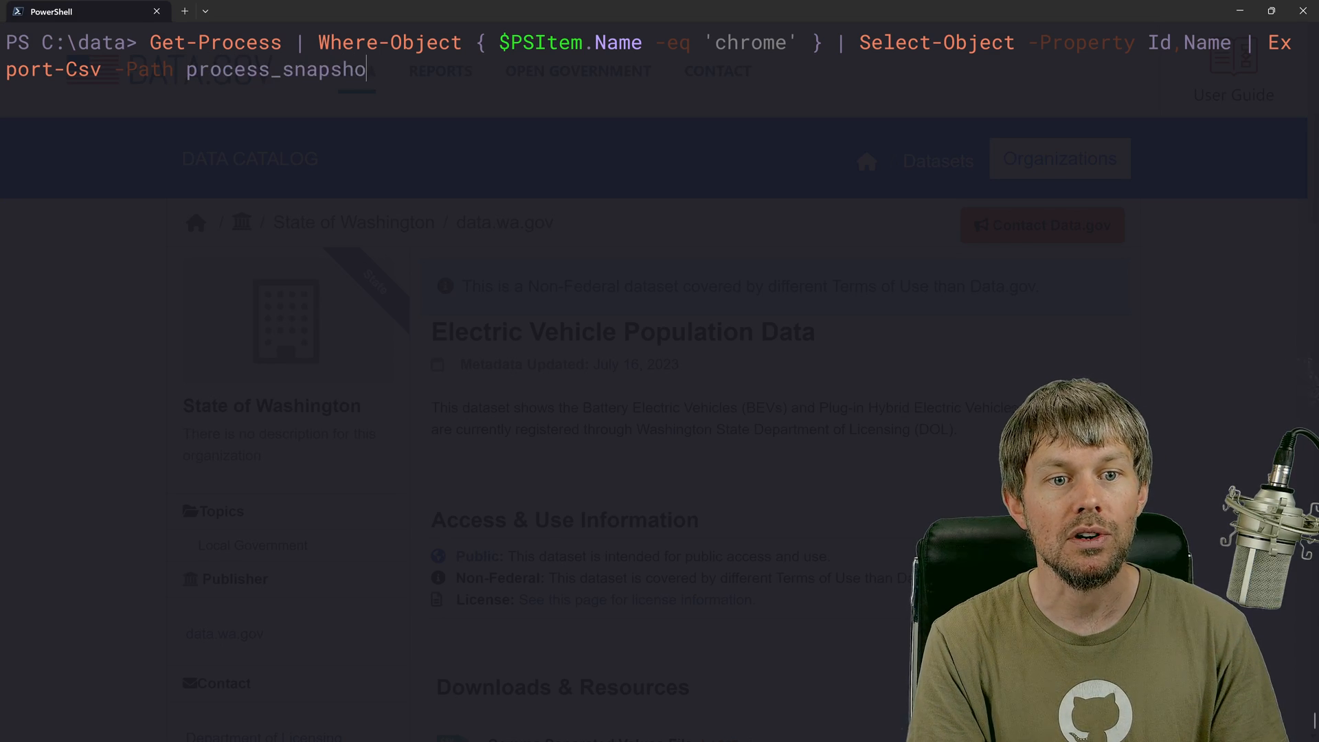
type("t.csv")
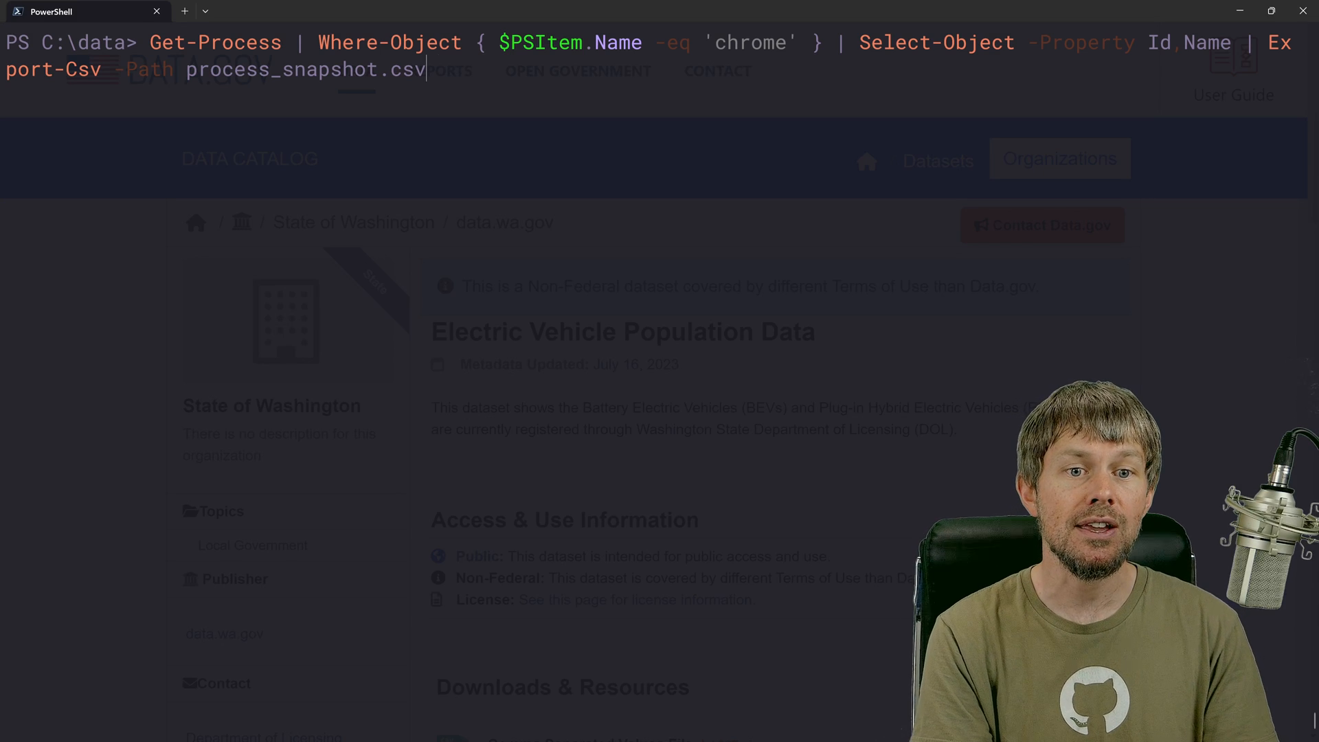
type("-Delimiter '|")
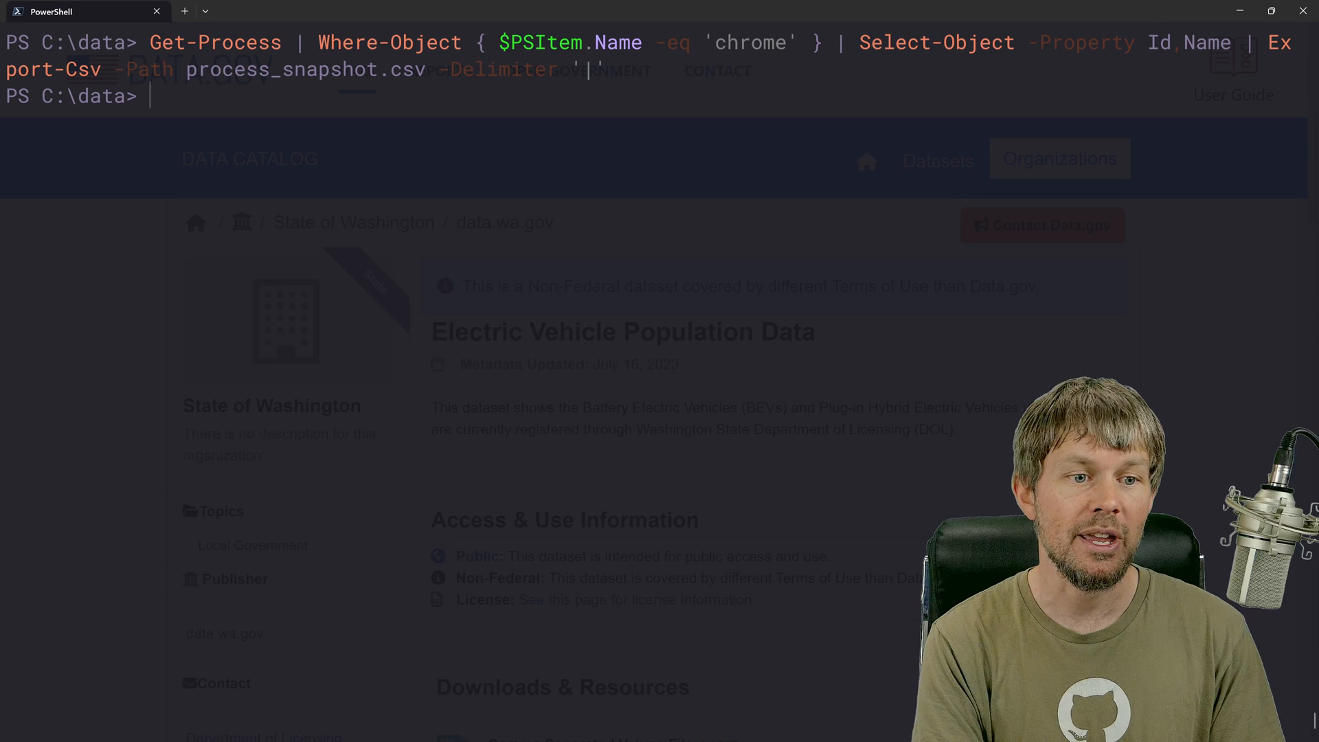
type("get-Process | Where-Object { $PSItem.Name -eq 'chrome' } | Select-Object -Property Id,Name | Export-Csv -Path process_snapshot.csv -Delimiter '|'")
type("Get-ChildItem")
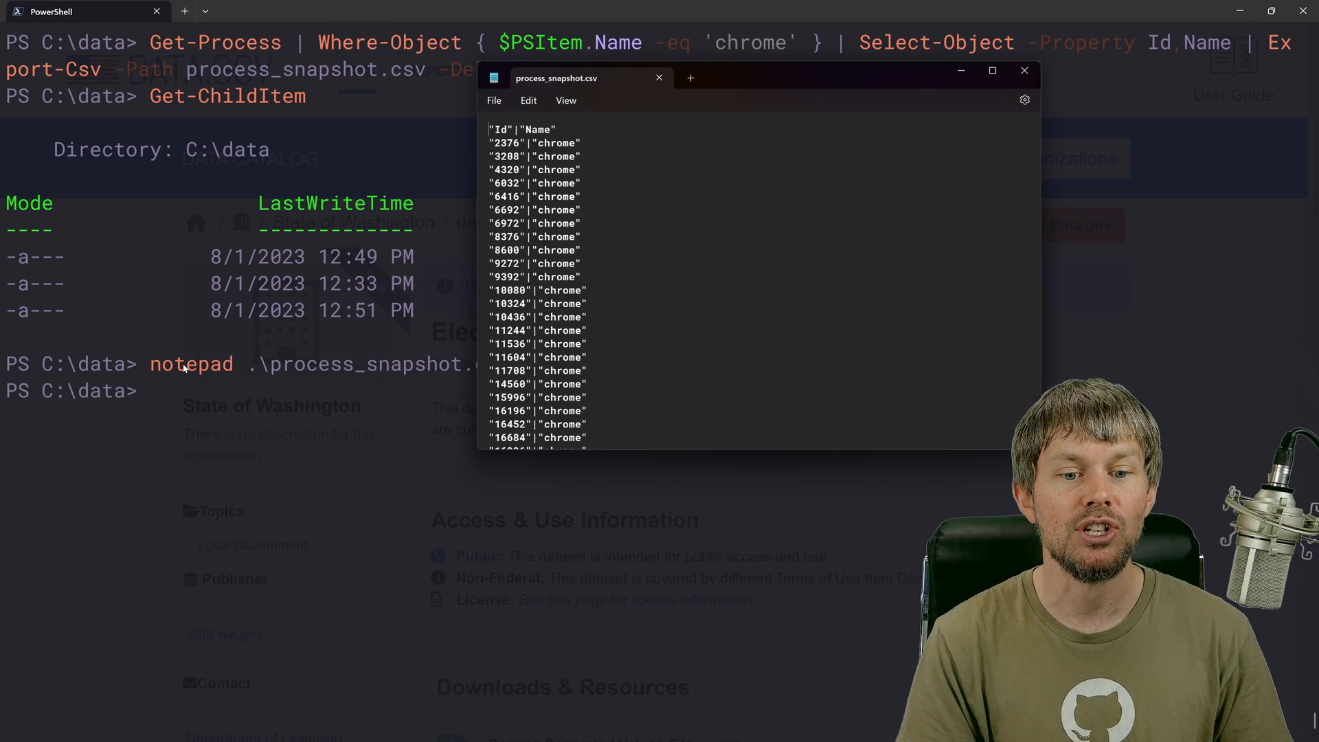
- Maximize Notepad, scroll through process_snapshot.csv and close it to return to PowerShell
left_click(991, 70)
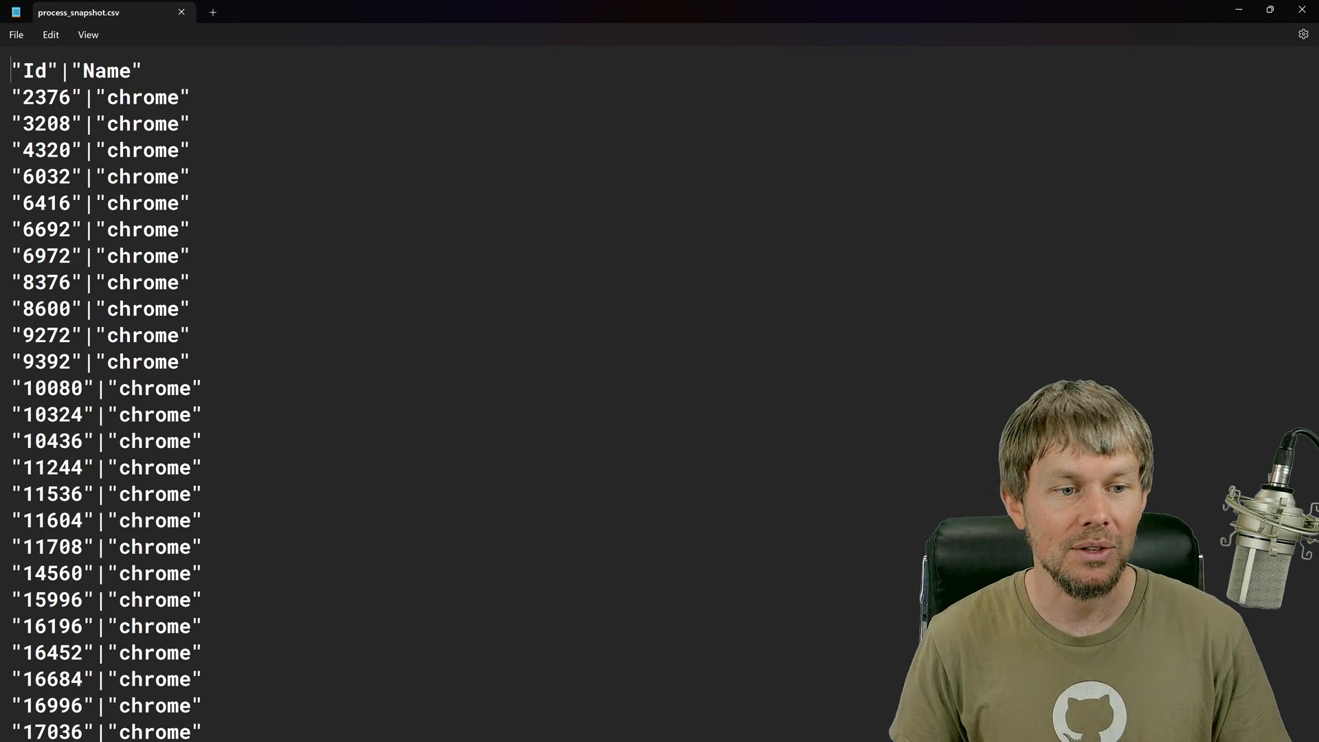
double_click(65, 70)
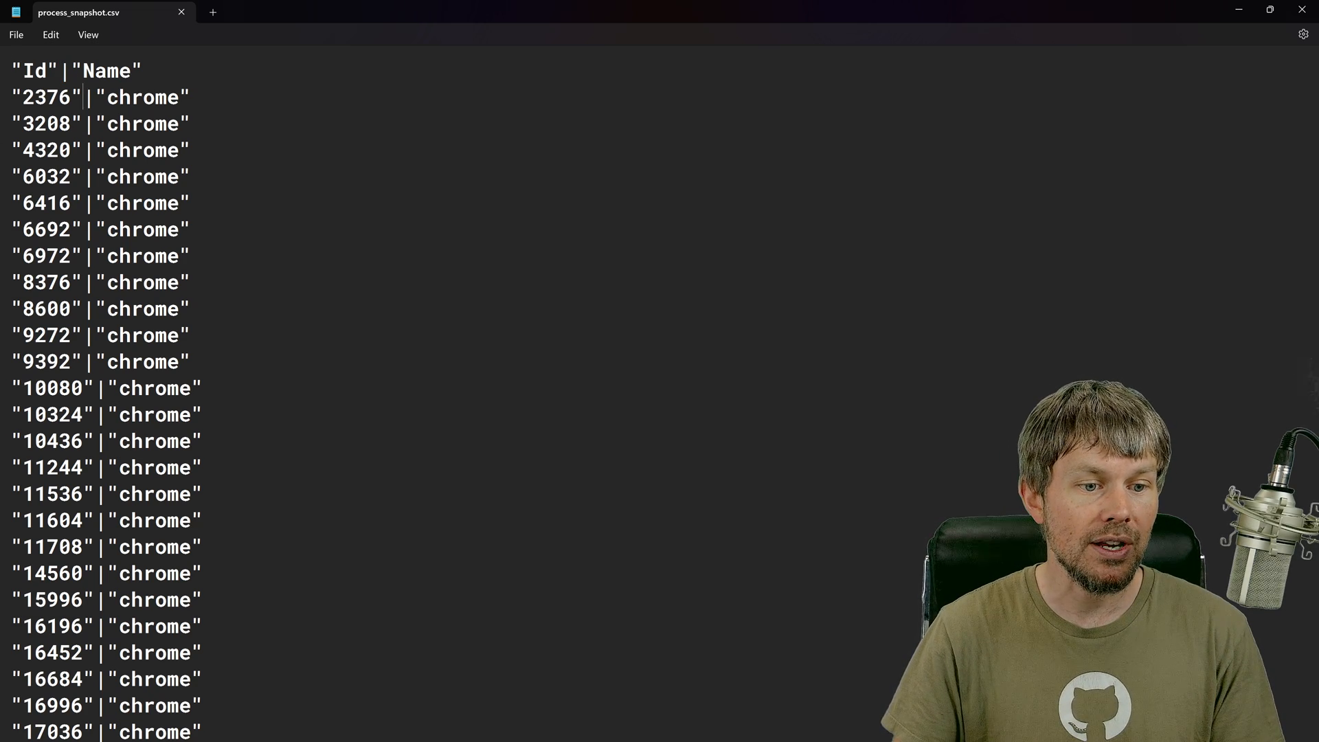
scroll("down", 3)
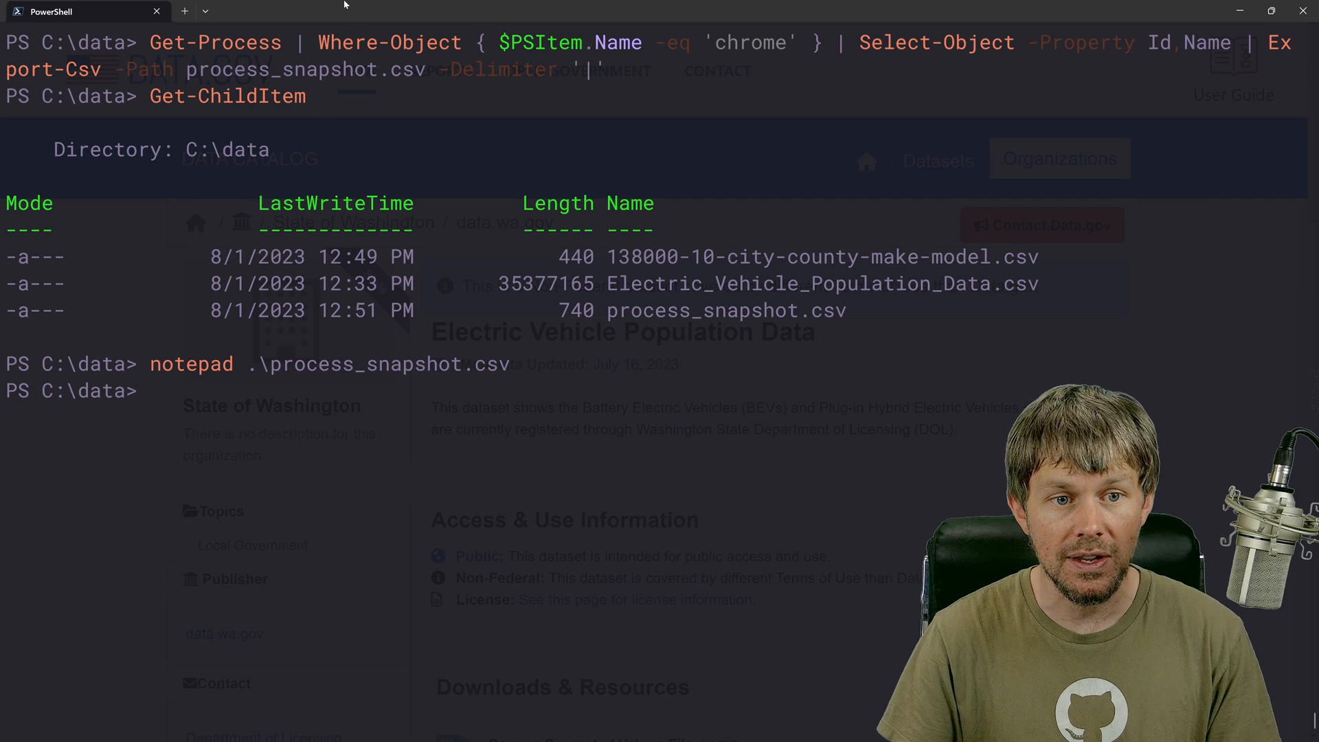
mouse_move(384, 7)
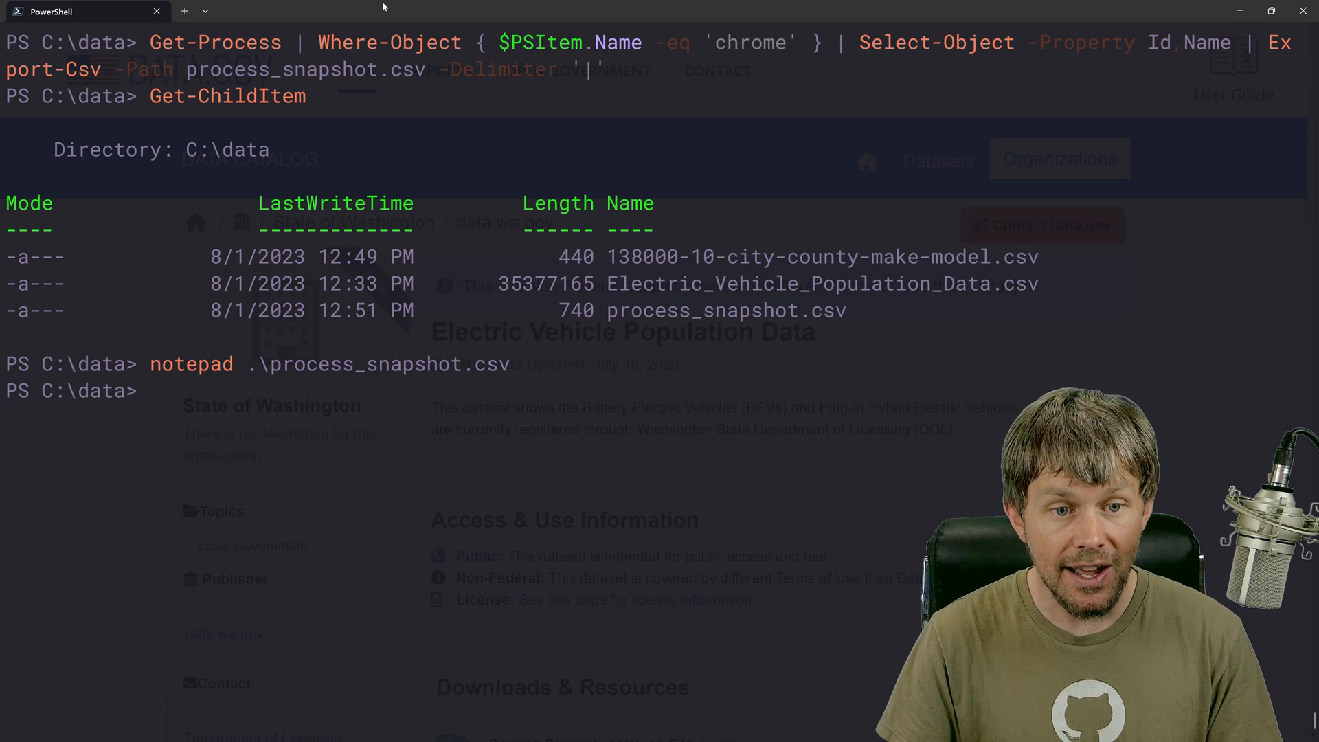